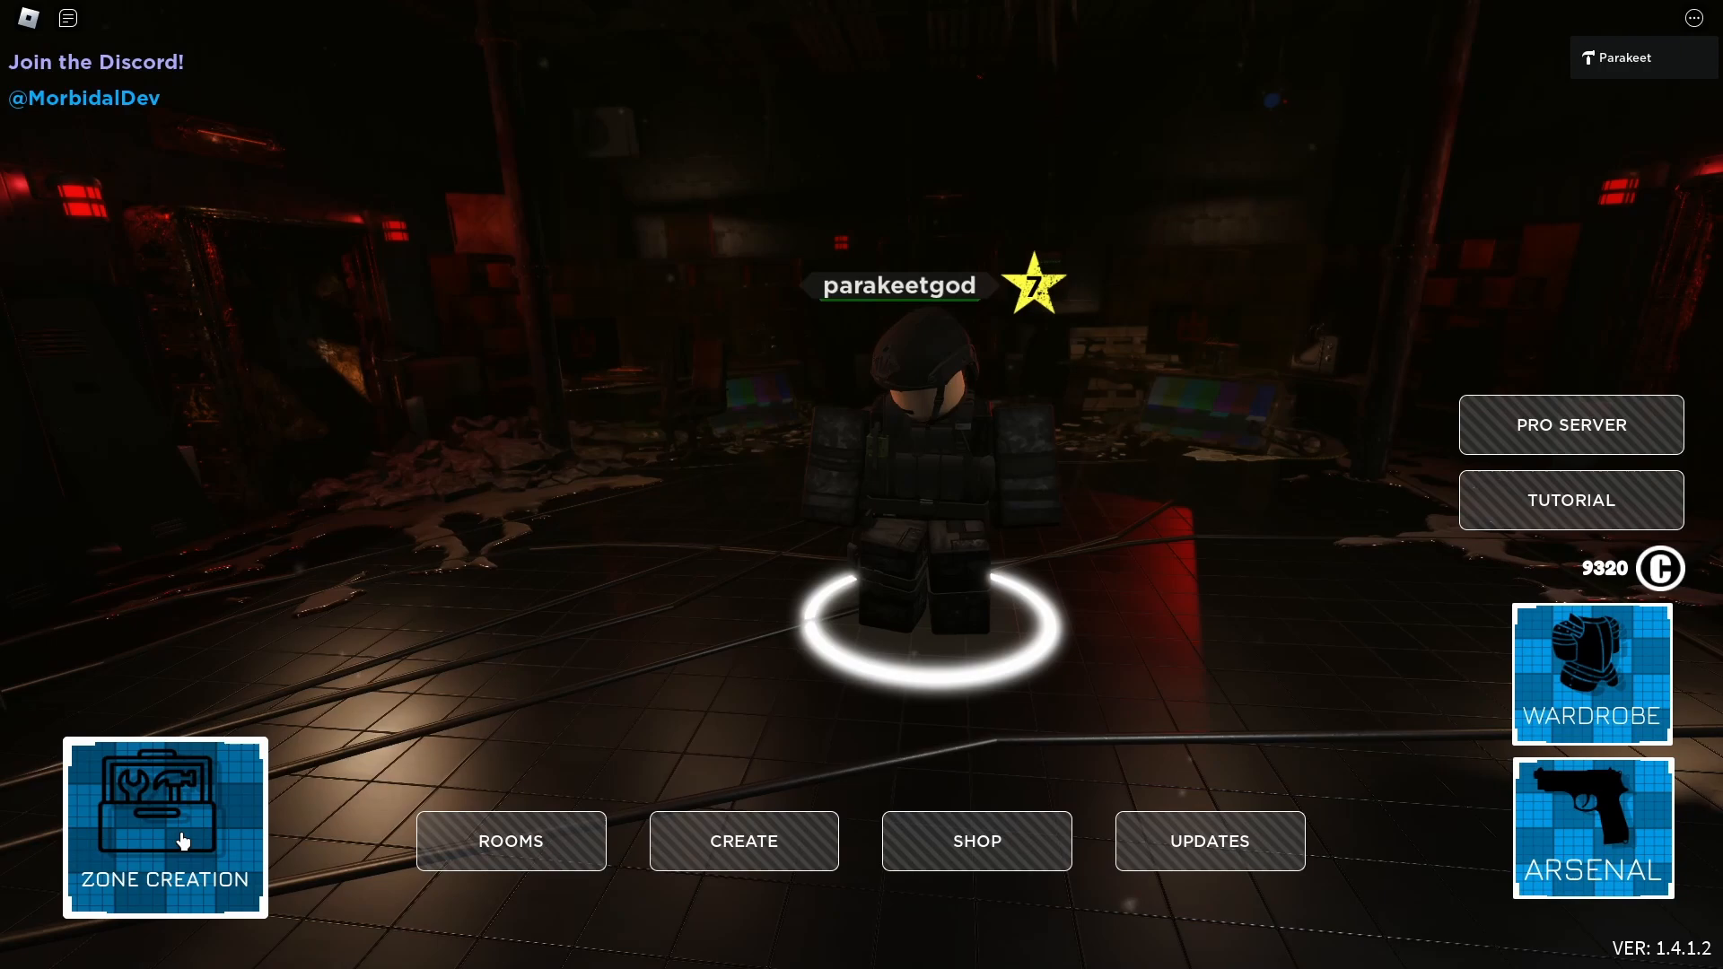
# Step: Create a new custom zone 'NoName' and open its details panel
pyautogui.click(164, 824)
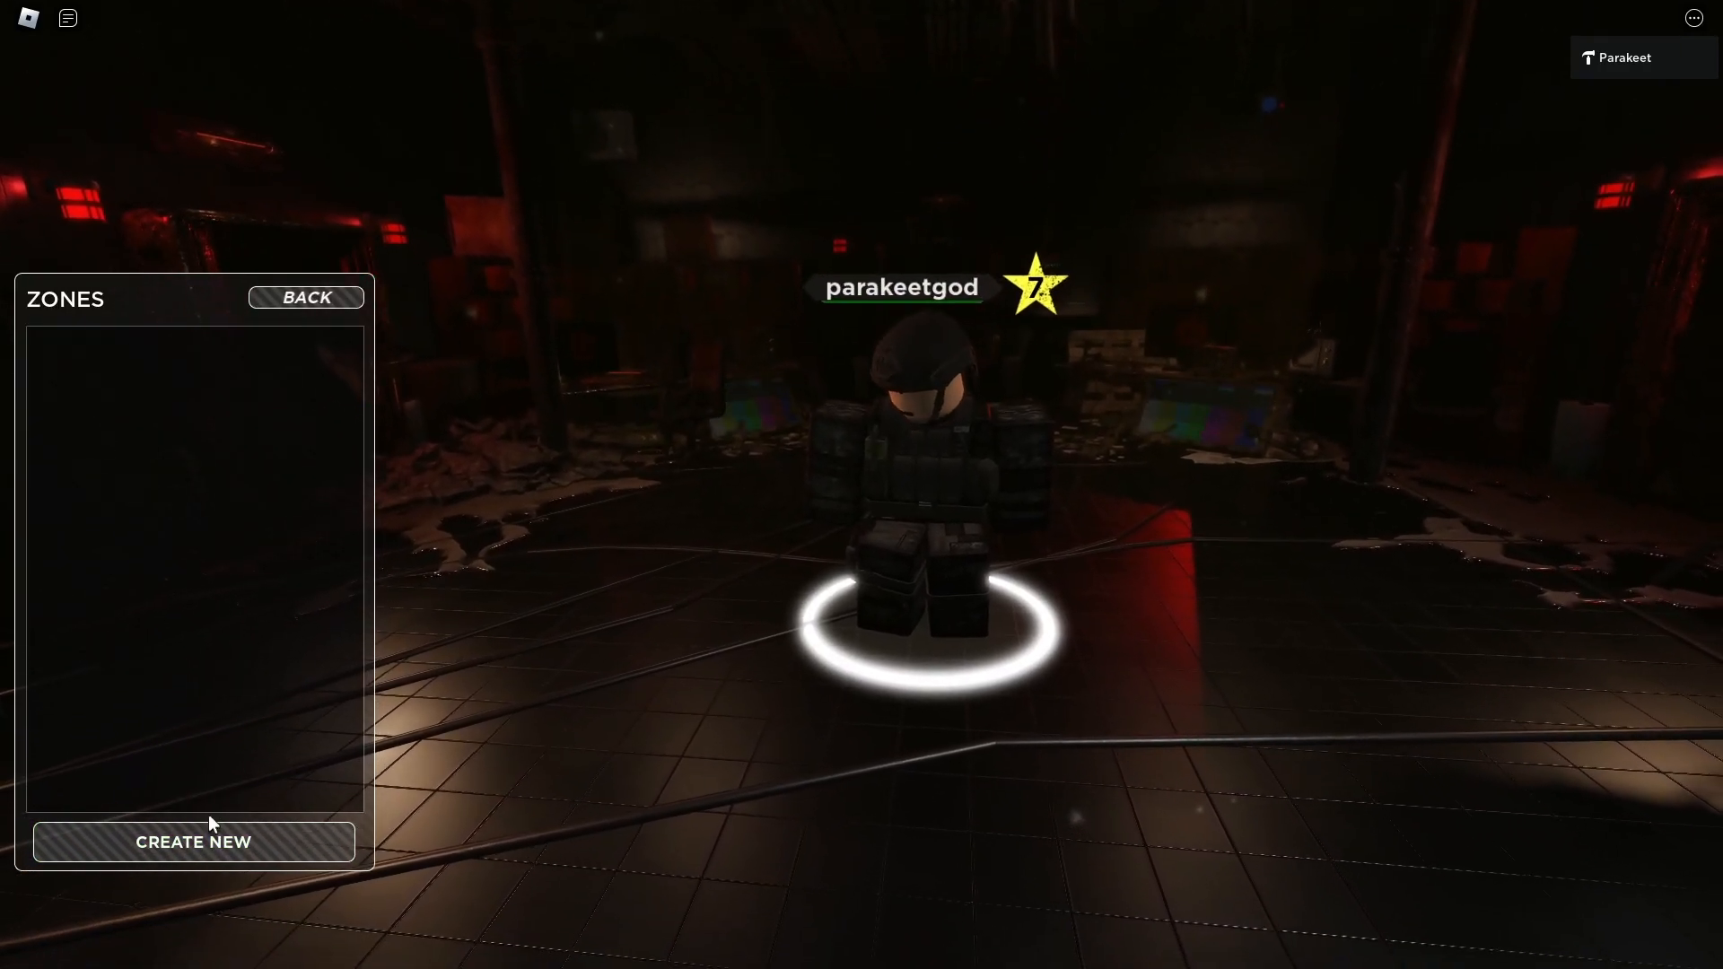
pyautogui.click(194, 841)
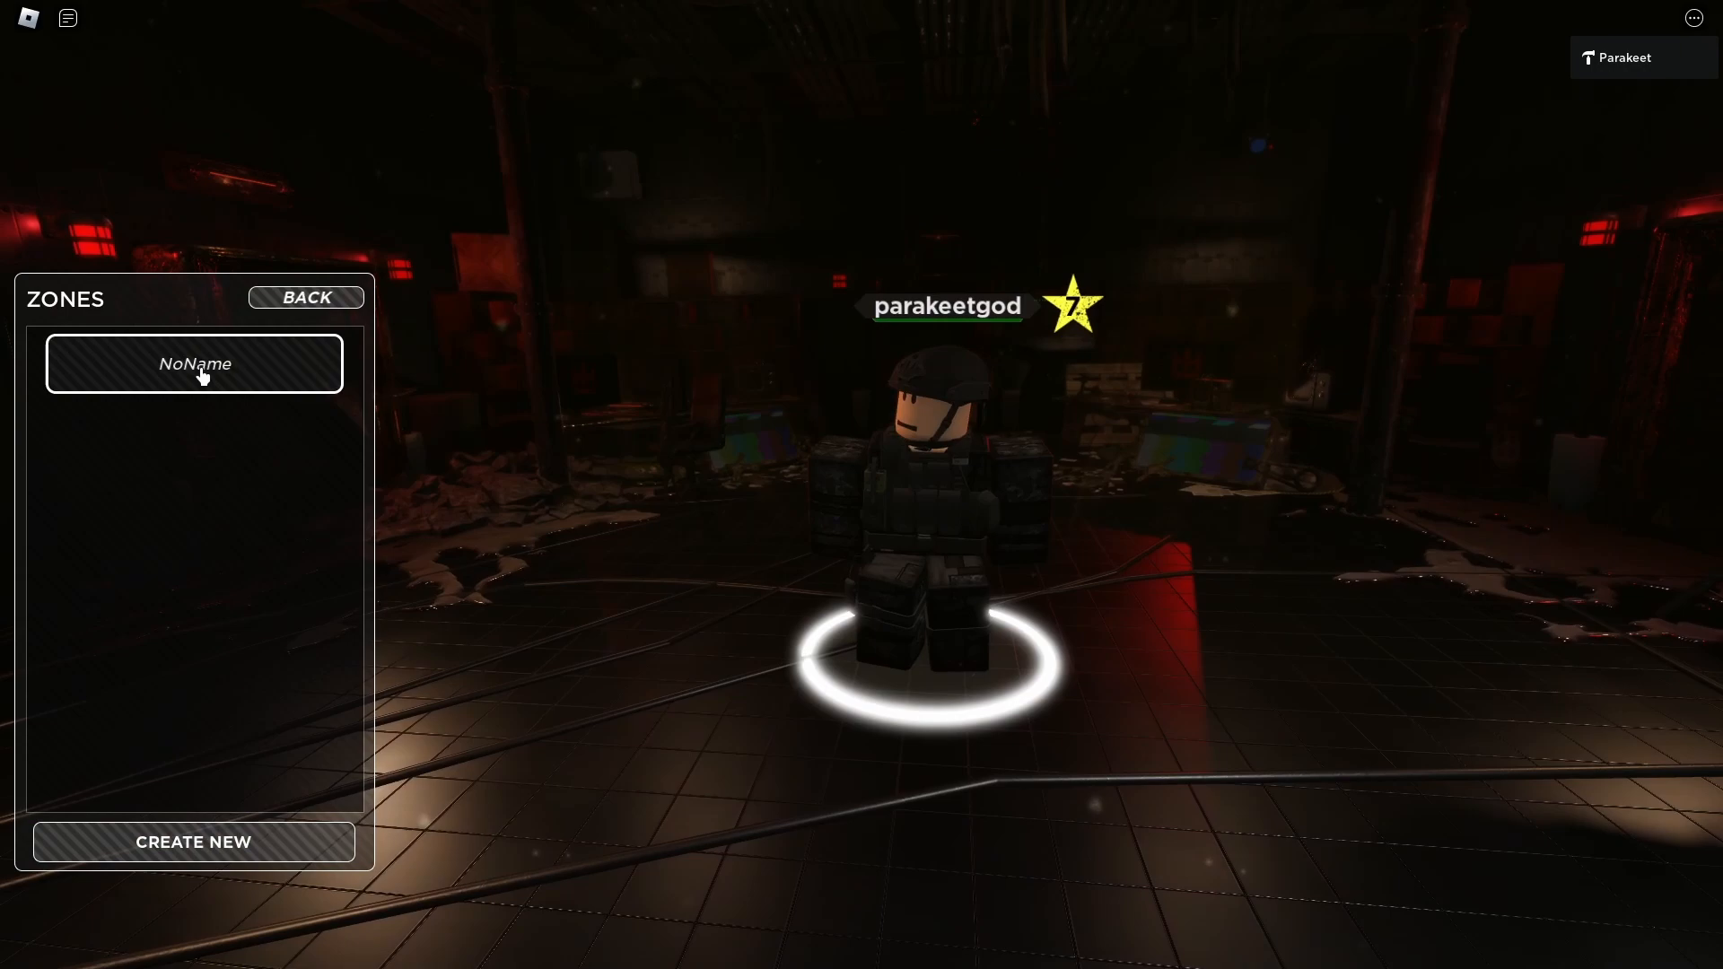
pyautogui.click(194, 363)
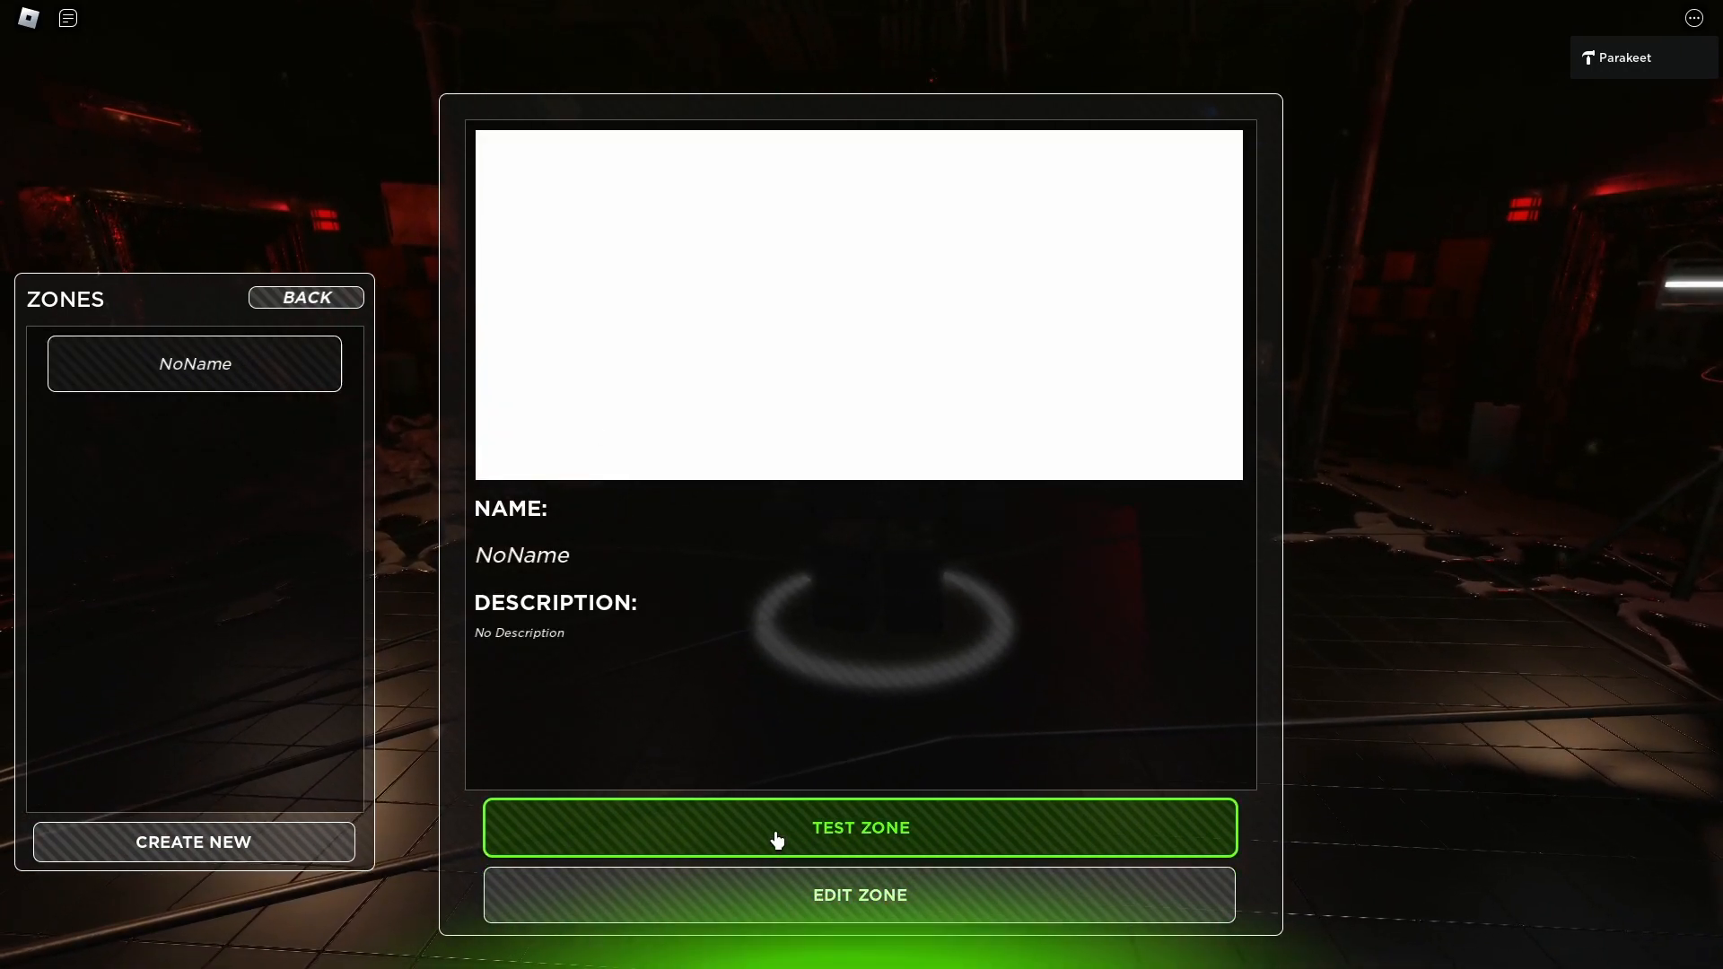
pyautogui.moveTo(679, 418)
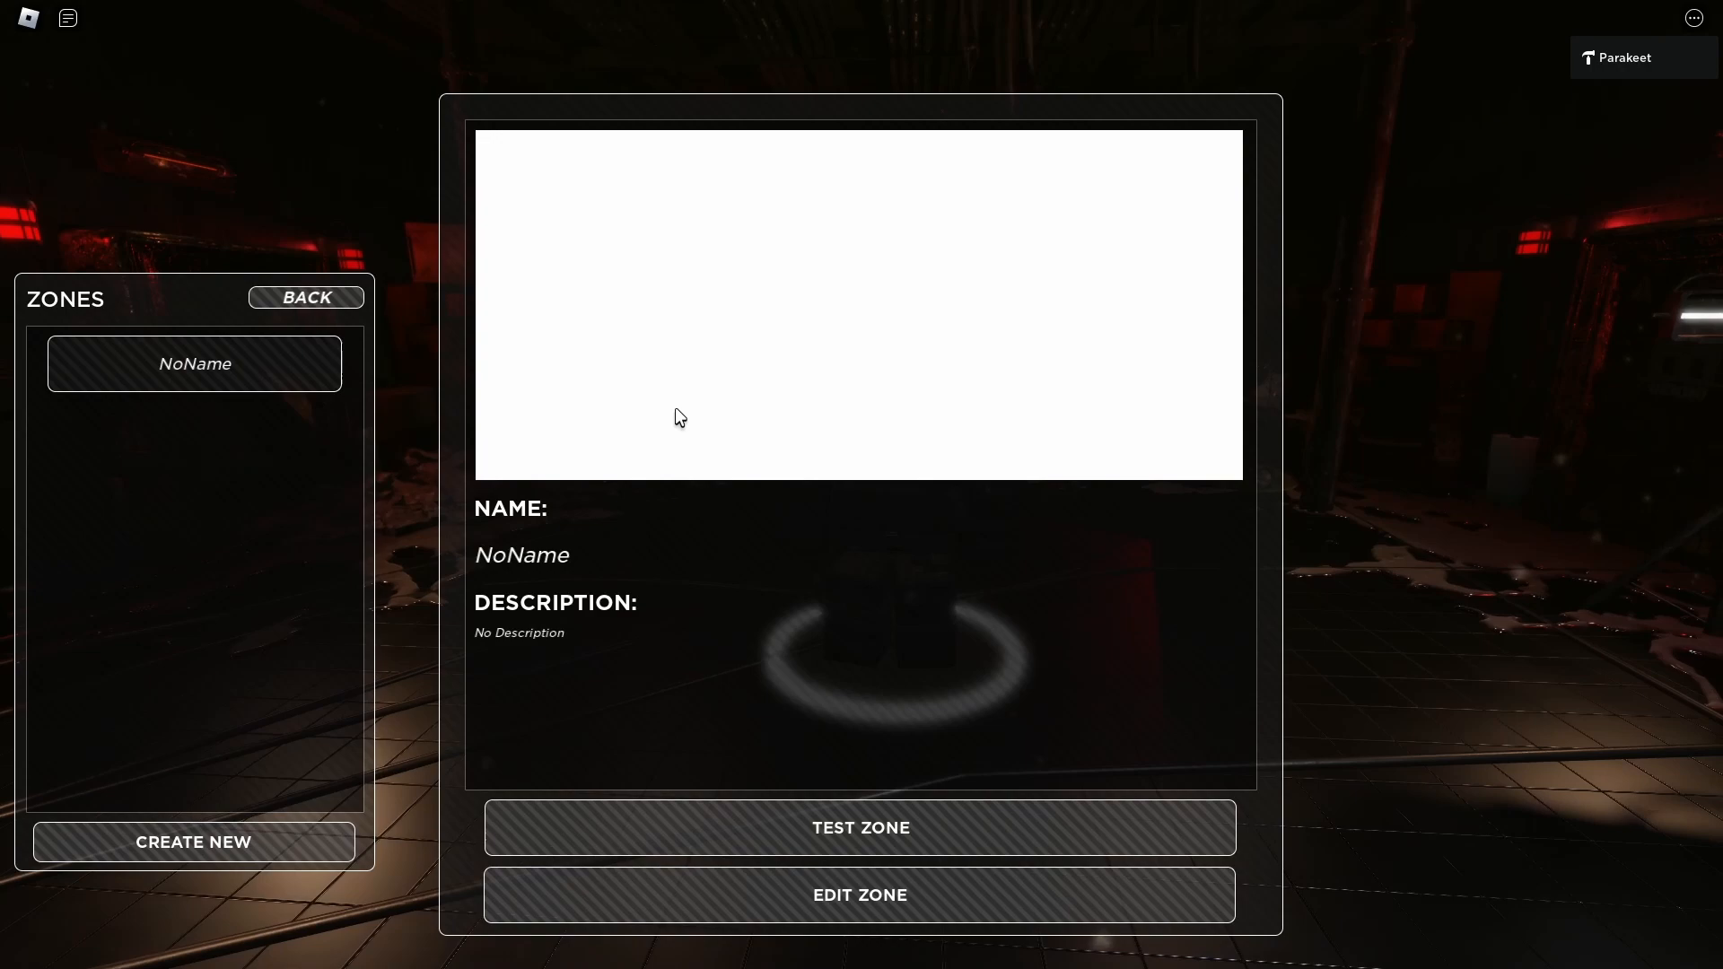
pyautogui.moveTo(859, 895)
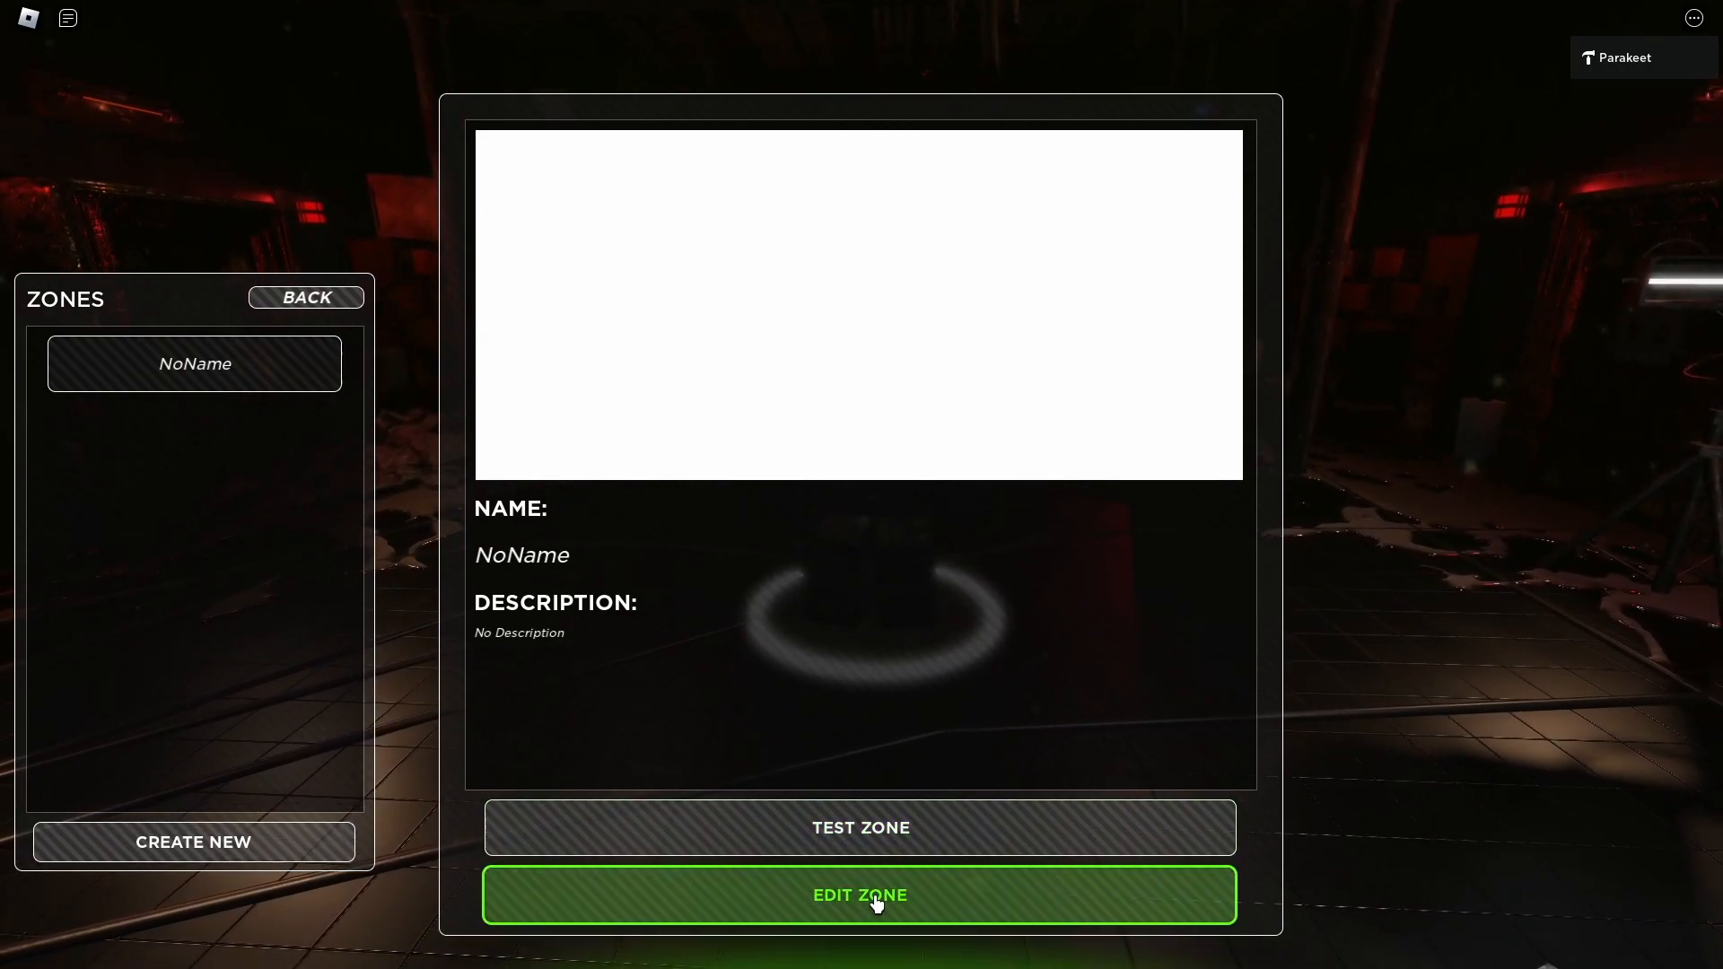
# Step: Open NoName in the zone editor and toggle Game Lighting to TRUE, then back to FALSE
pyautogui.click(861, 895)
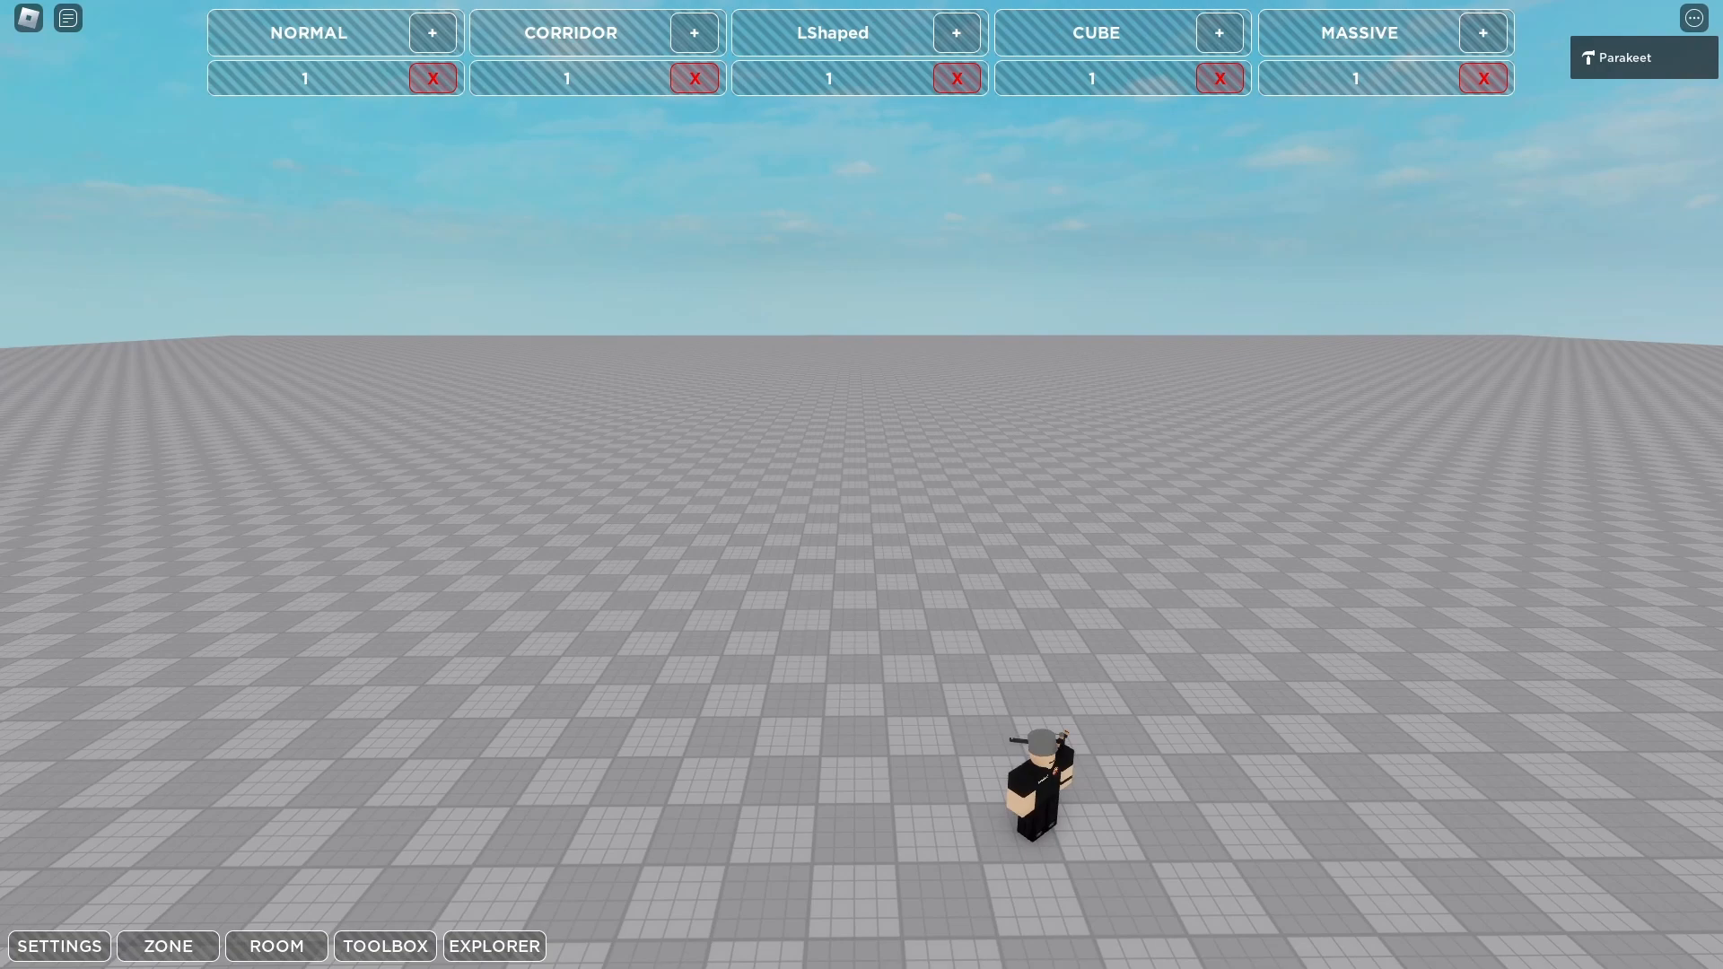
pyautogui.click(59, 945)
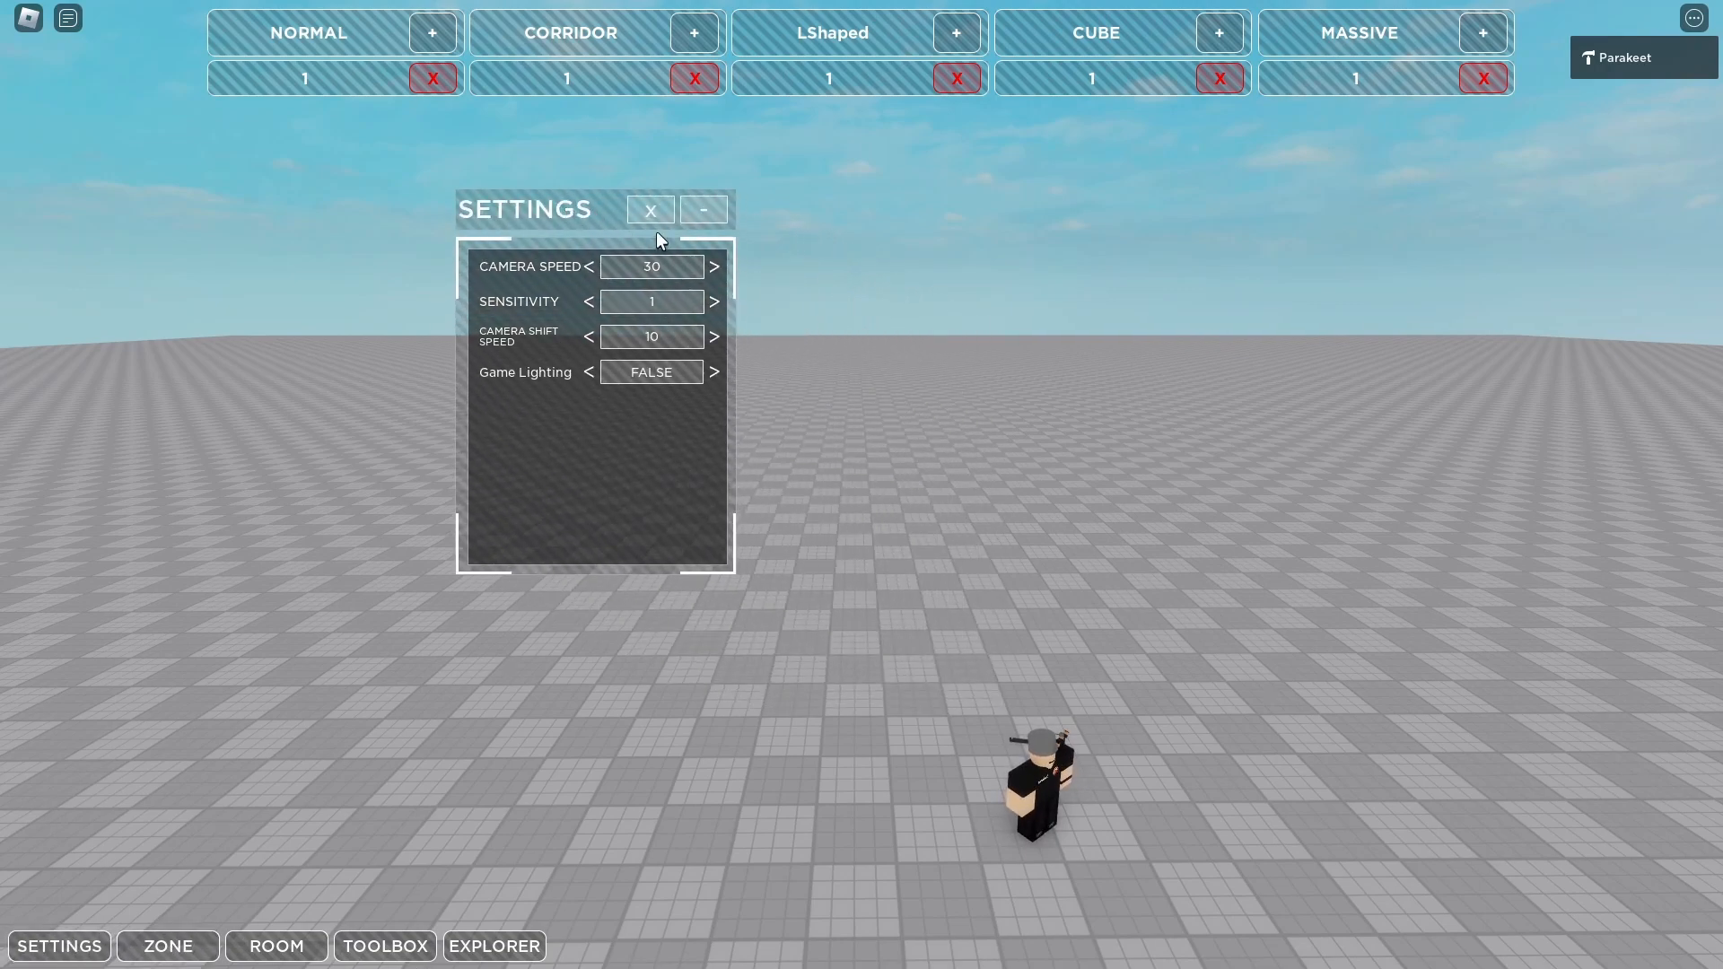
pyautogui.moveTo(954, 341)
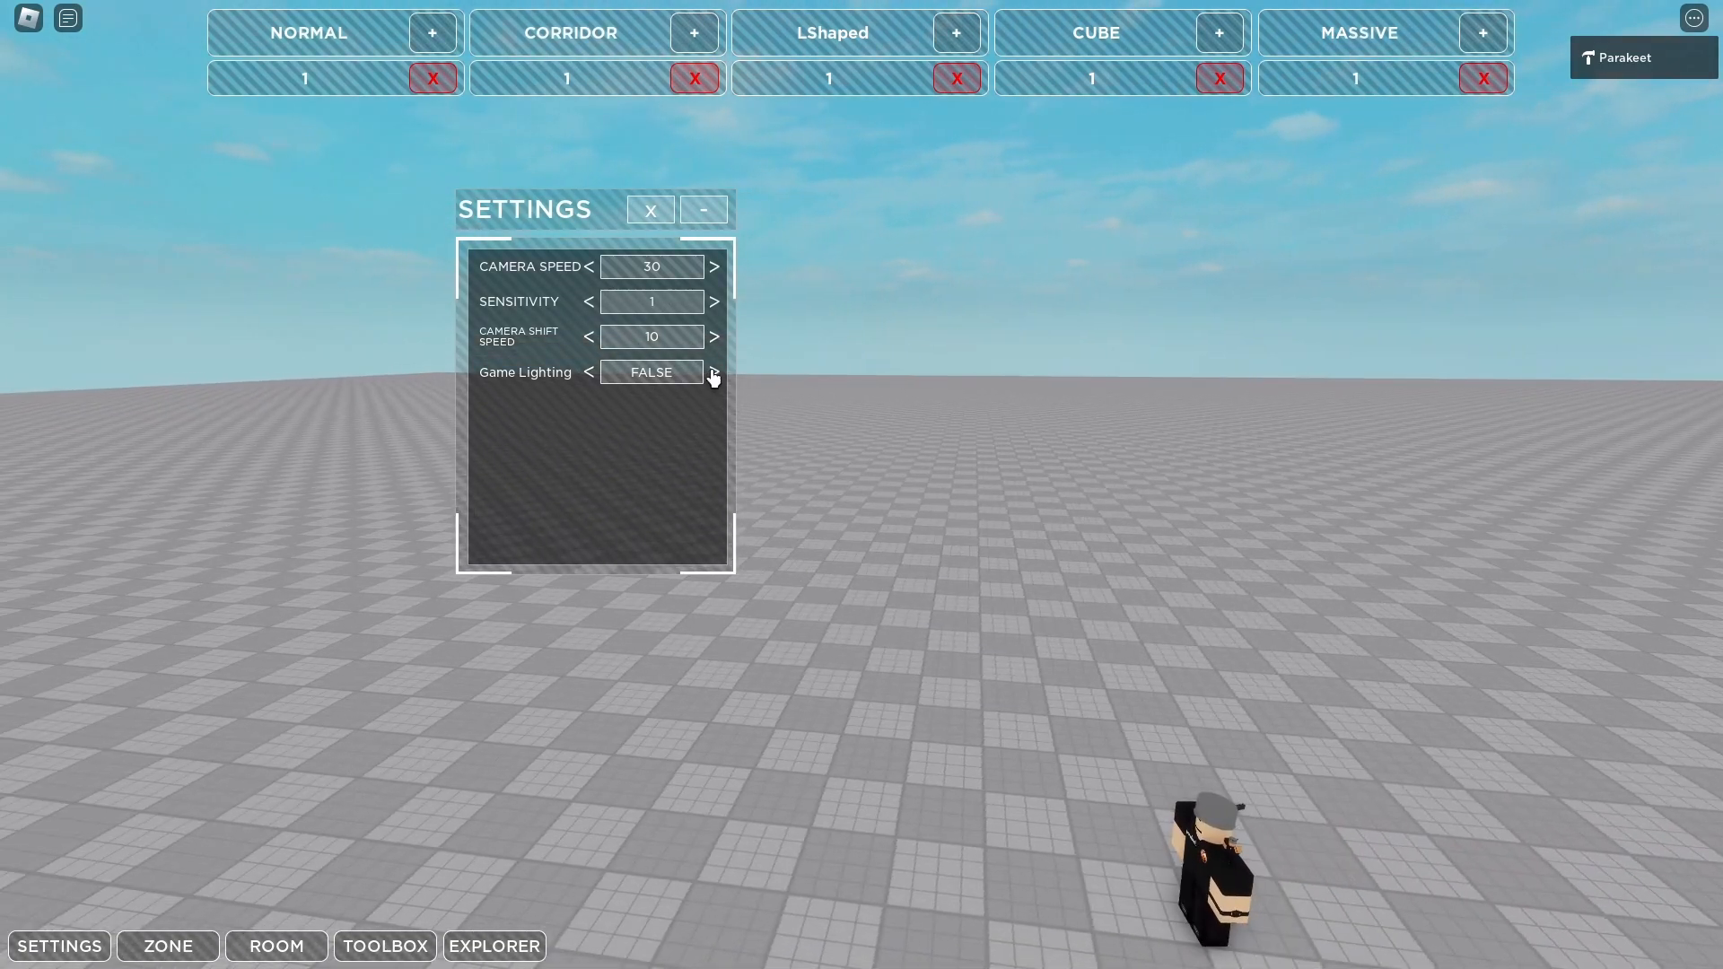
pyautogui.click(713, 372)
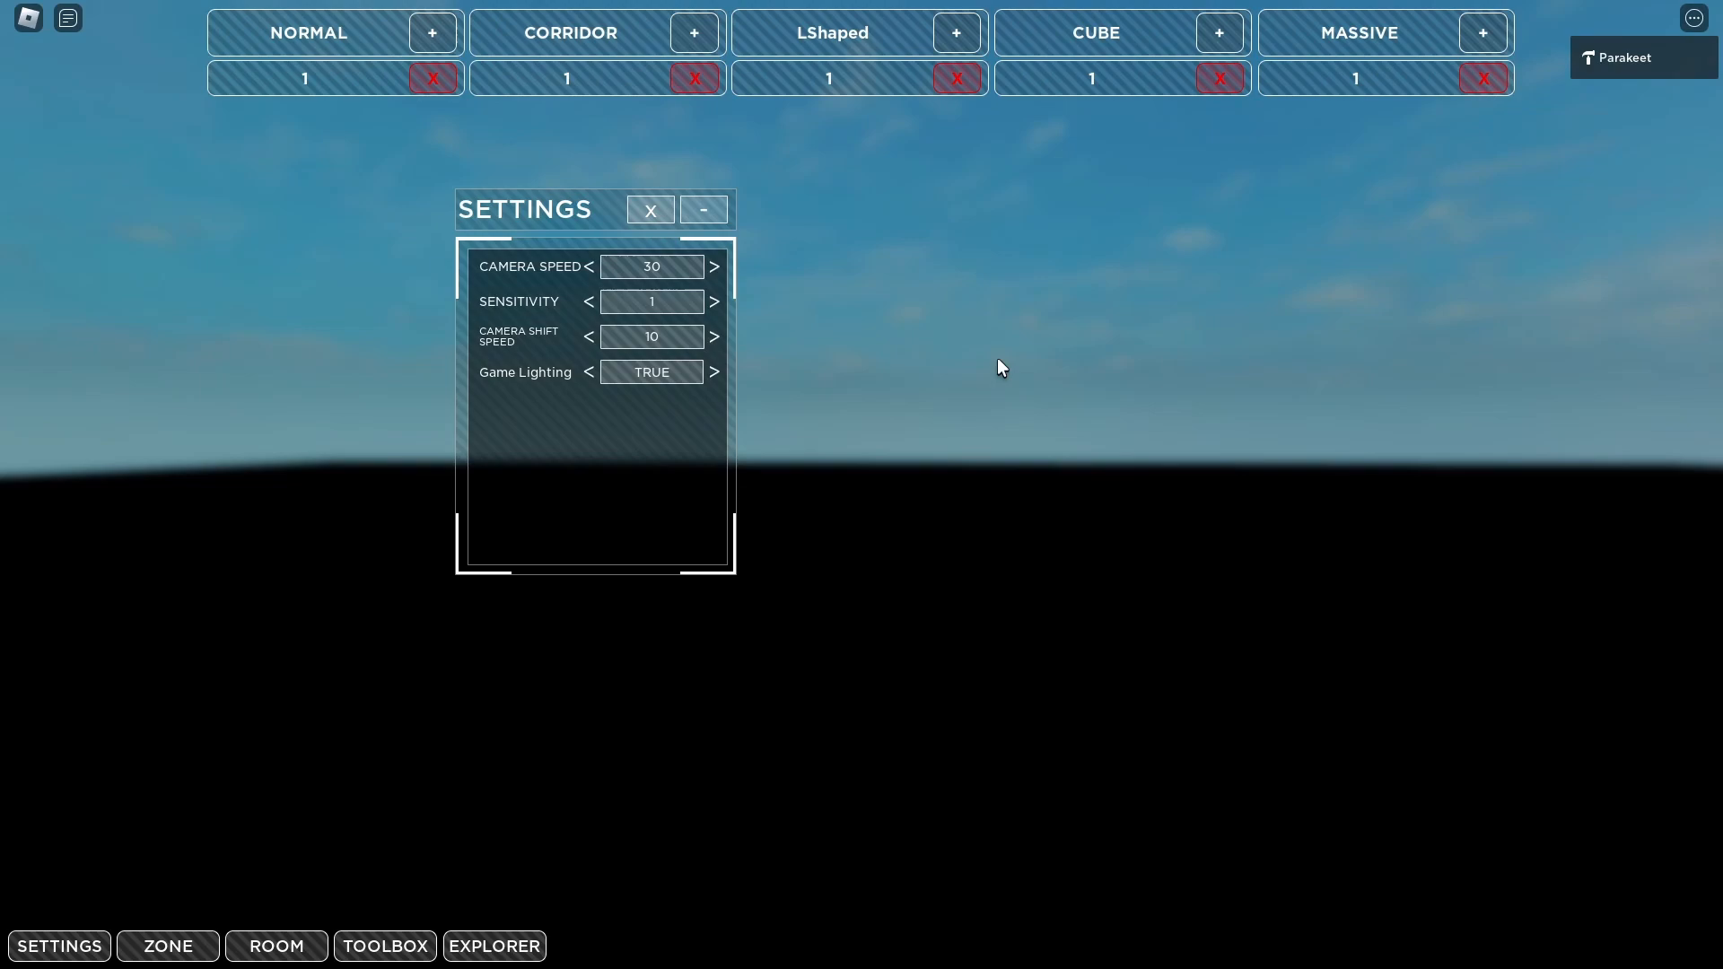
pyautogui.click(588, 372)
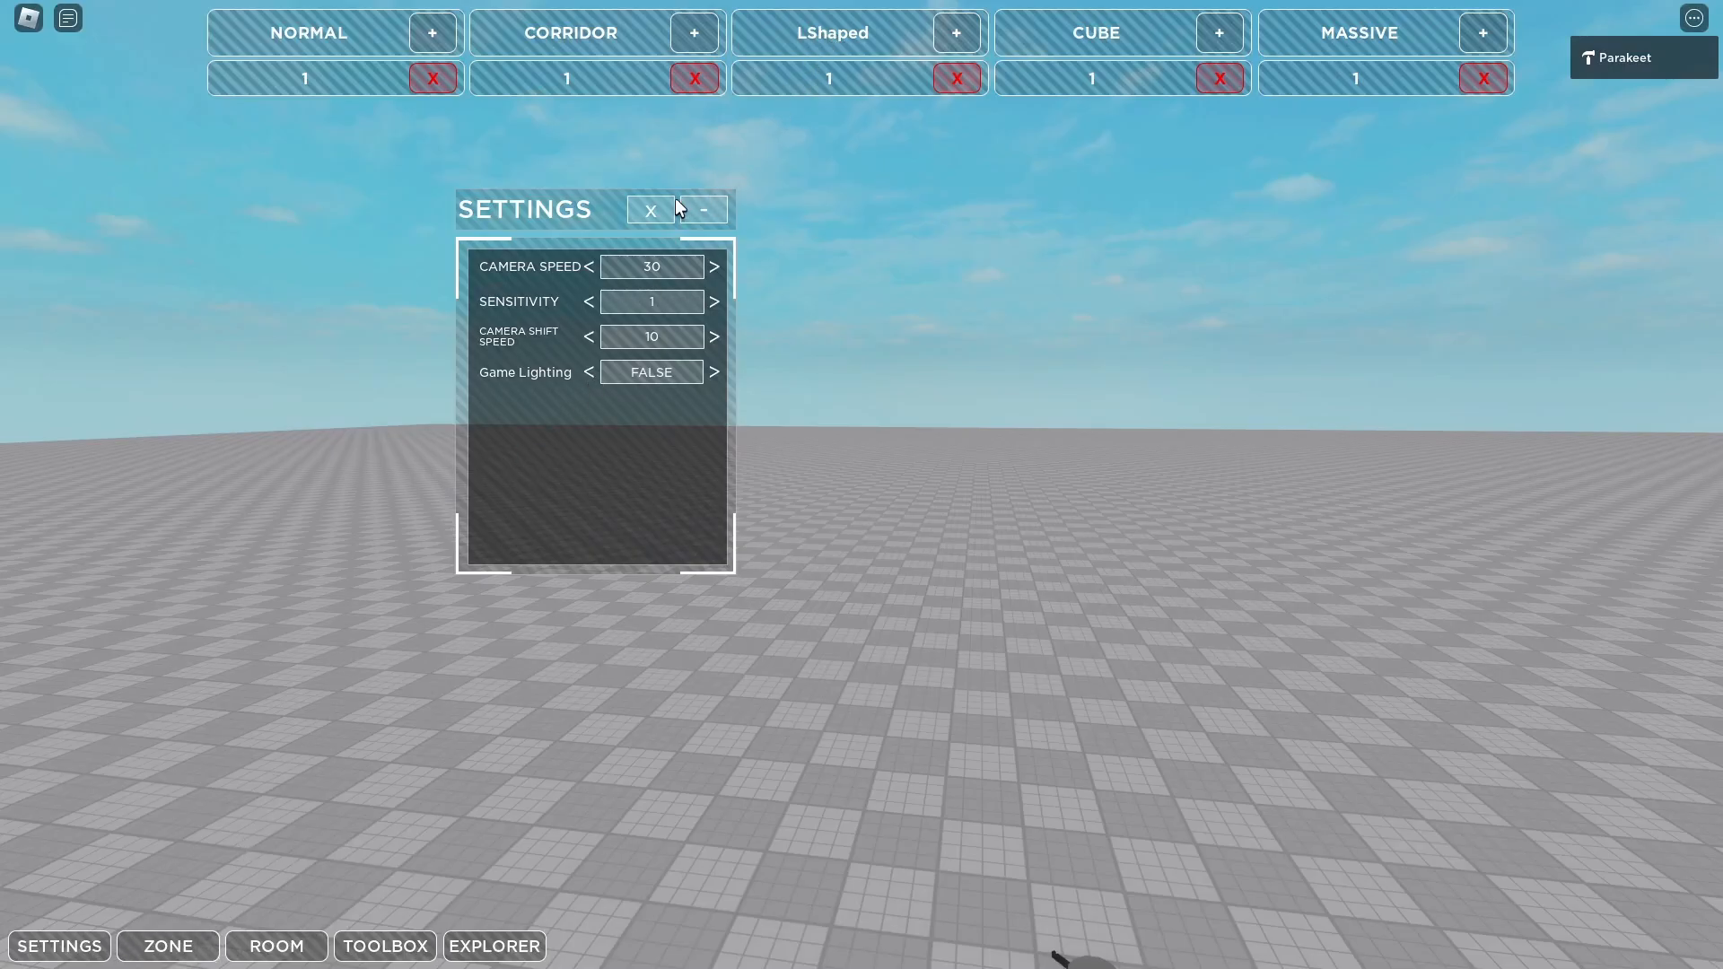
# Step: Close the Settings window and open the Zone and Room customization panels
pyautogui.click(650, 209)
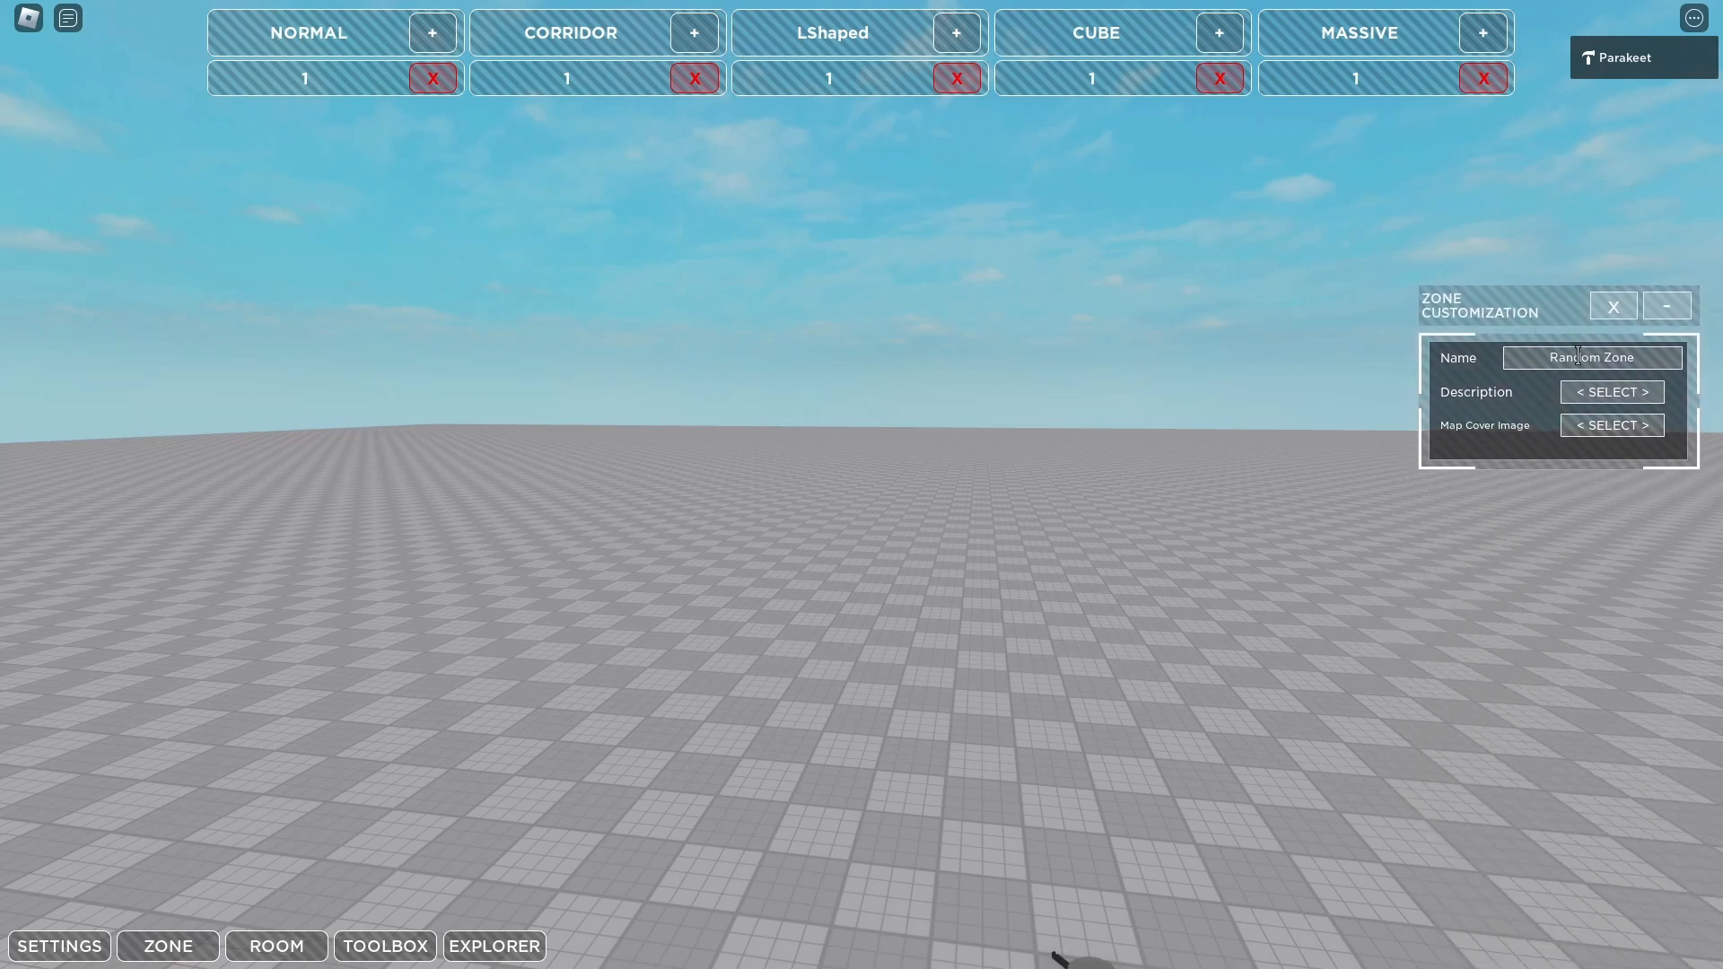
pyautogui.moveTo(1519, 323)
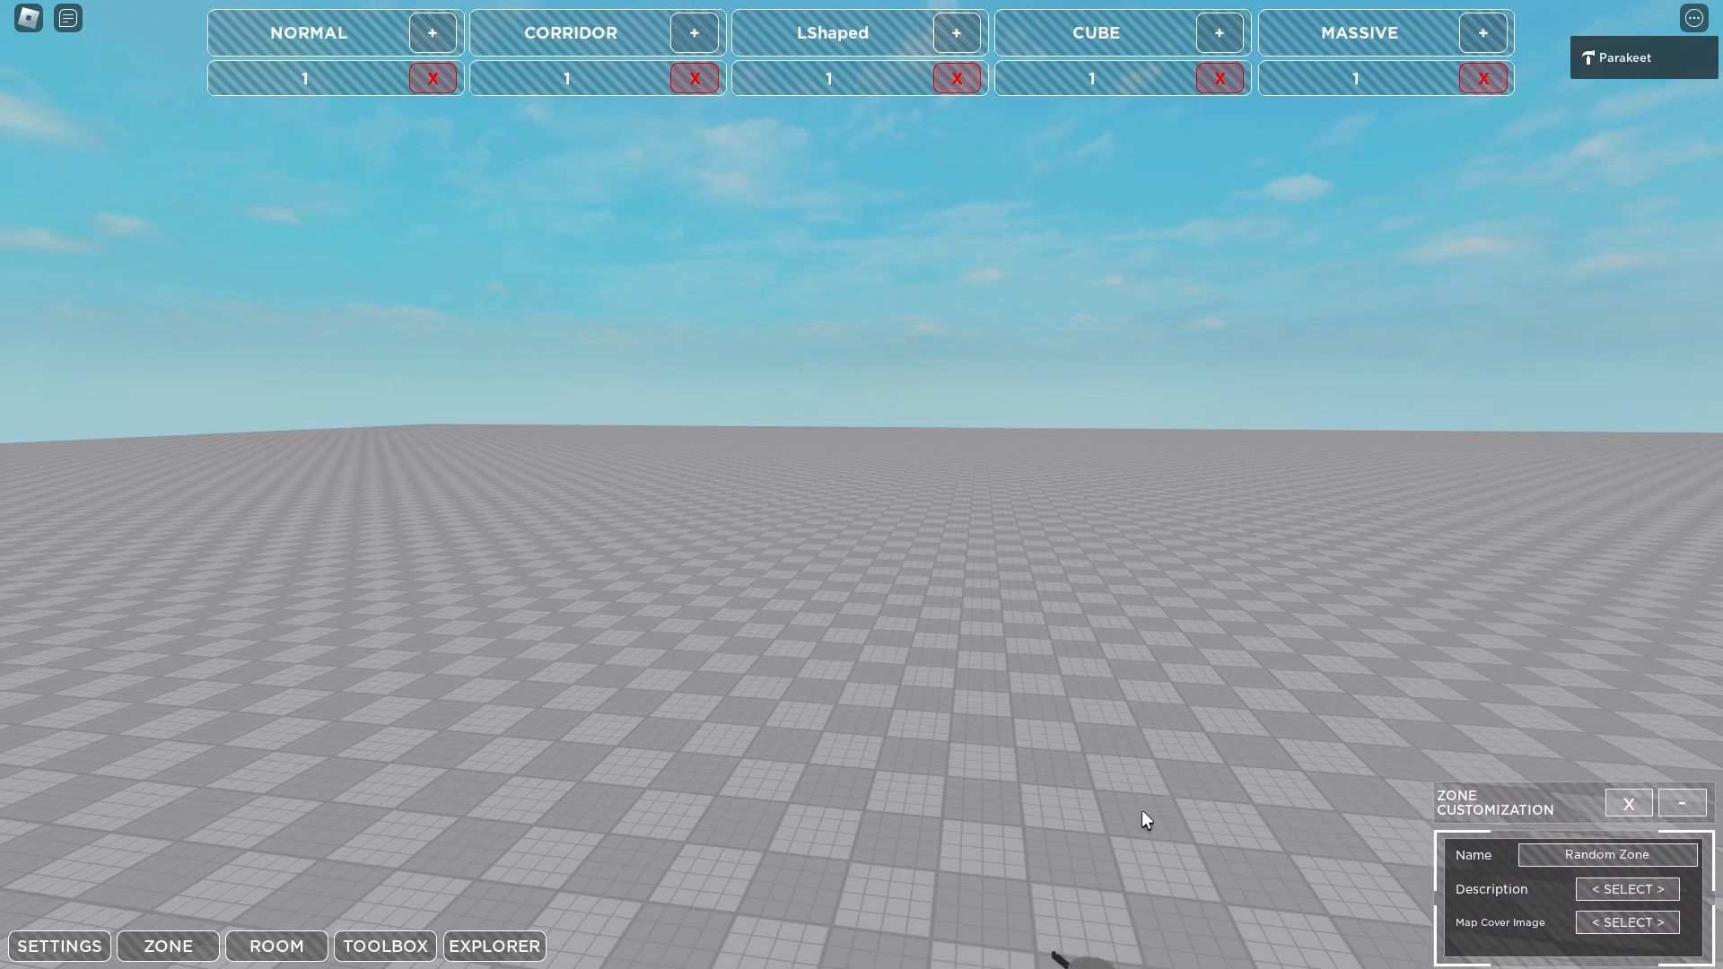
pyautogui.click(275, 945)
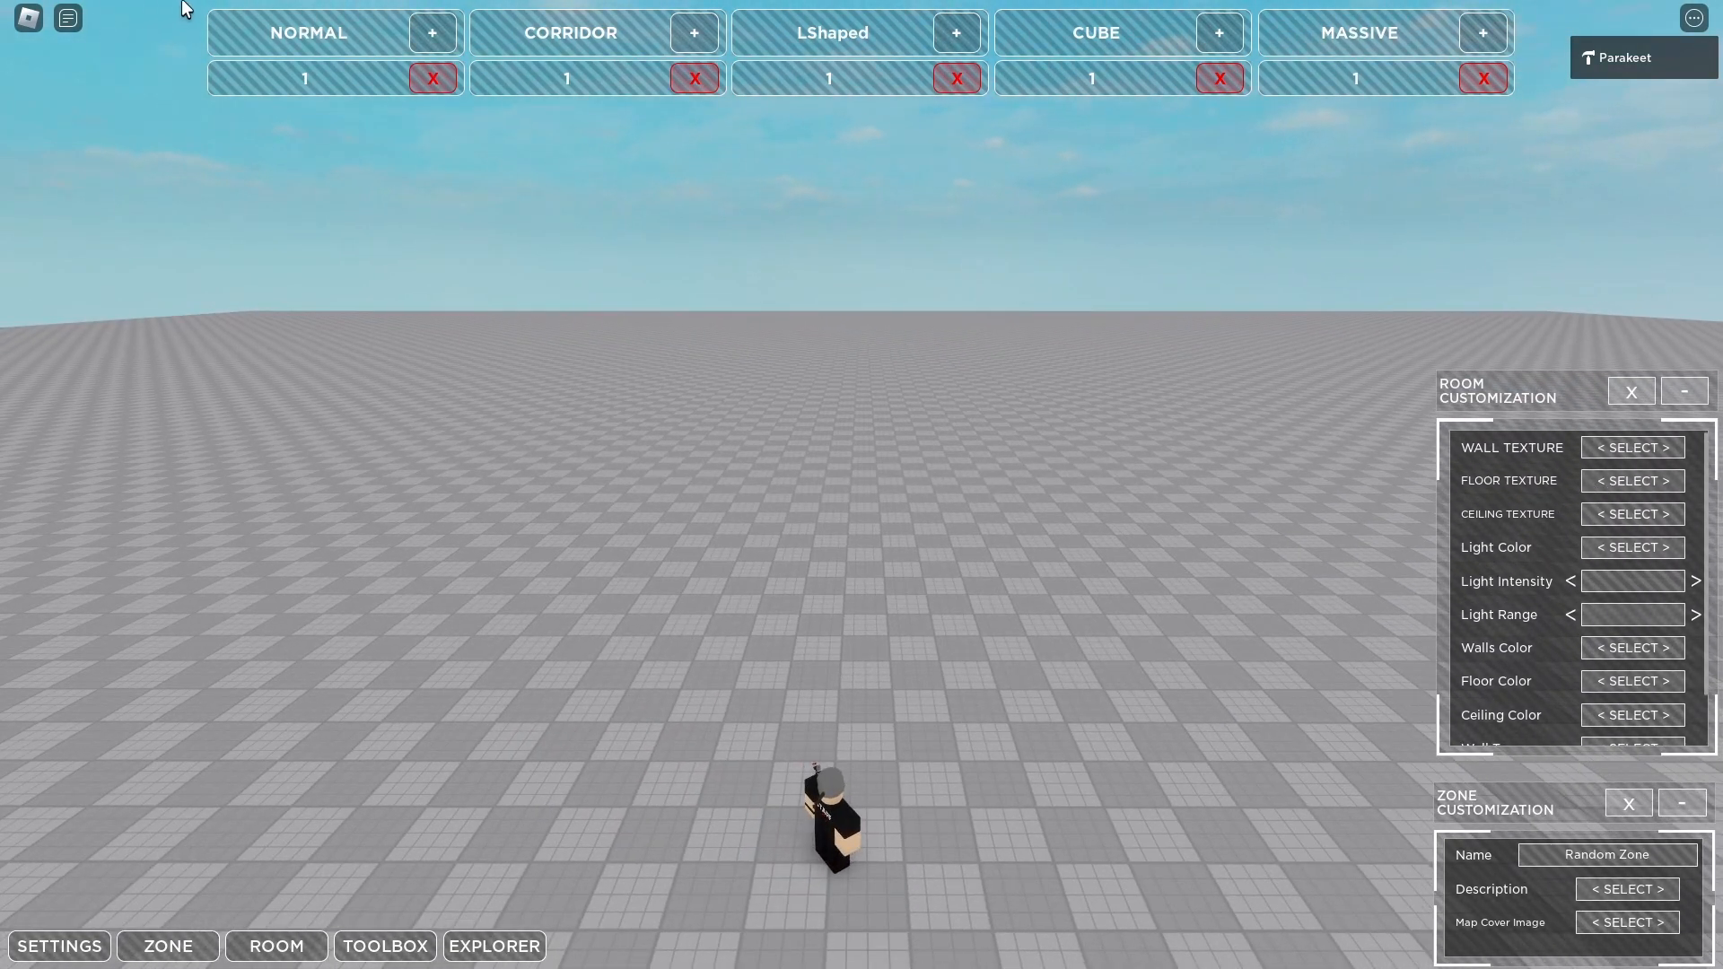
pyautogui.moveTo(445, 16)
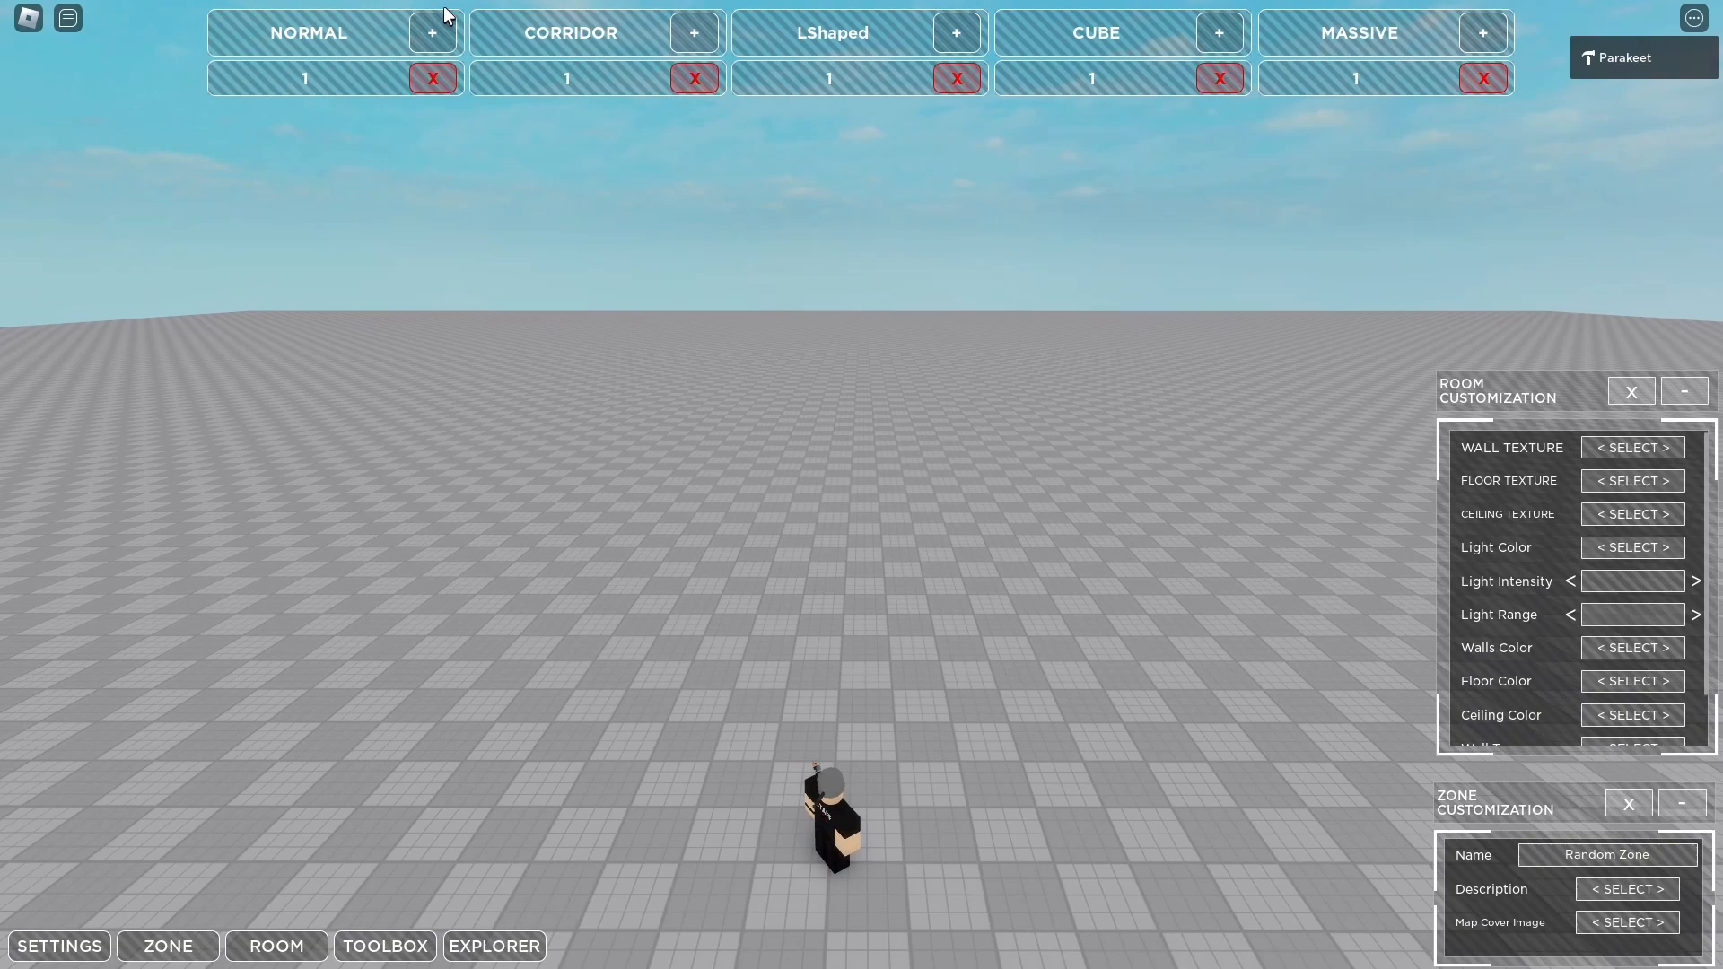
pyautogui.moveTo(1388, 30)
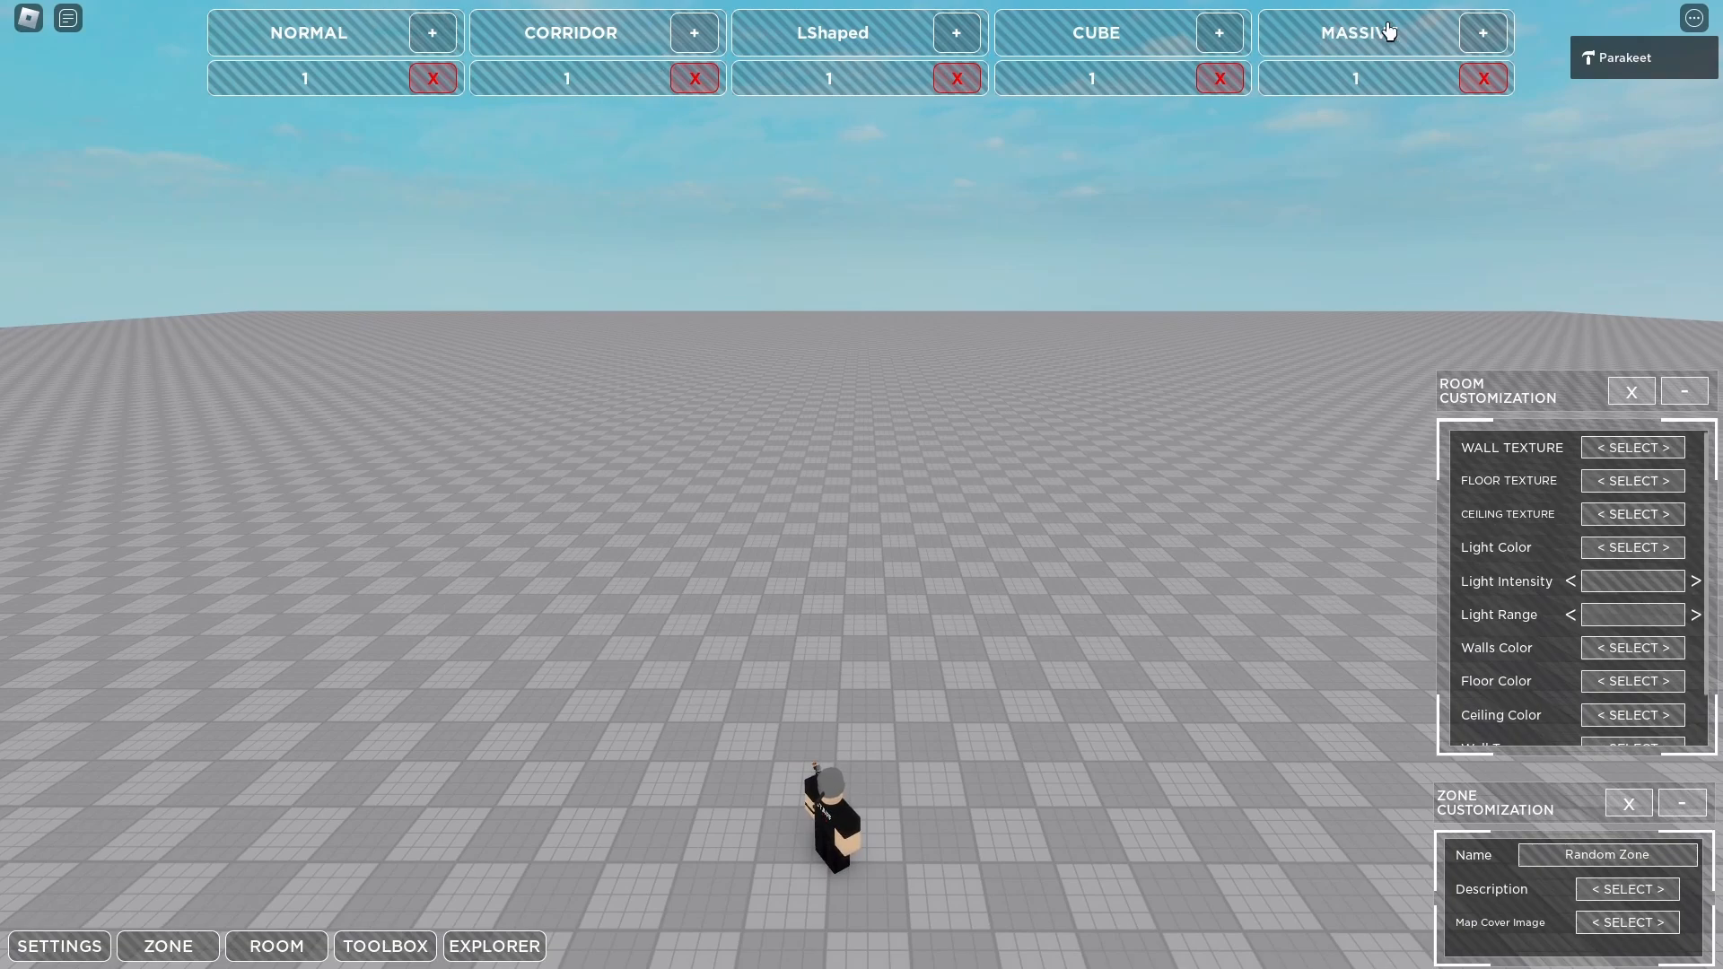
pyautogui.moveTo(349, 48)
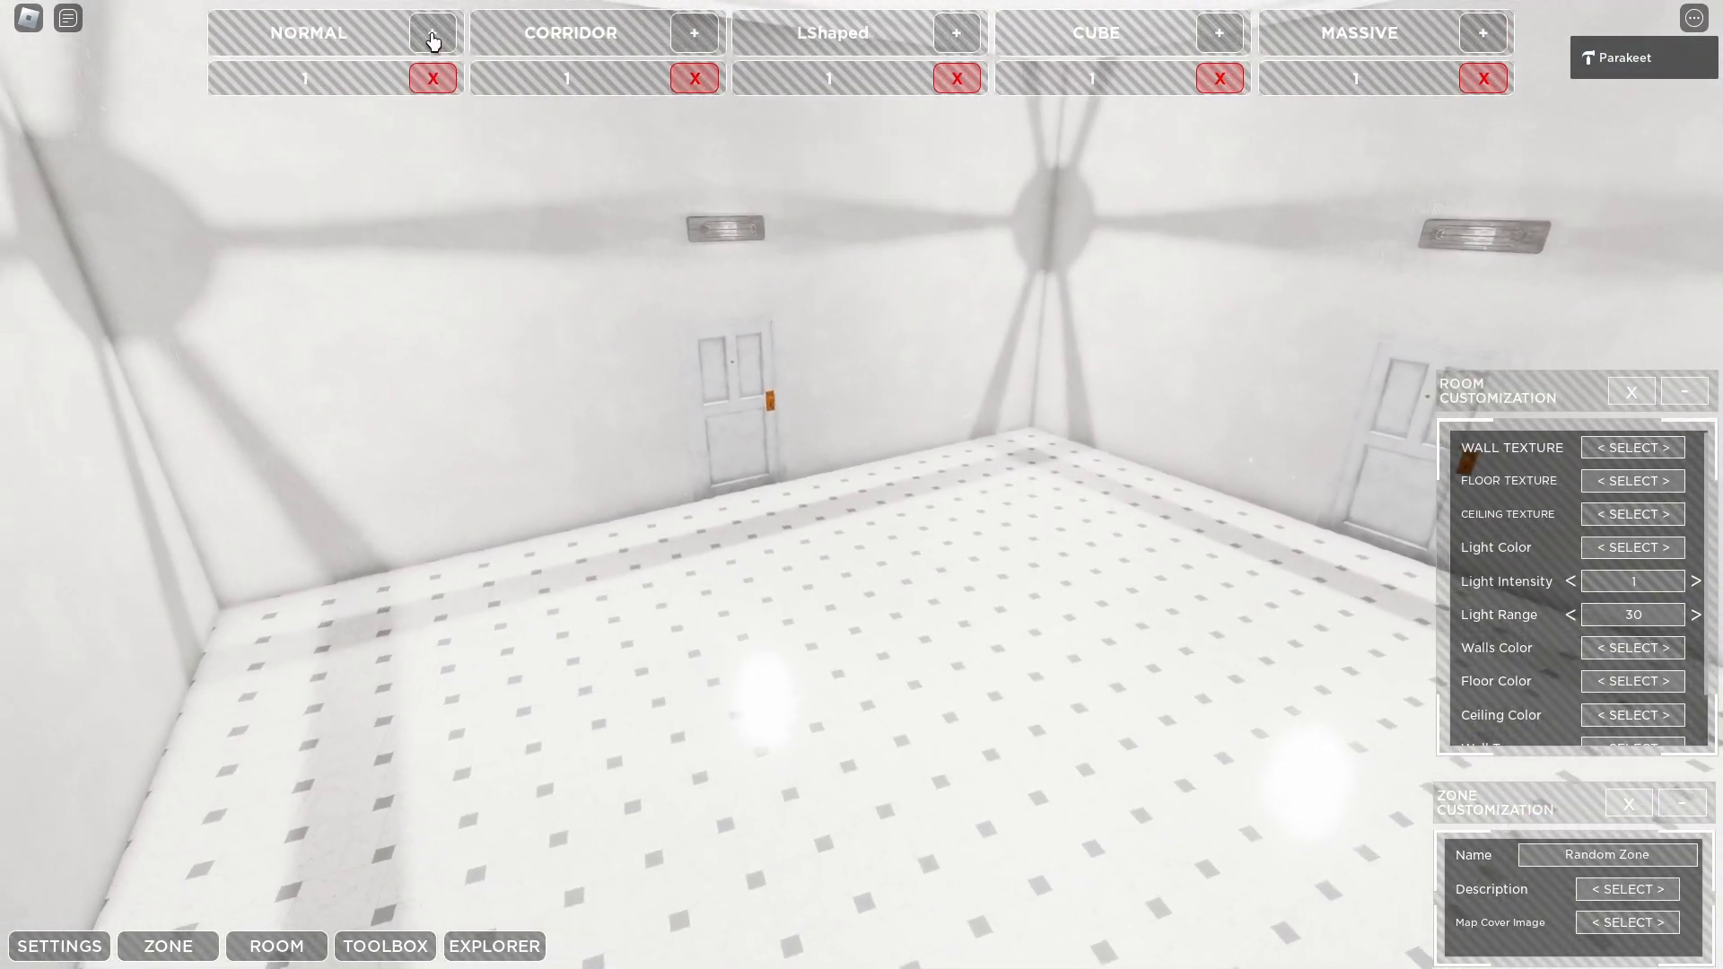
# Step: Add Normal rooms via the NORMAL + button, generating a white tiled room with doors
pyautogui.click(432, 32)
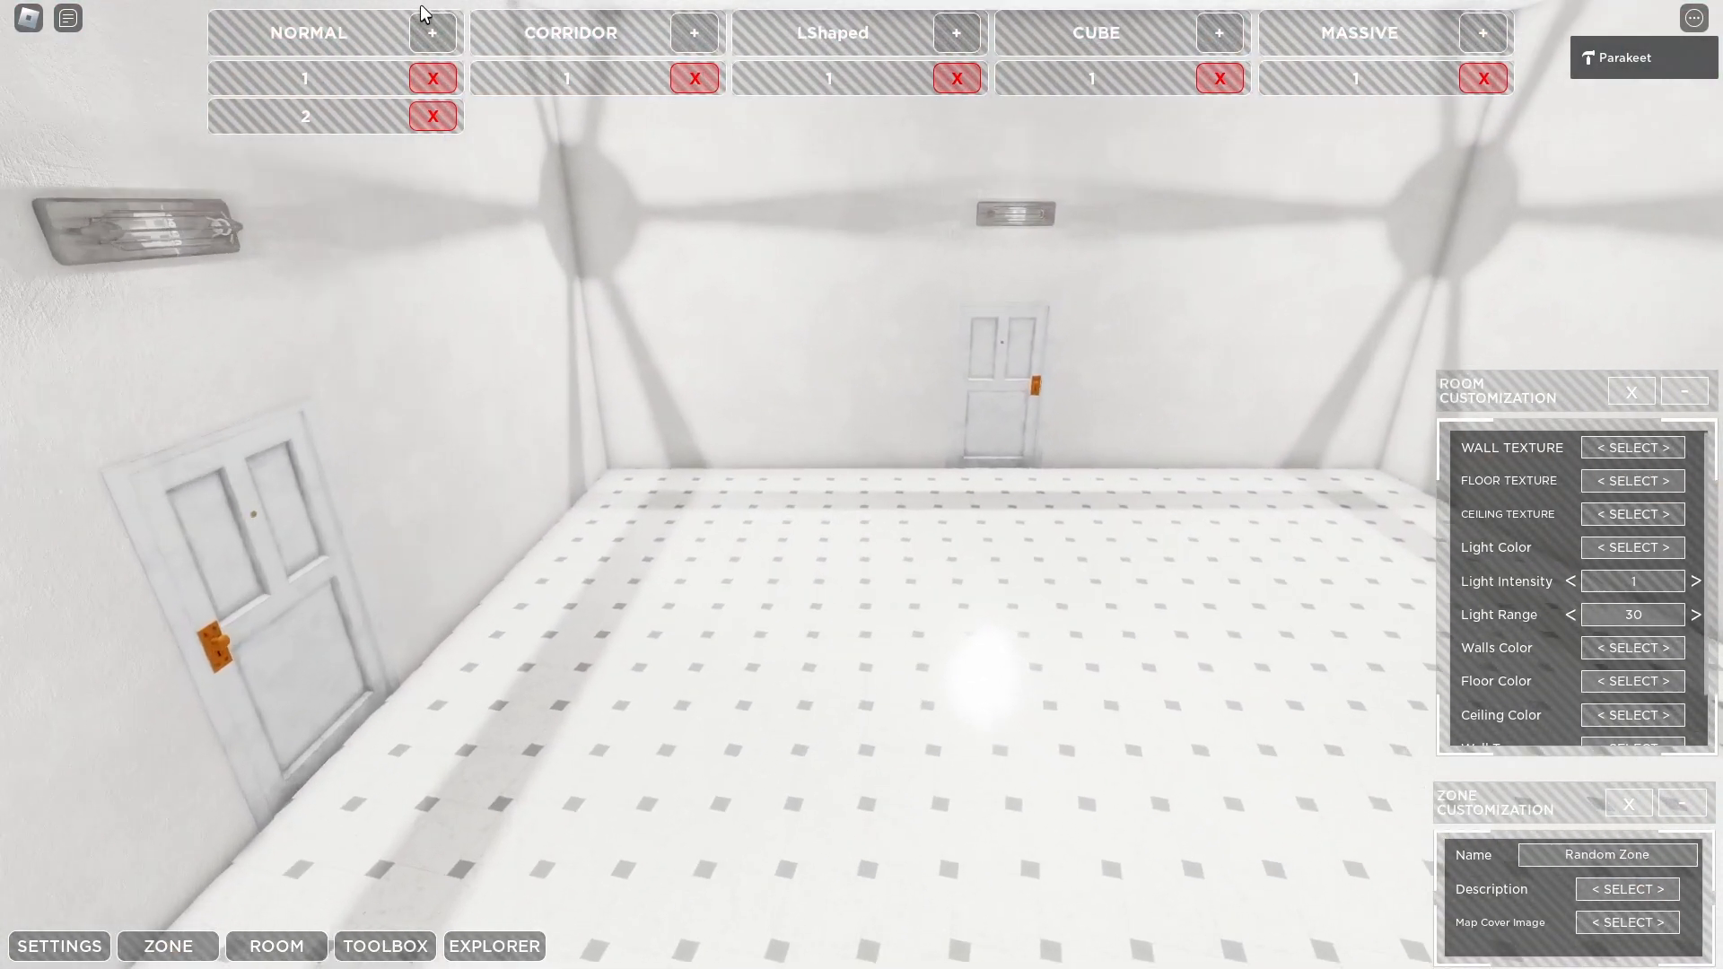
pyautogui.click(431, 33)
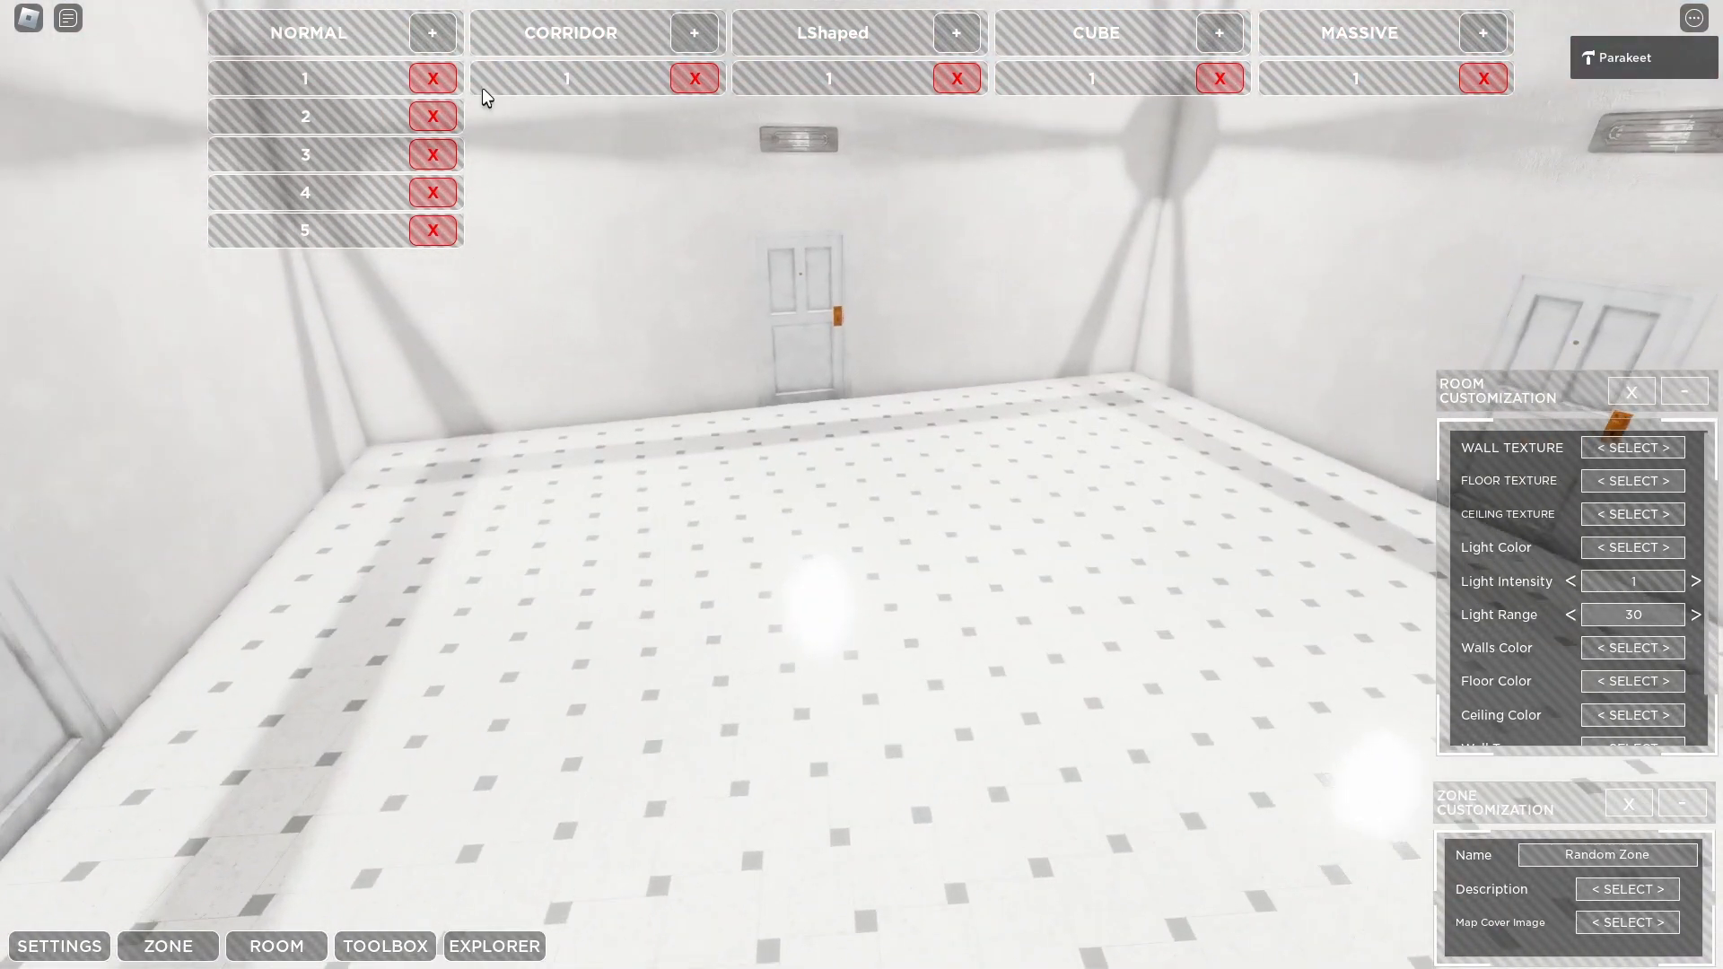
pyautogui.click(432, 32)
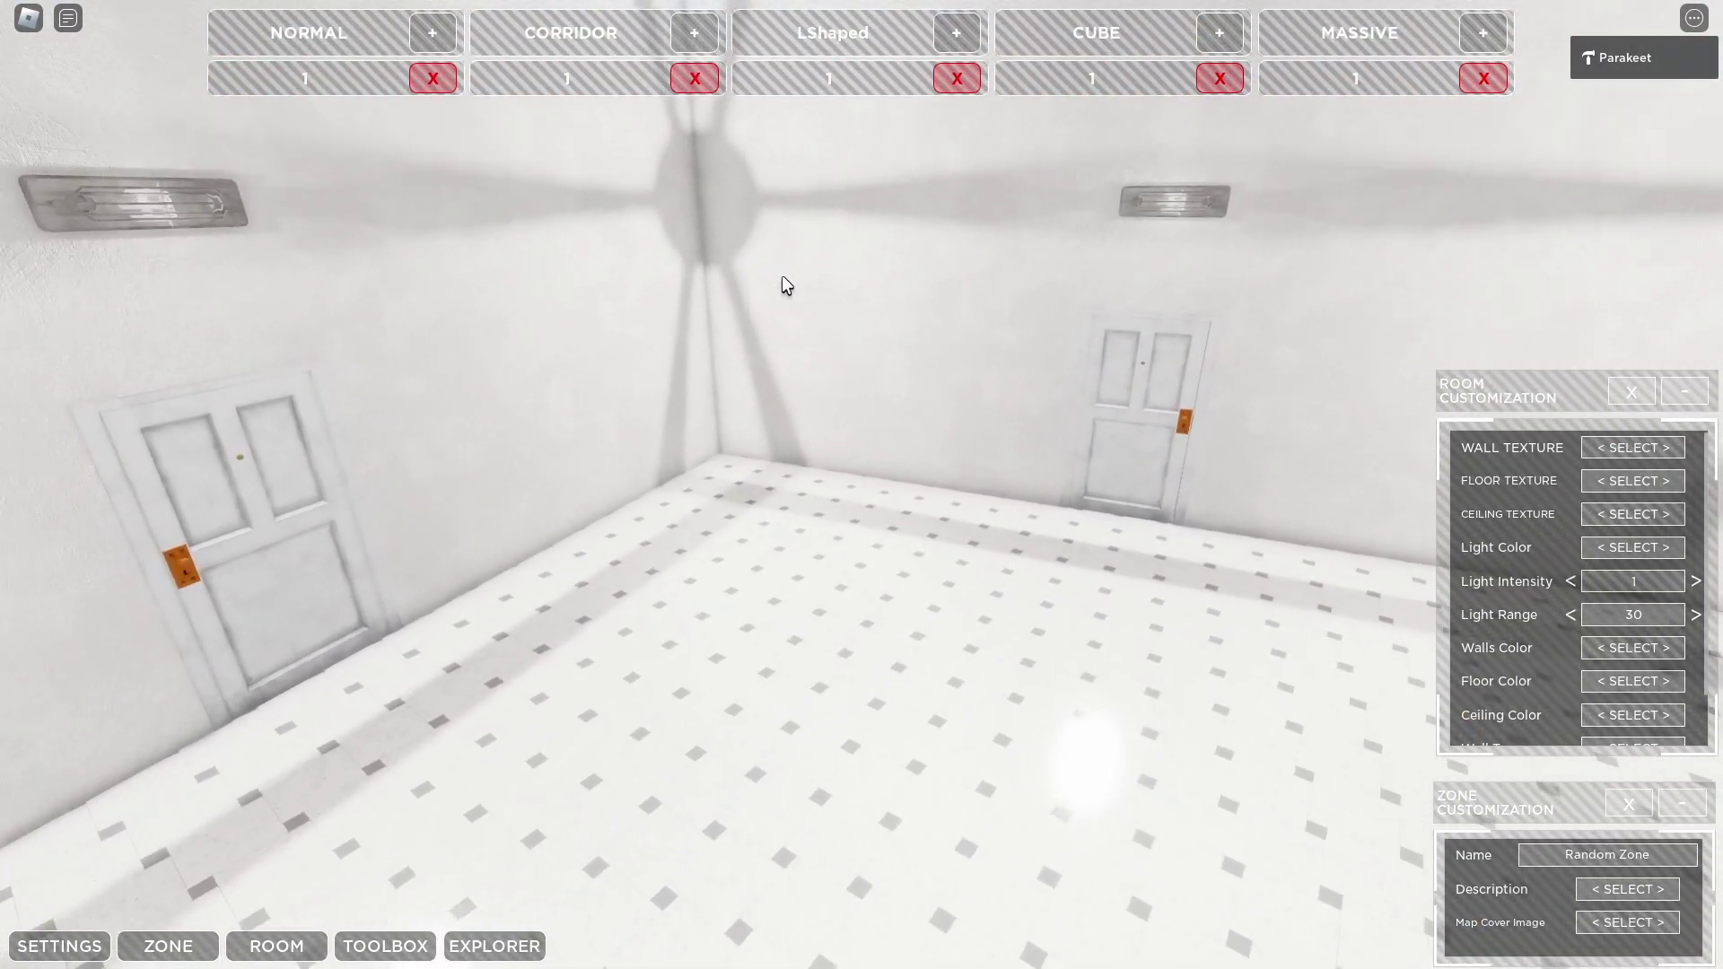
# Step: Apply the red wall texture and the yellow patterned ceiling texture
pyautogui.click(1630, 447)
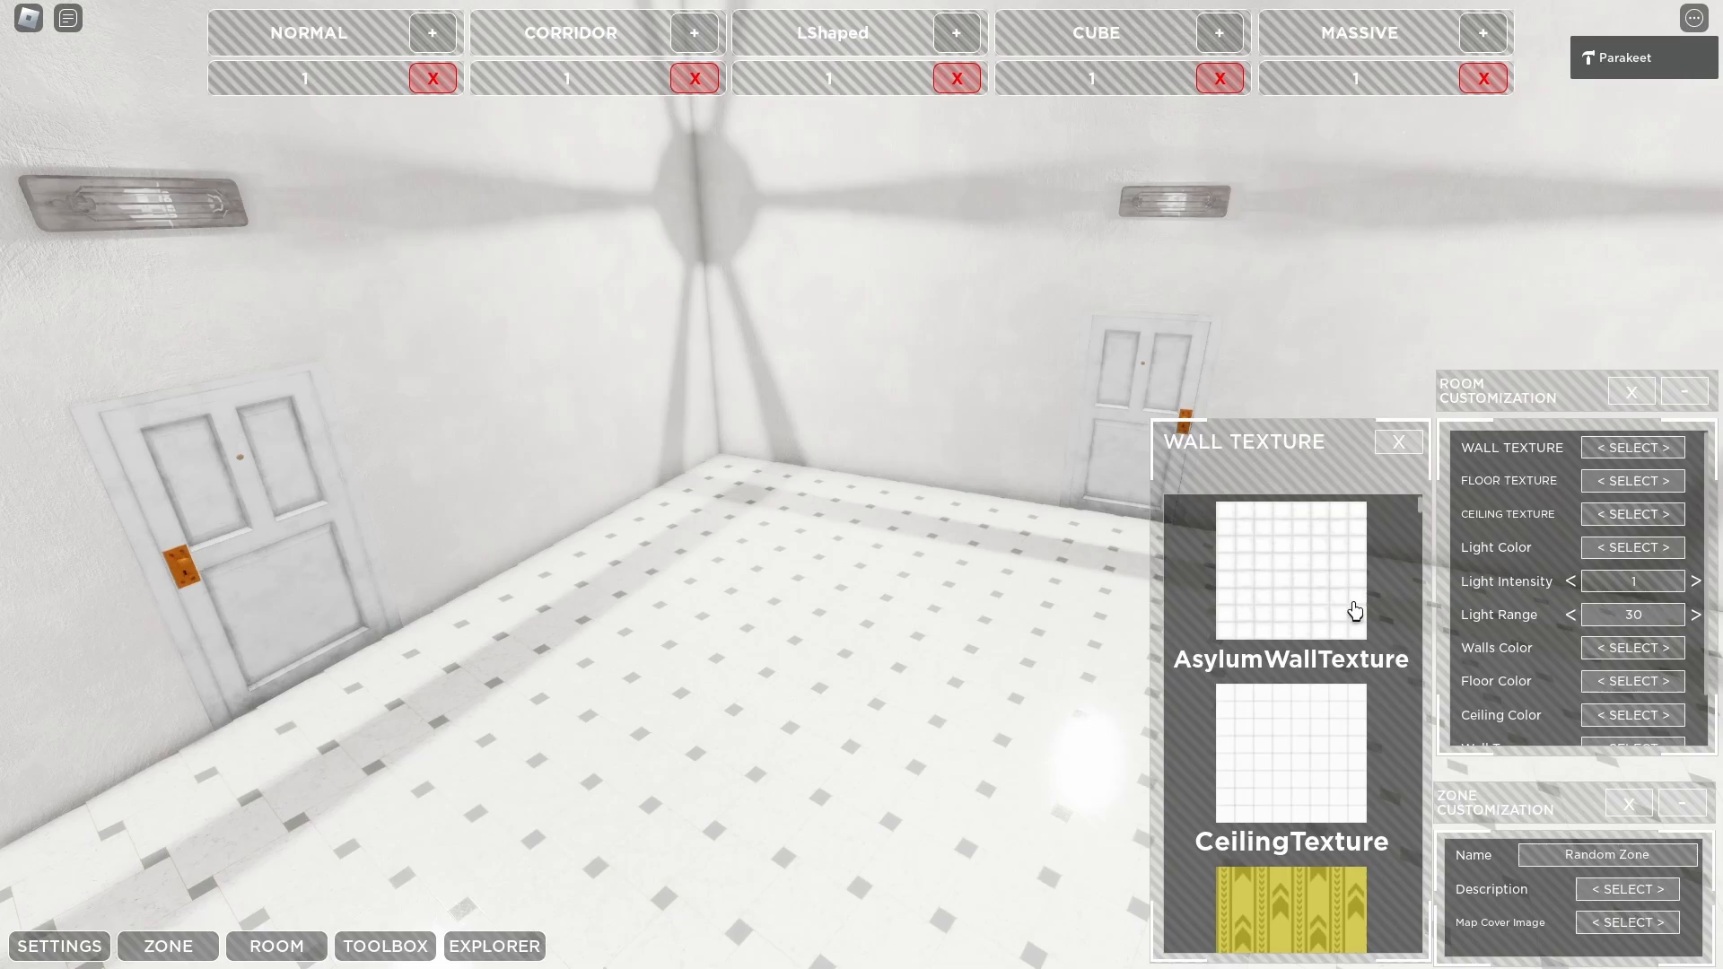
pyautogui.scroll(-3)
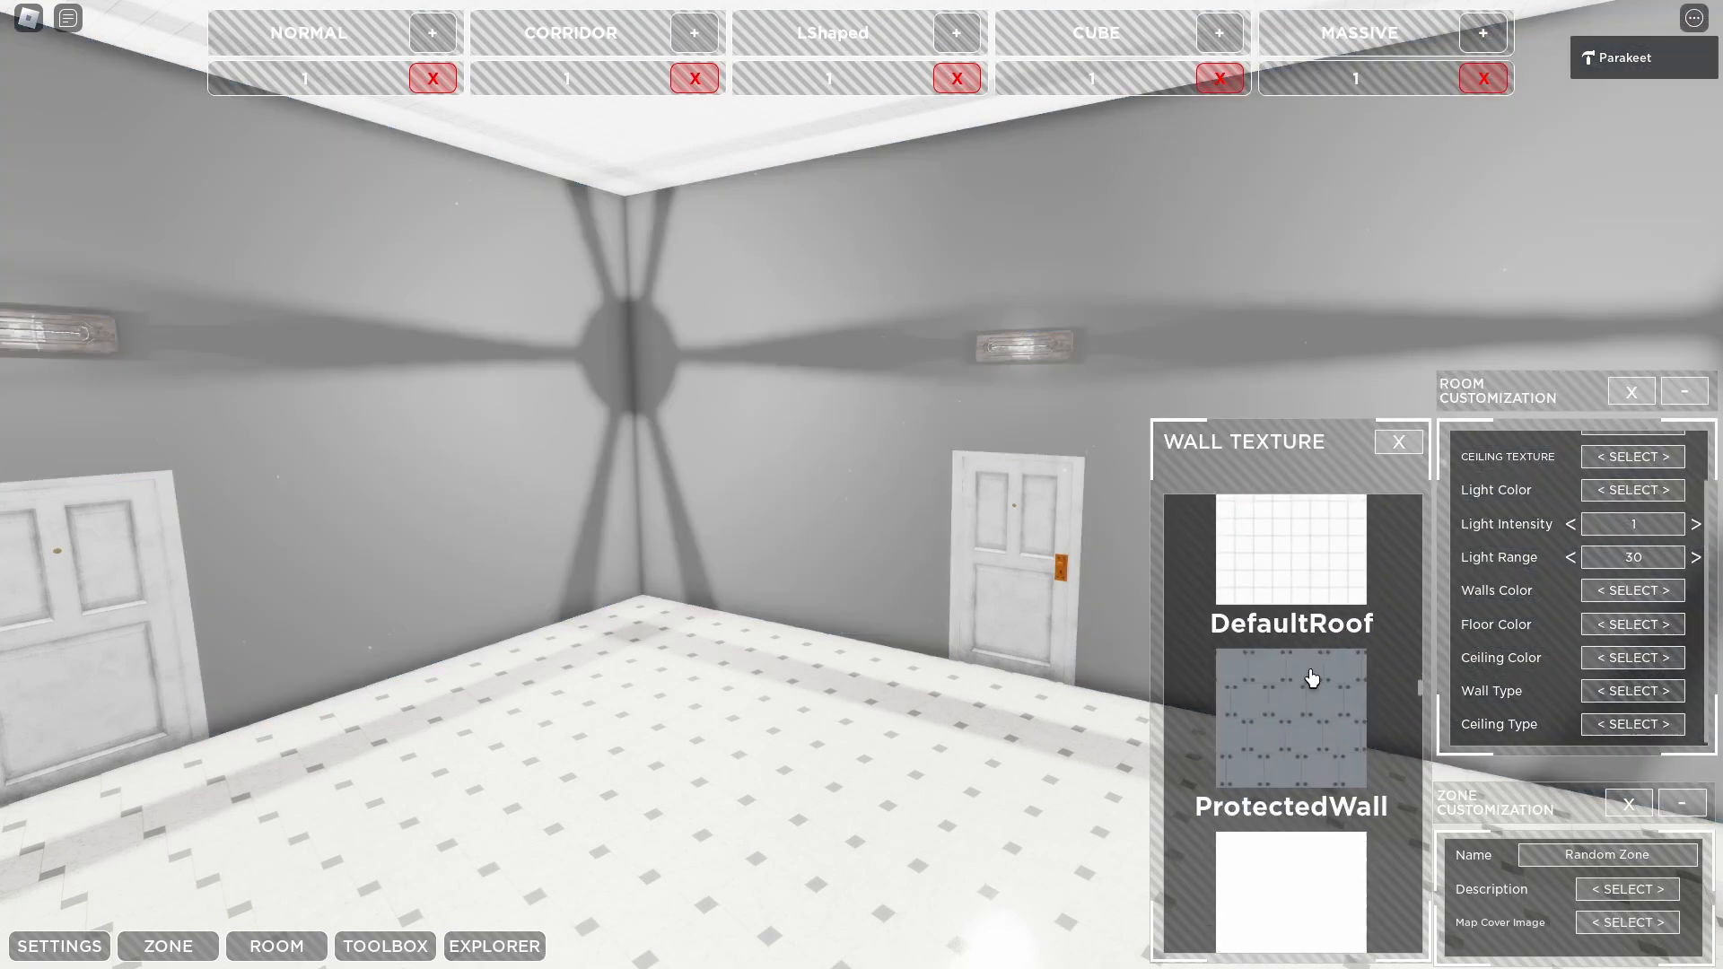
pyautogui.scroll(-3)
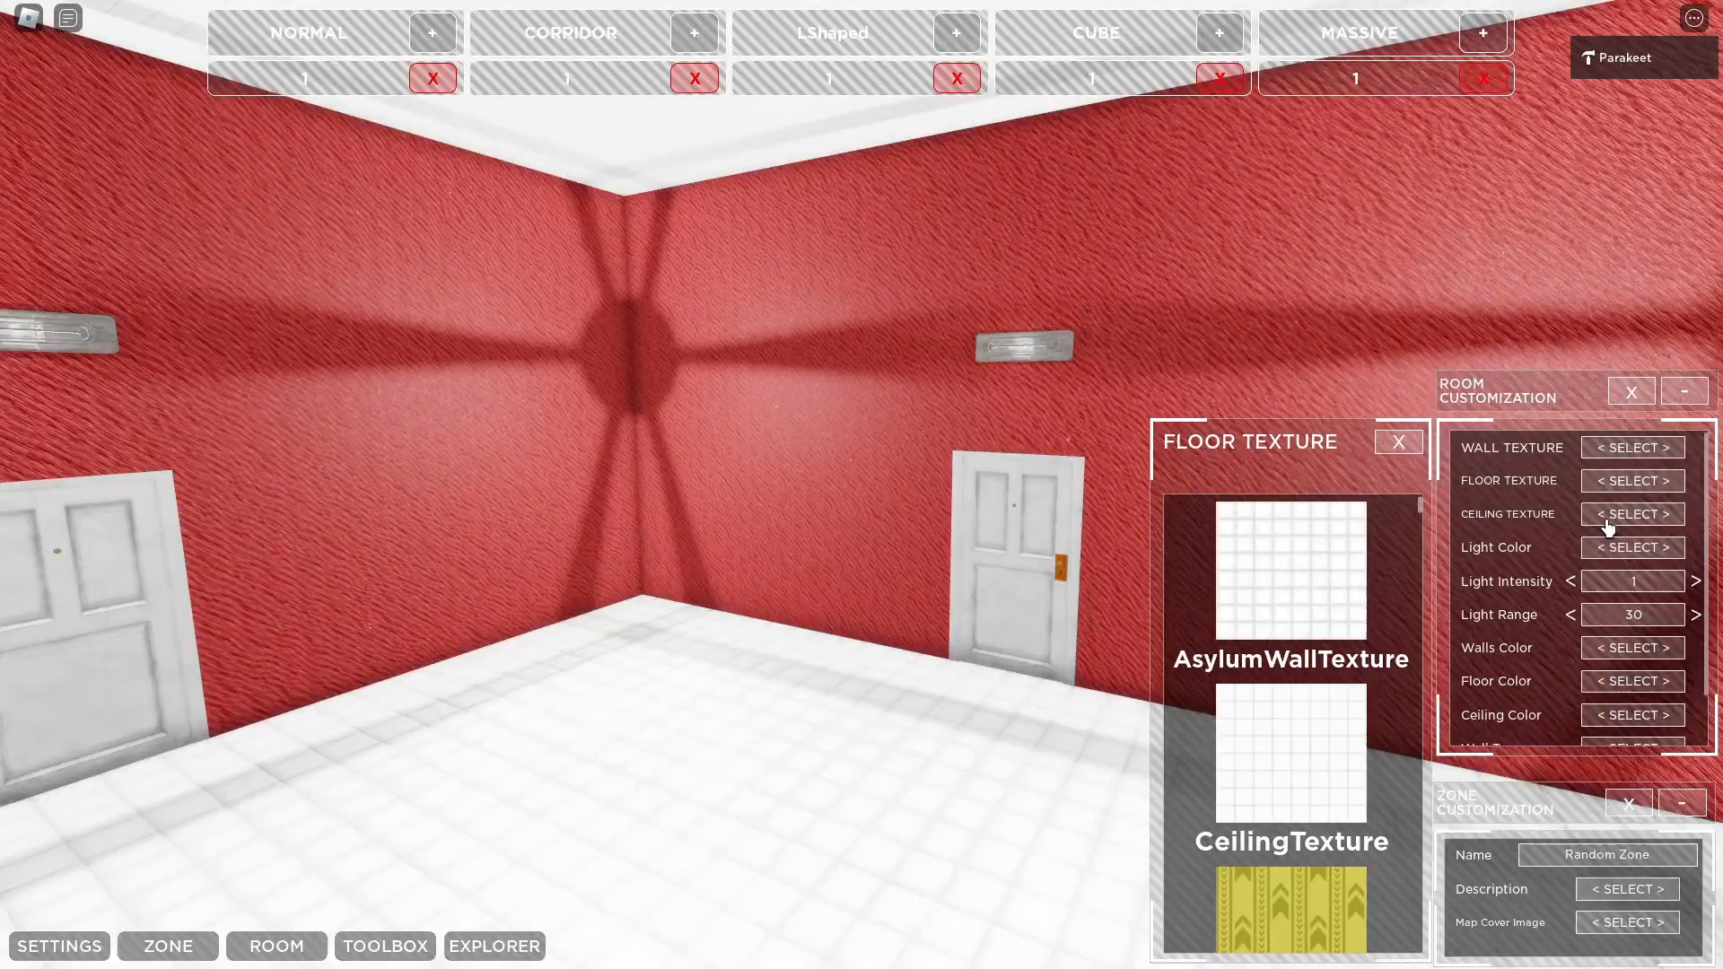
pyautogui.click(1632, 513)
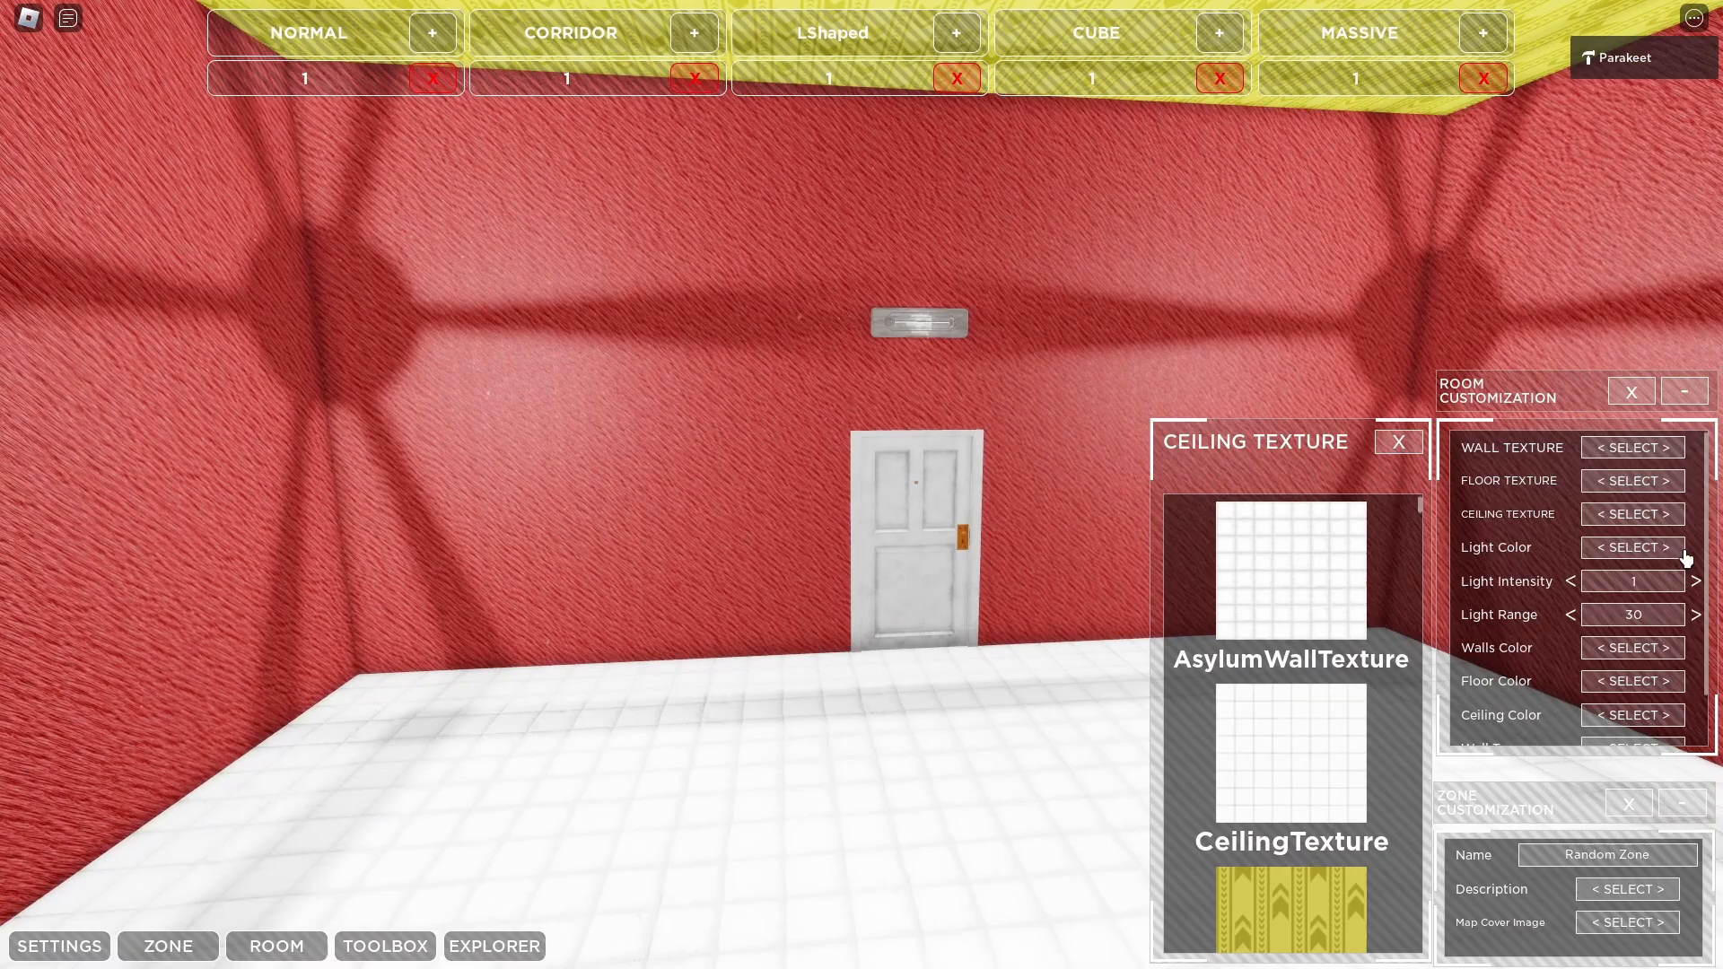
# Step: Set the room light colour to blue, previewing it with Game Lighting before turning that off
pyautogui.click(1631, 547)
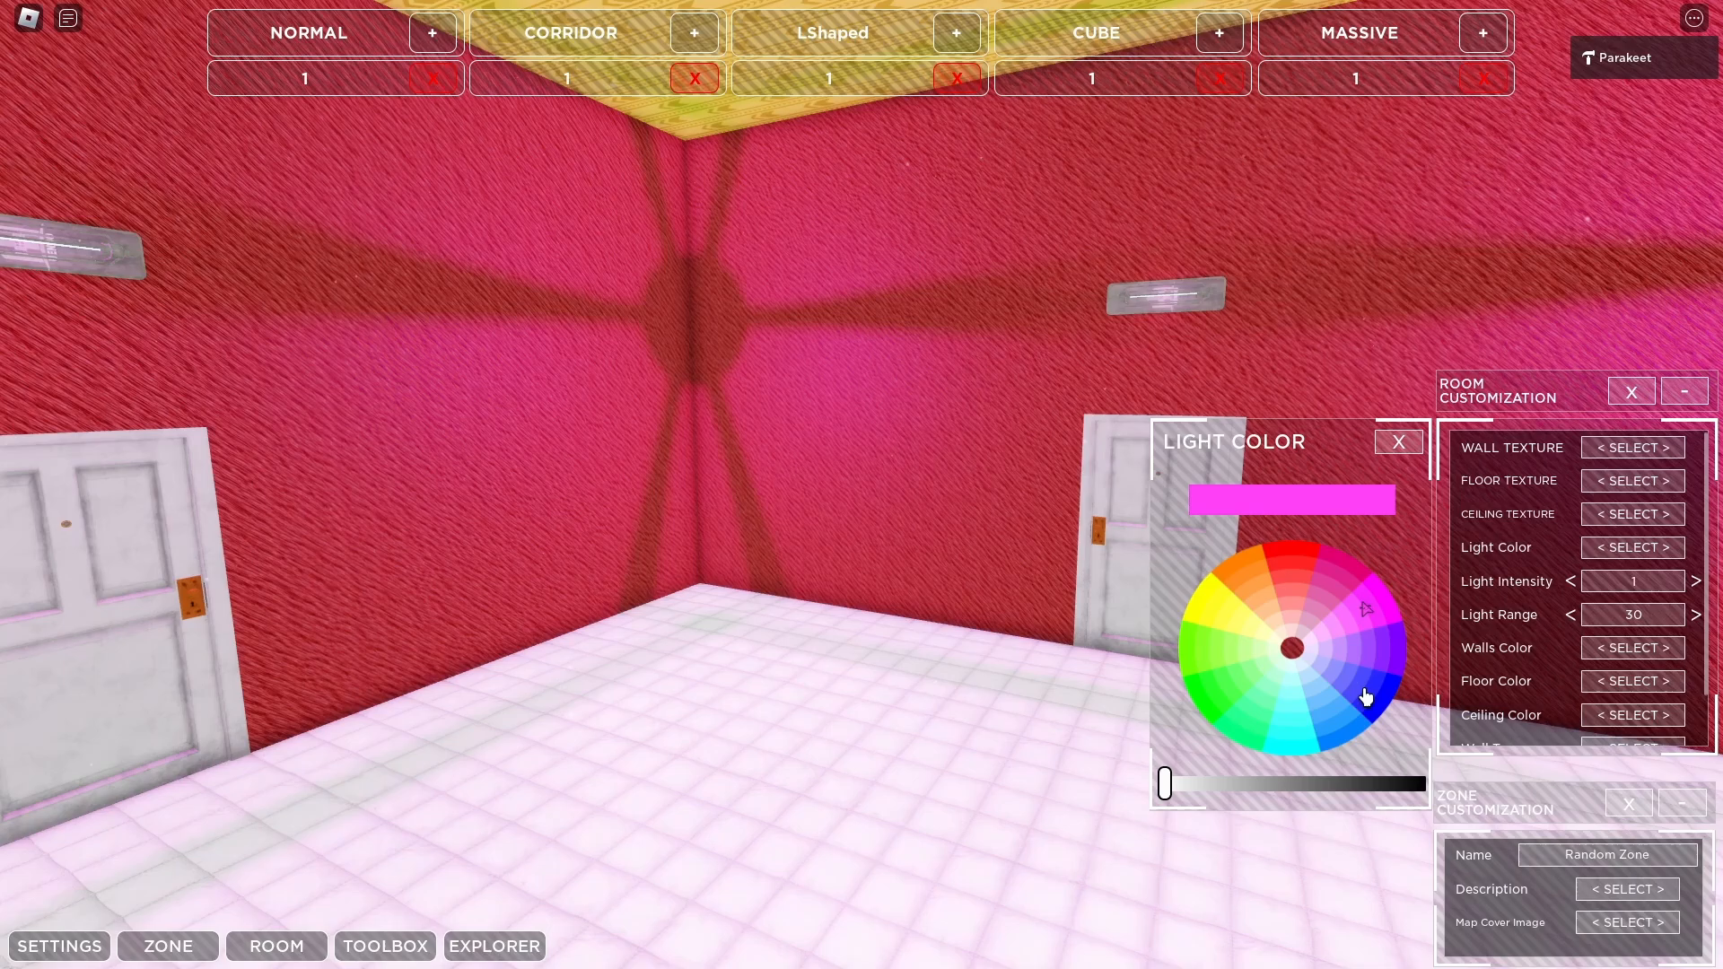
pyautogui.click(1365, 695)
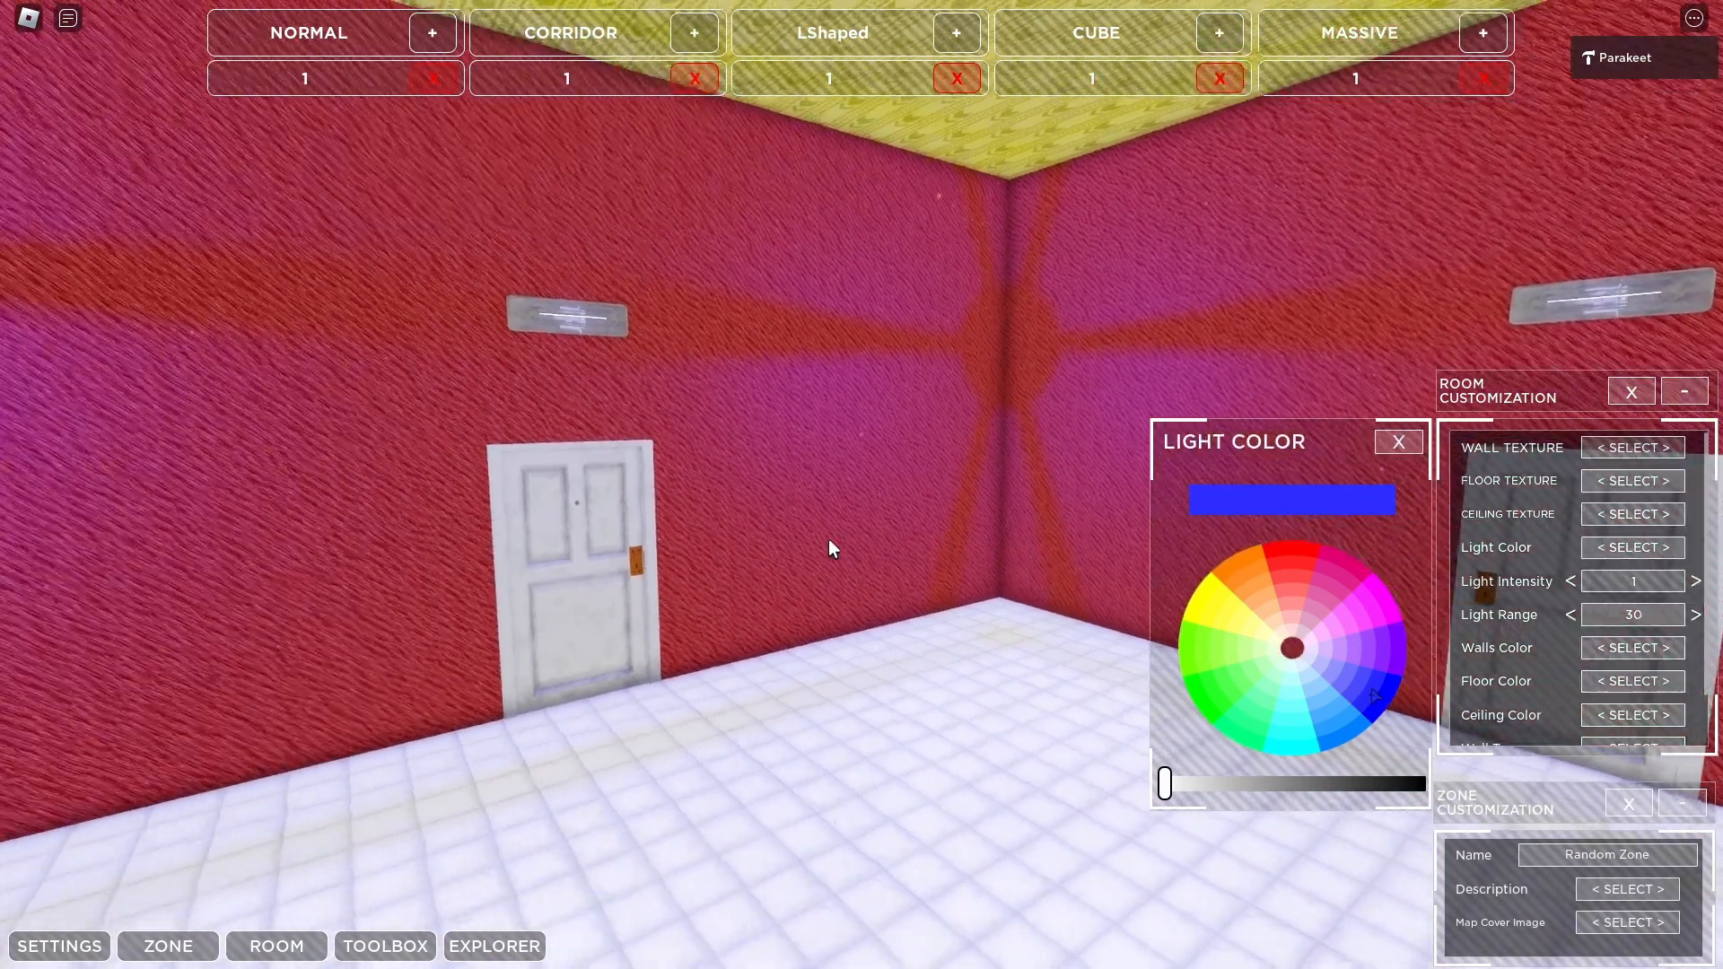
pyautogui.click(60, 945)
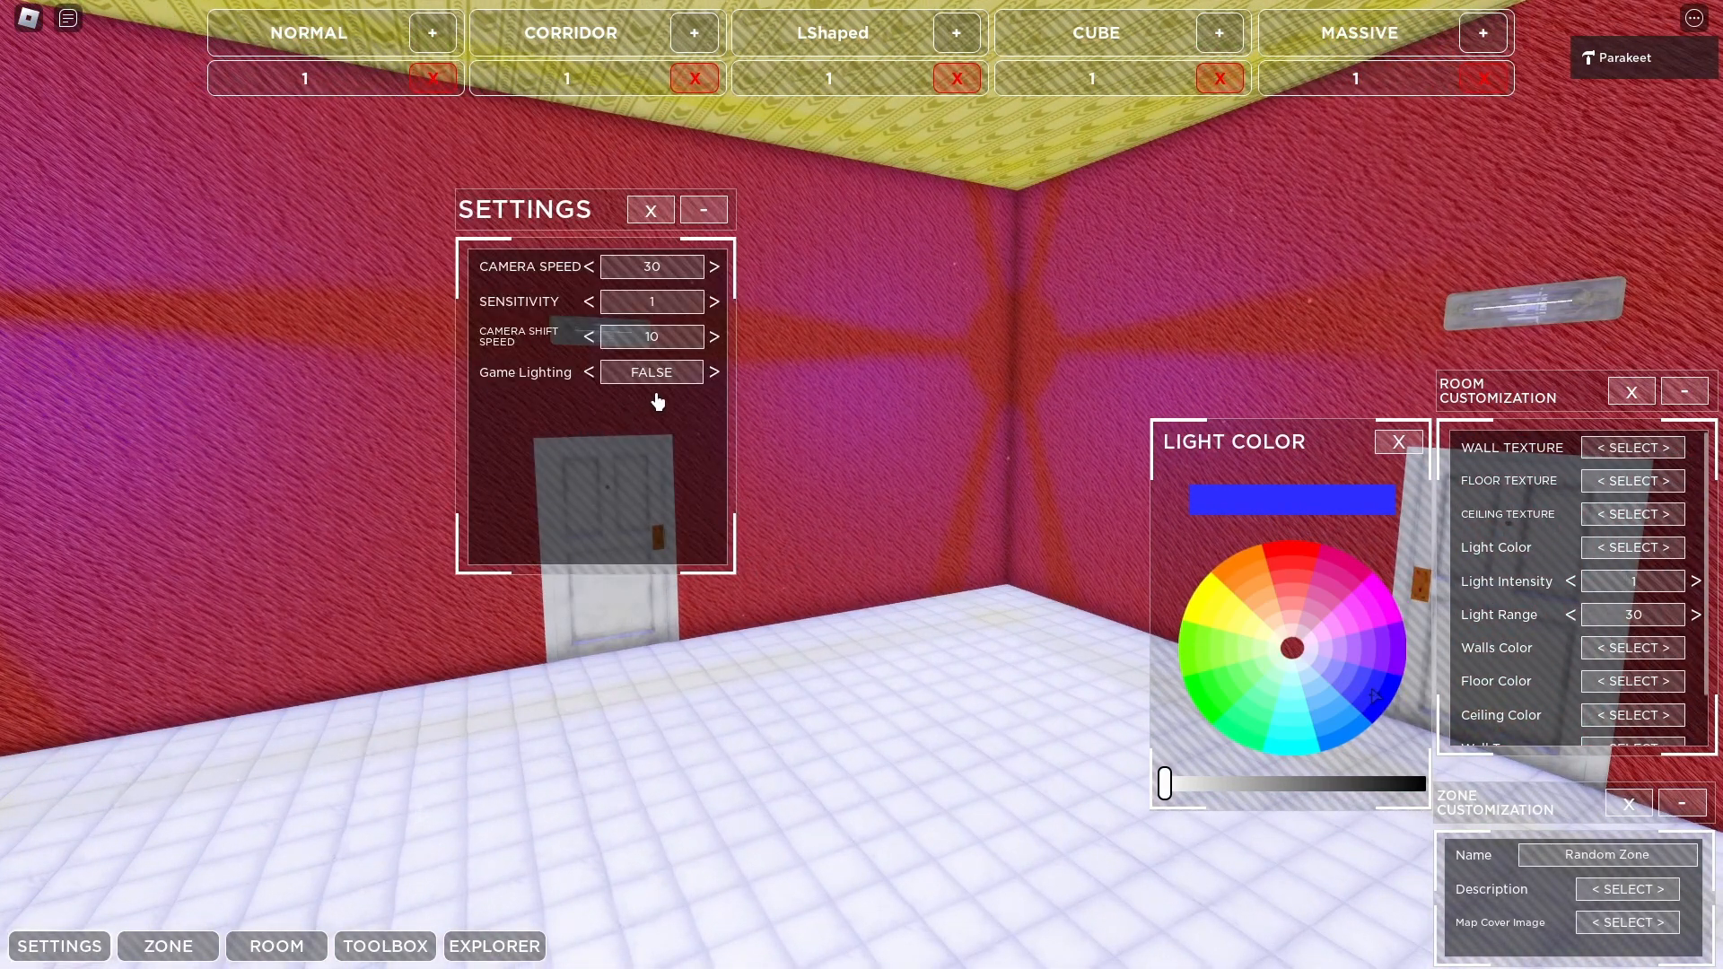
pyautogui.click(713, 371)
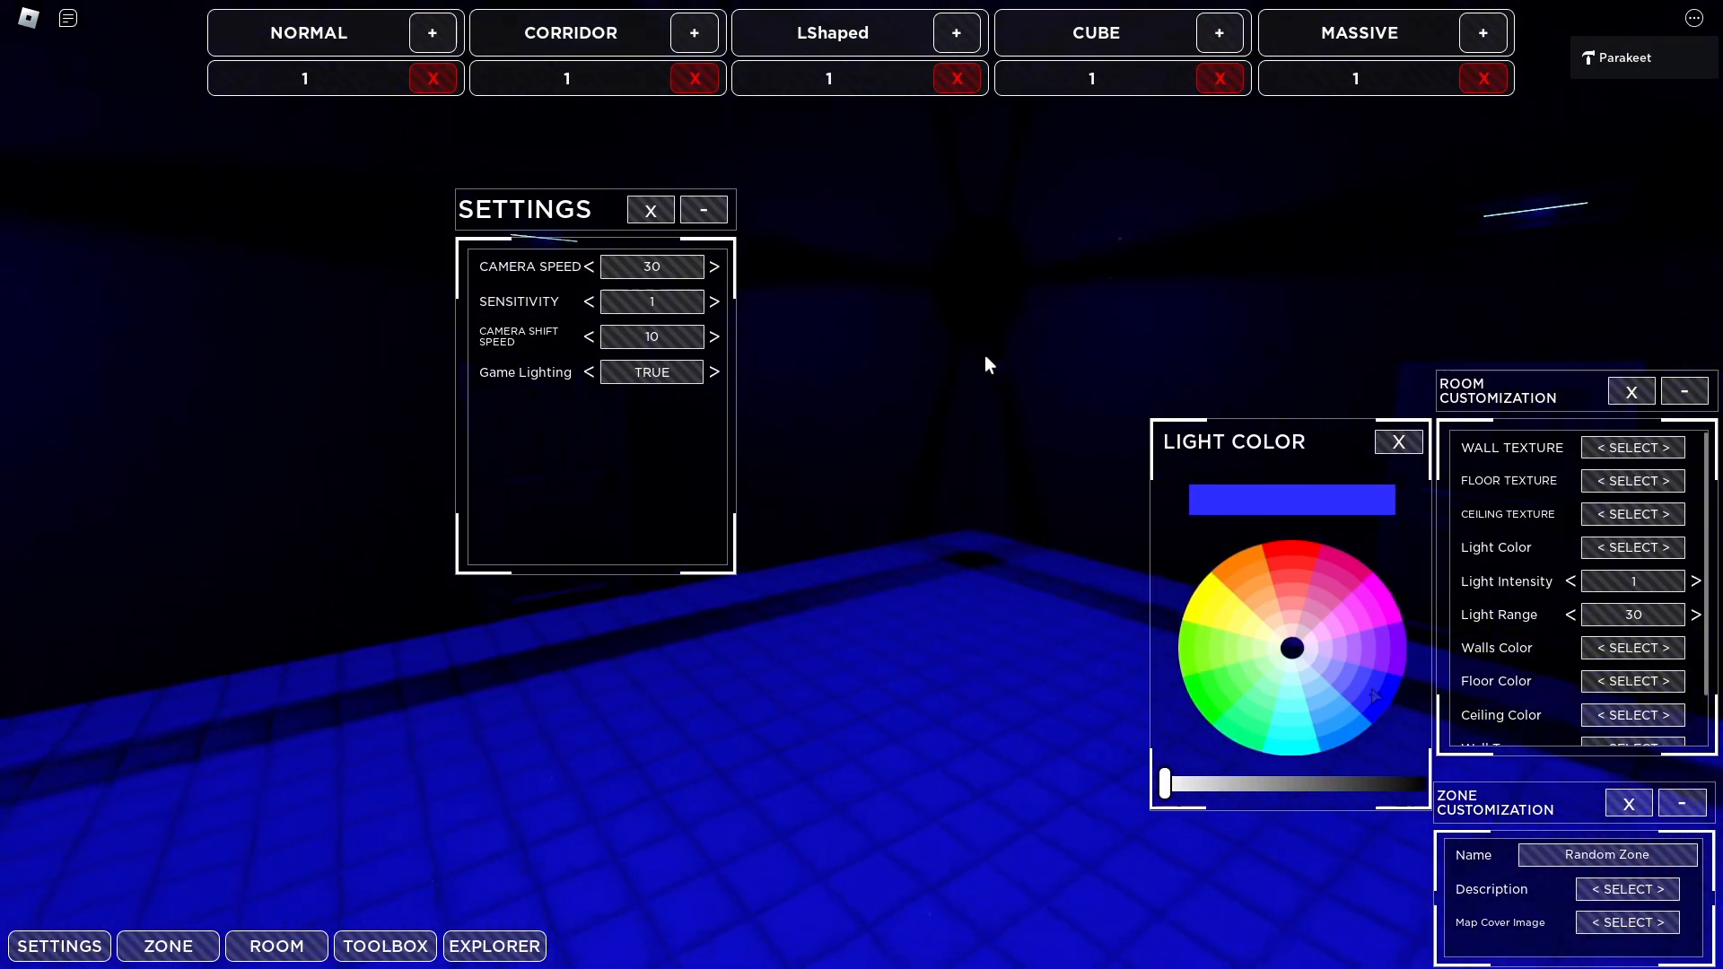
pyautogui.click(648, 209)
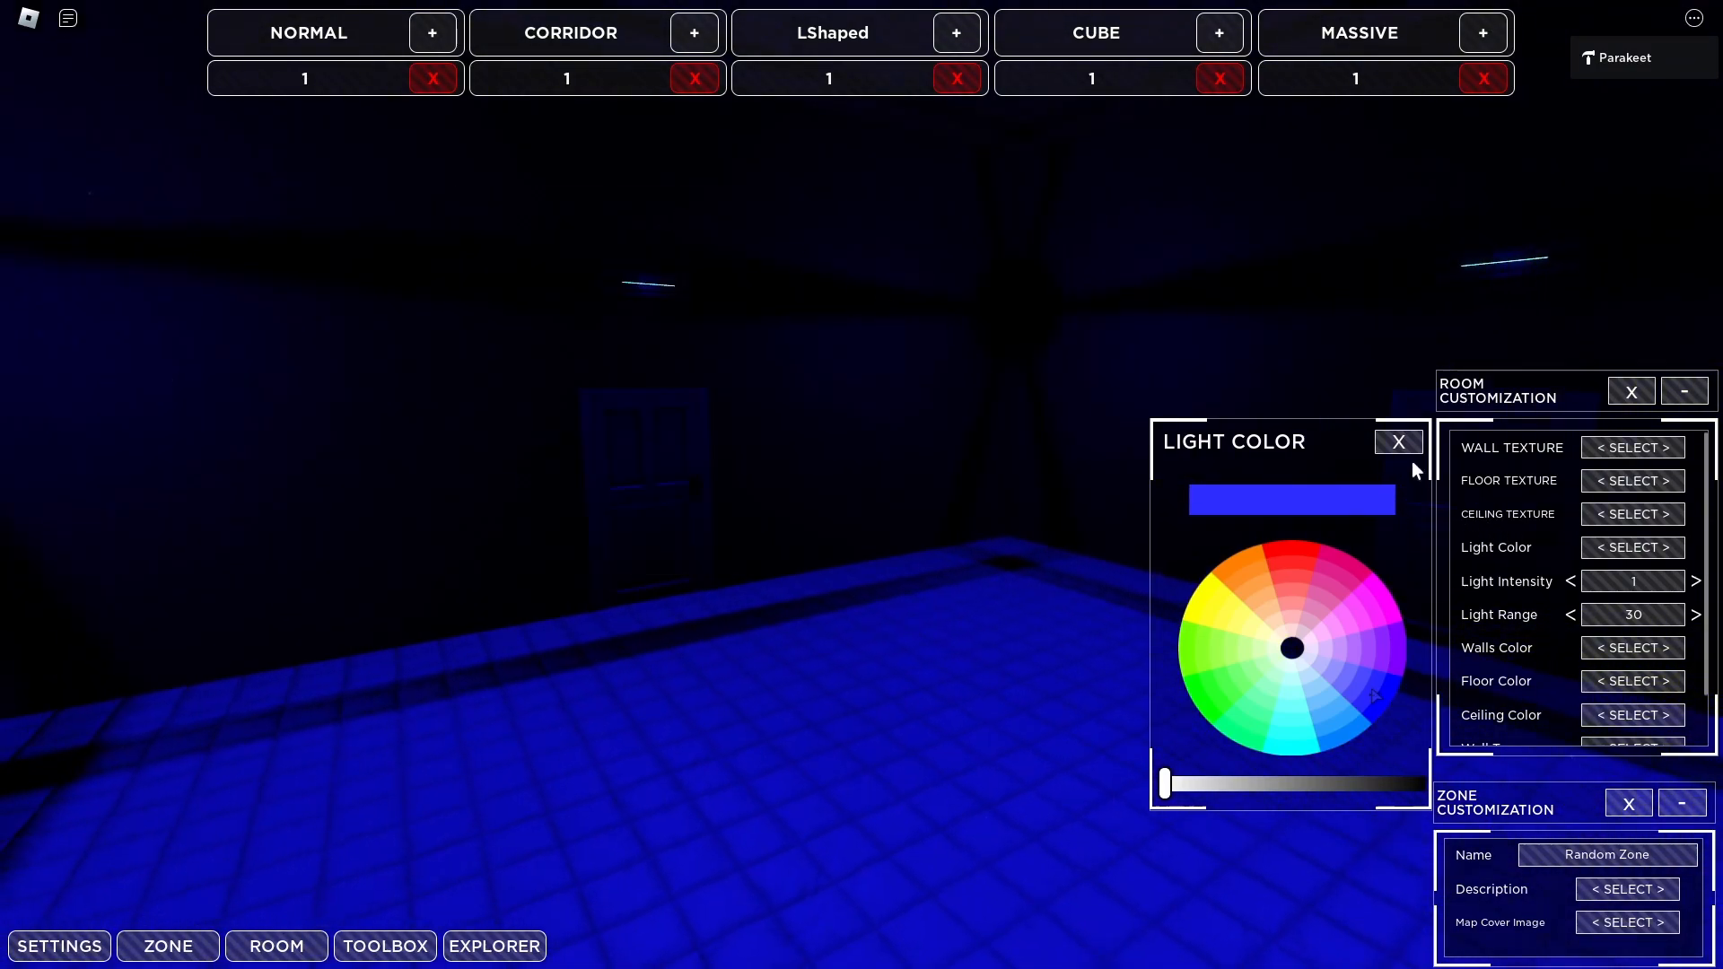
pyautogui.click(59, 945)
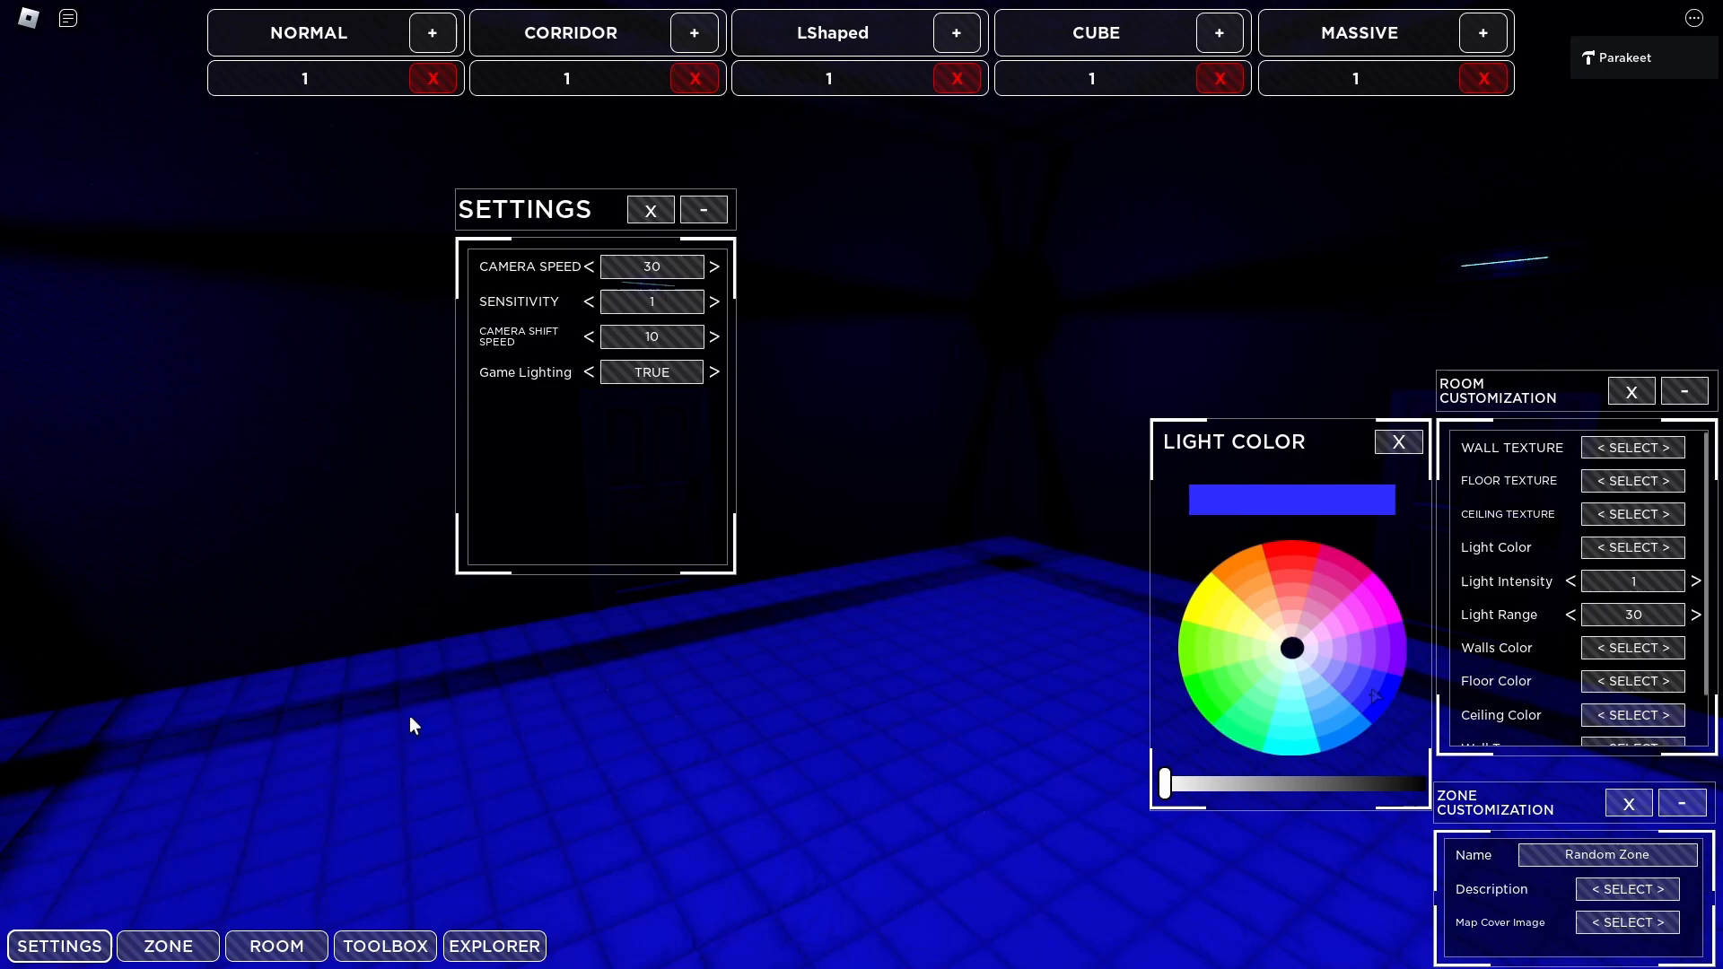
pyautogui.moveTo(625, 381)
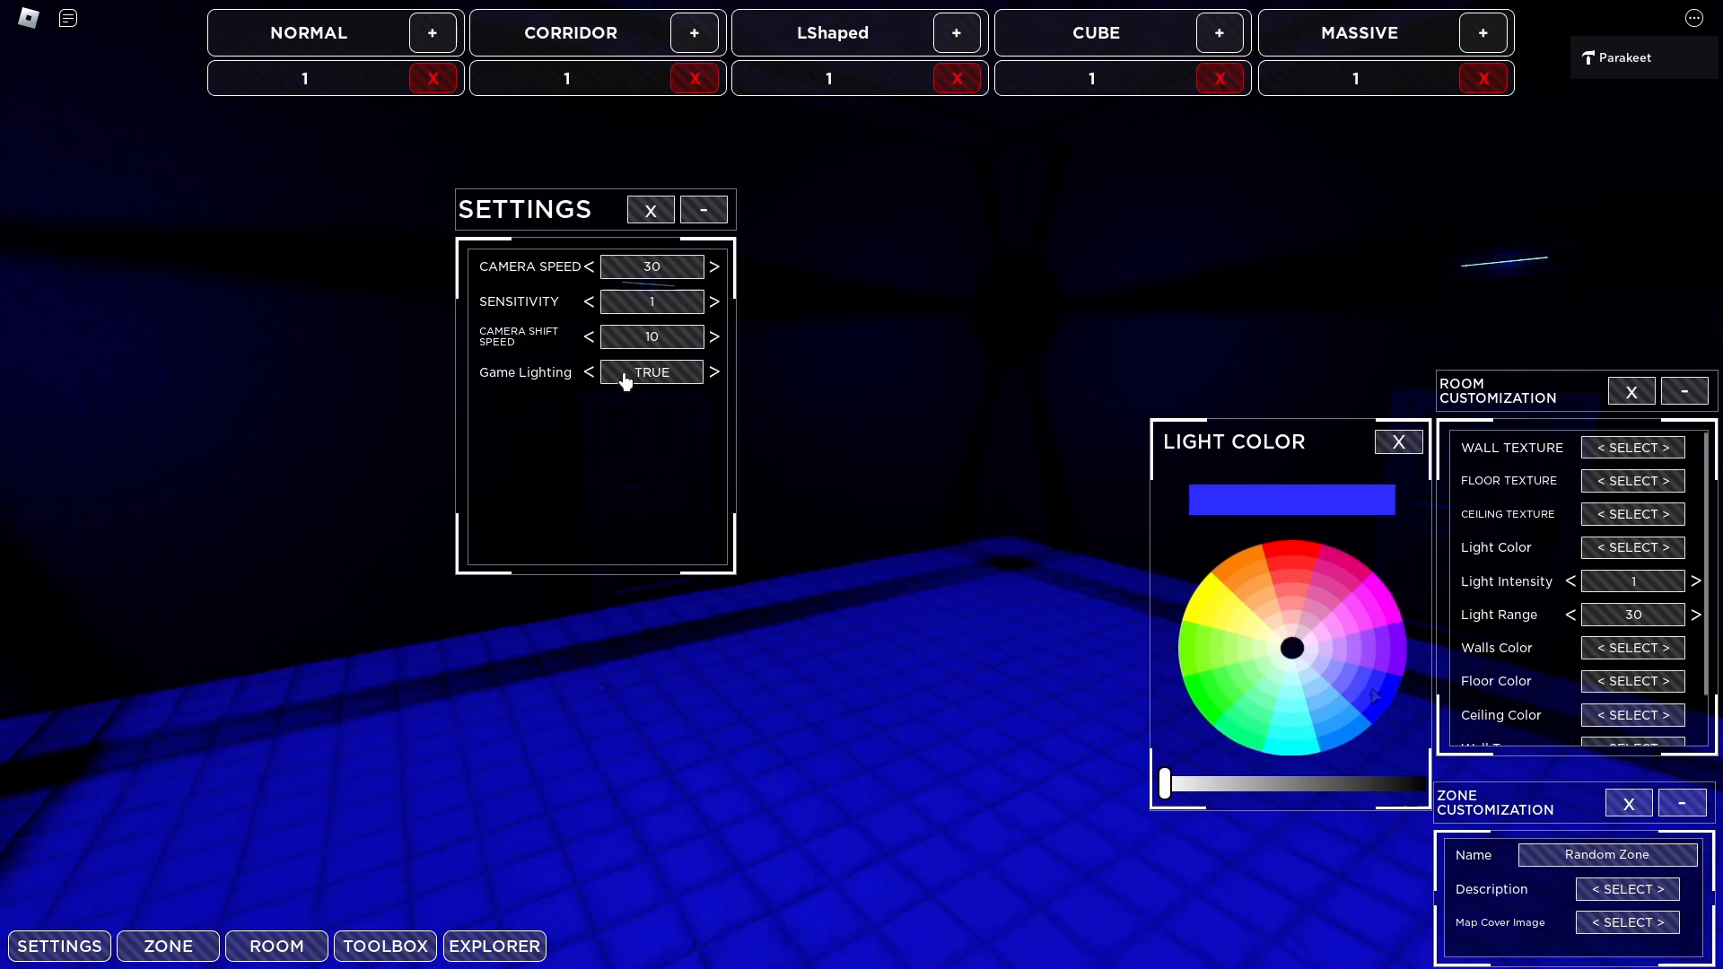
pyautogui.click(649, 209)
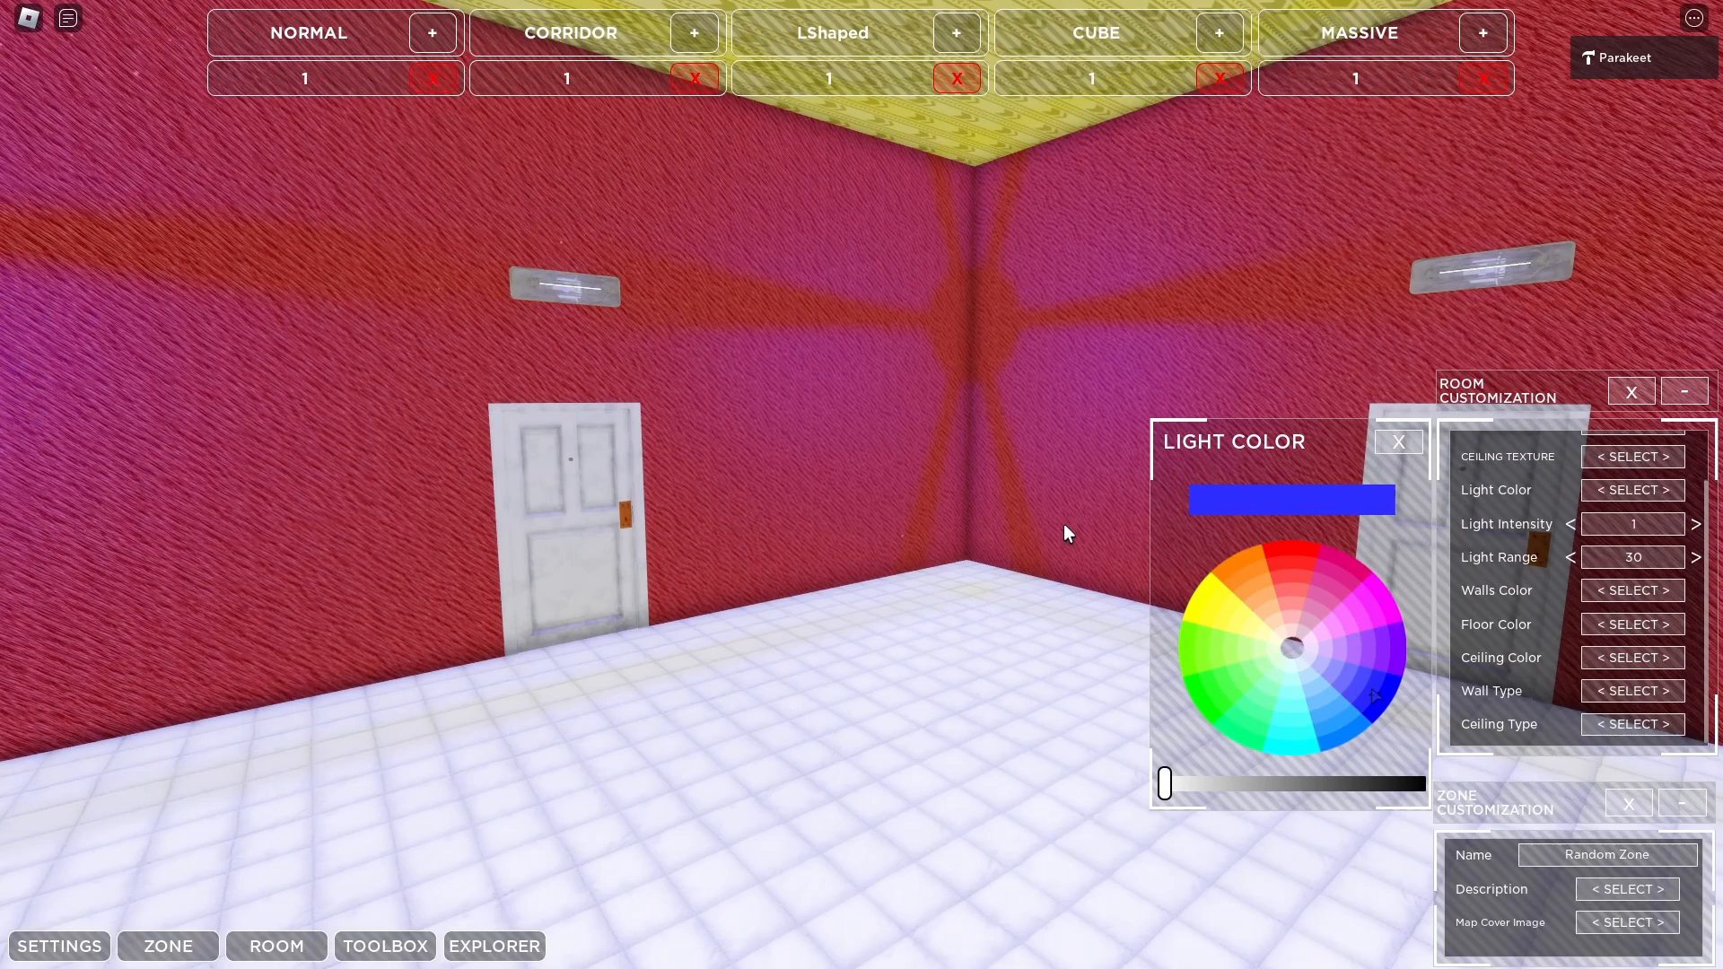
# Step: Colour the walls green on the wheel and pick a new floor colour
pyautogui.click(1630, 590)
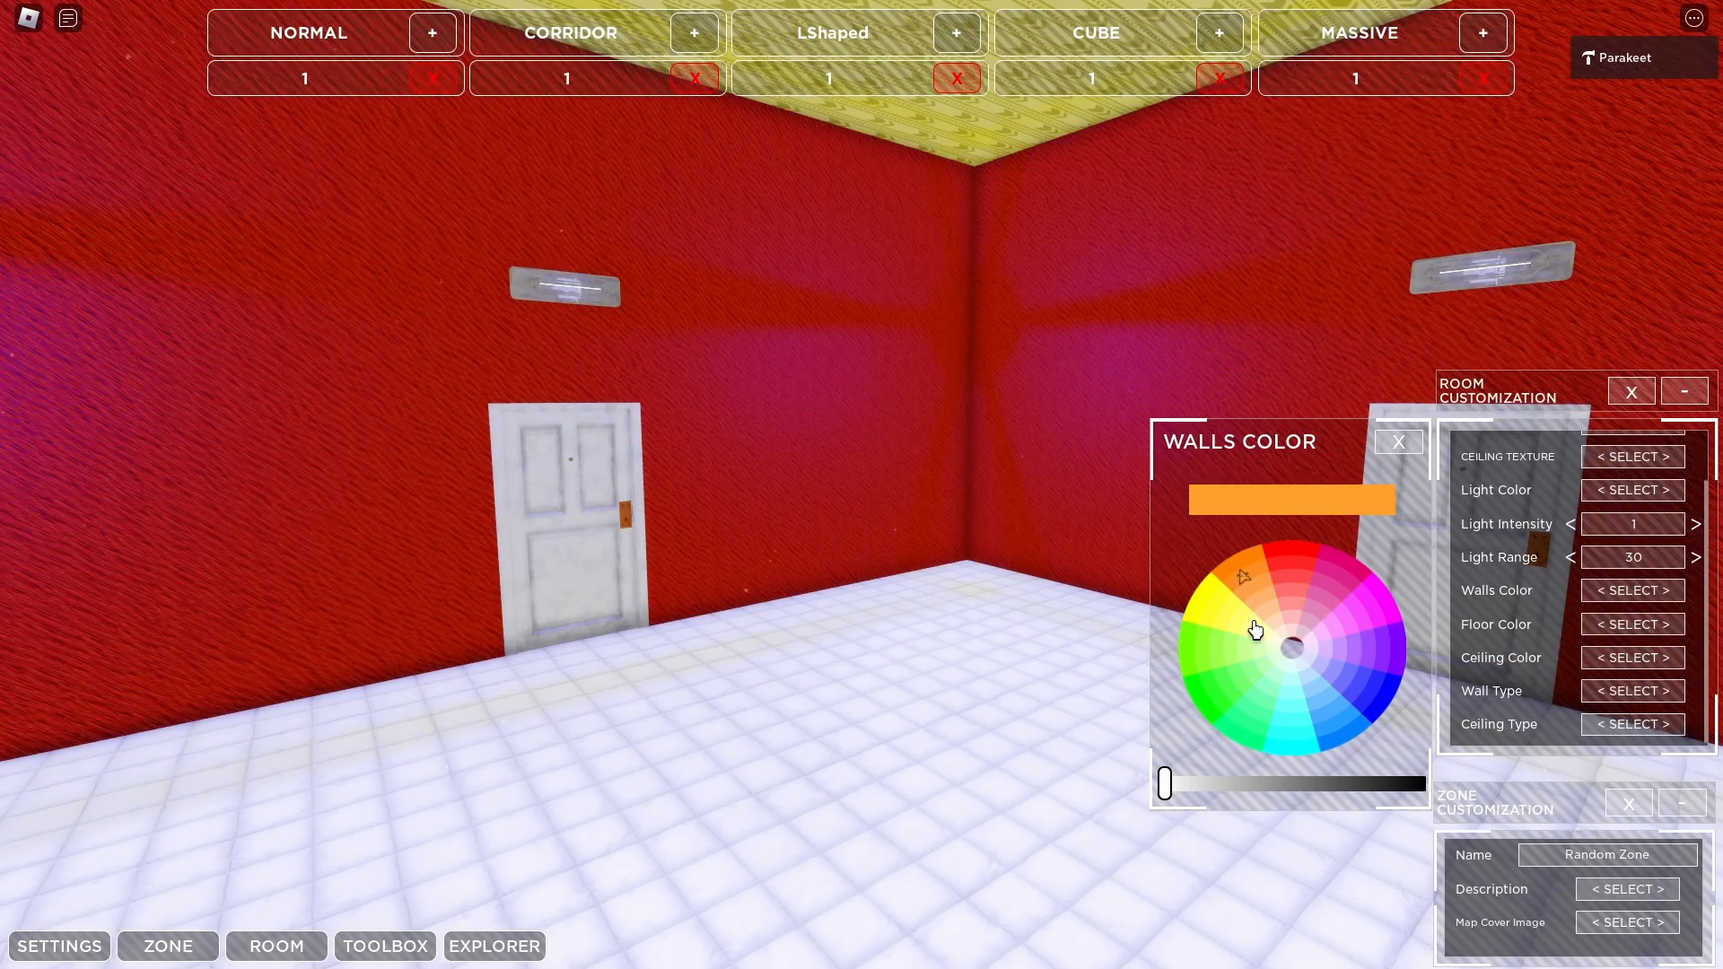
pyautogui.click(1234, 696)
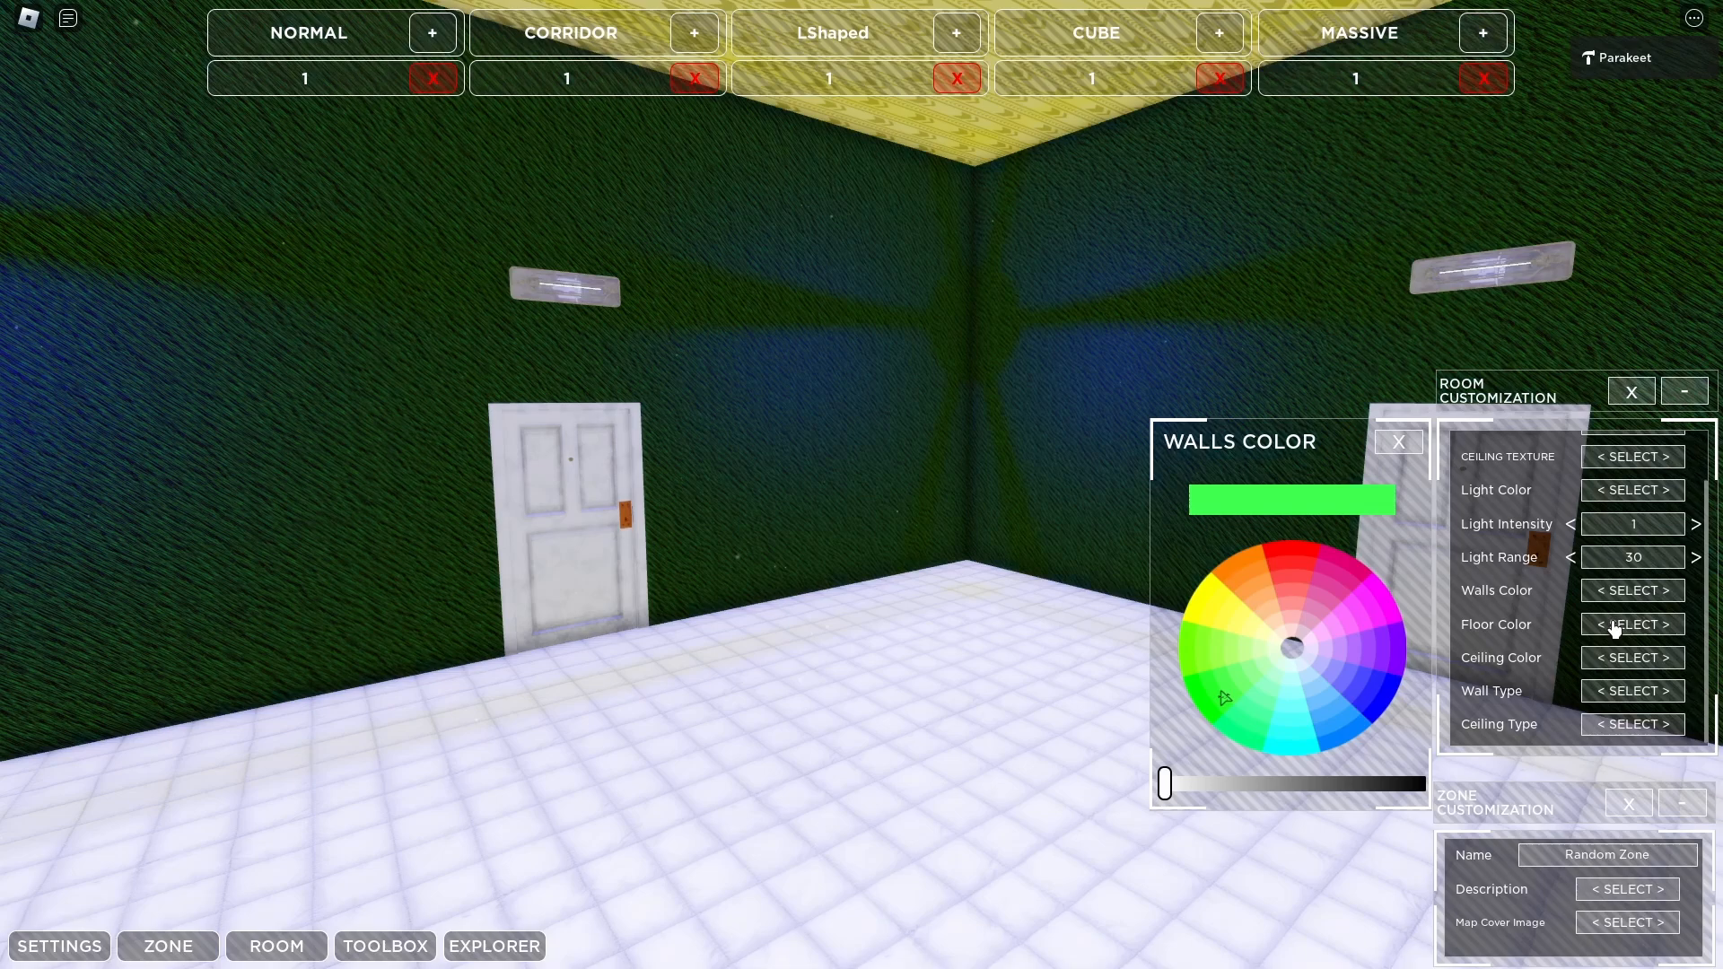
pyautogui.click(1633, 624)
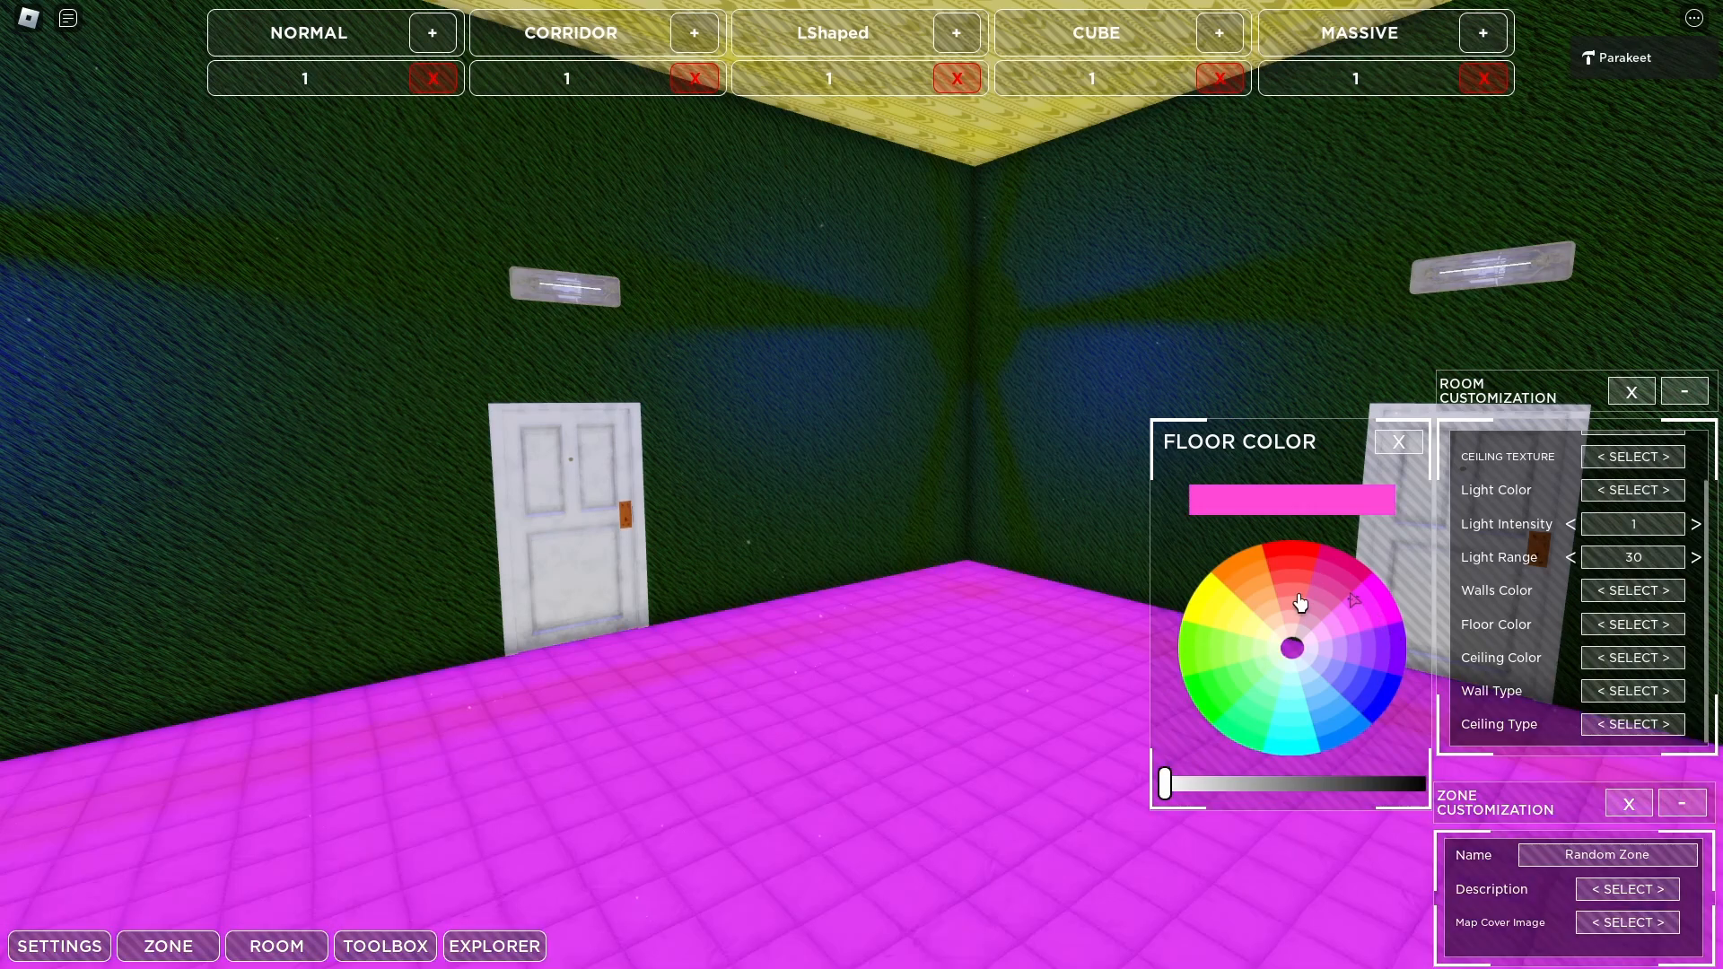
pyautogui.click(1631, 690)
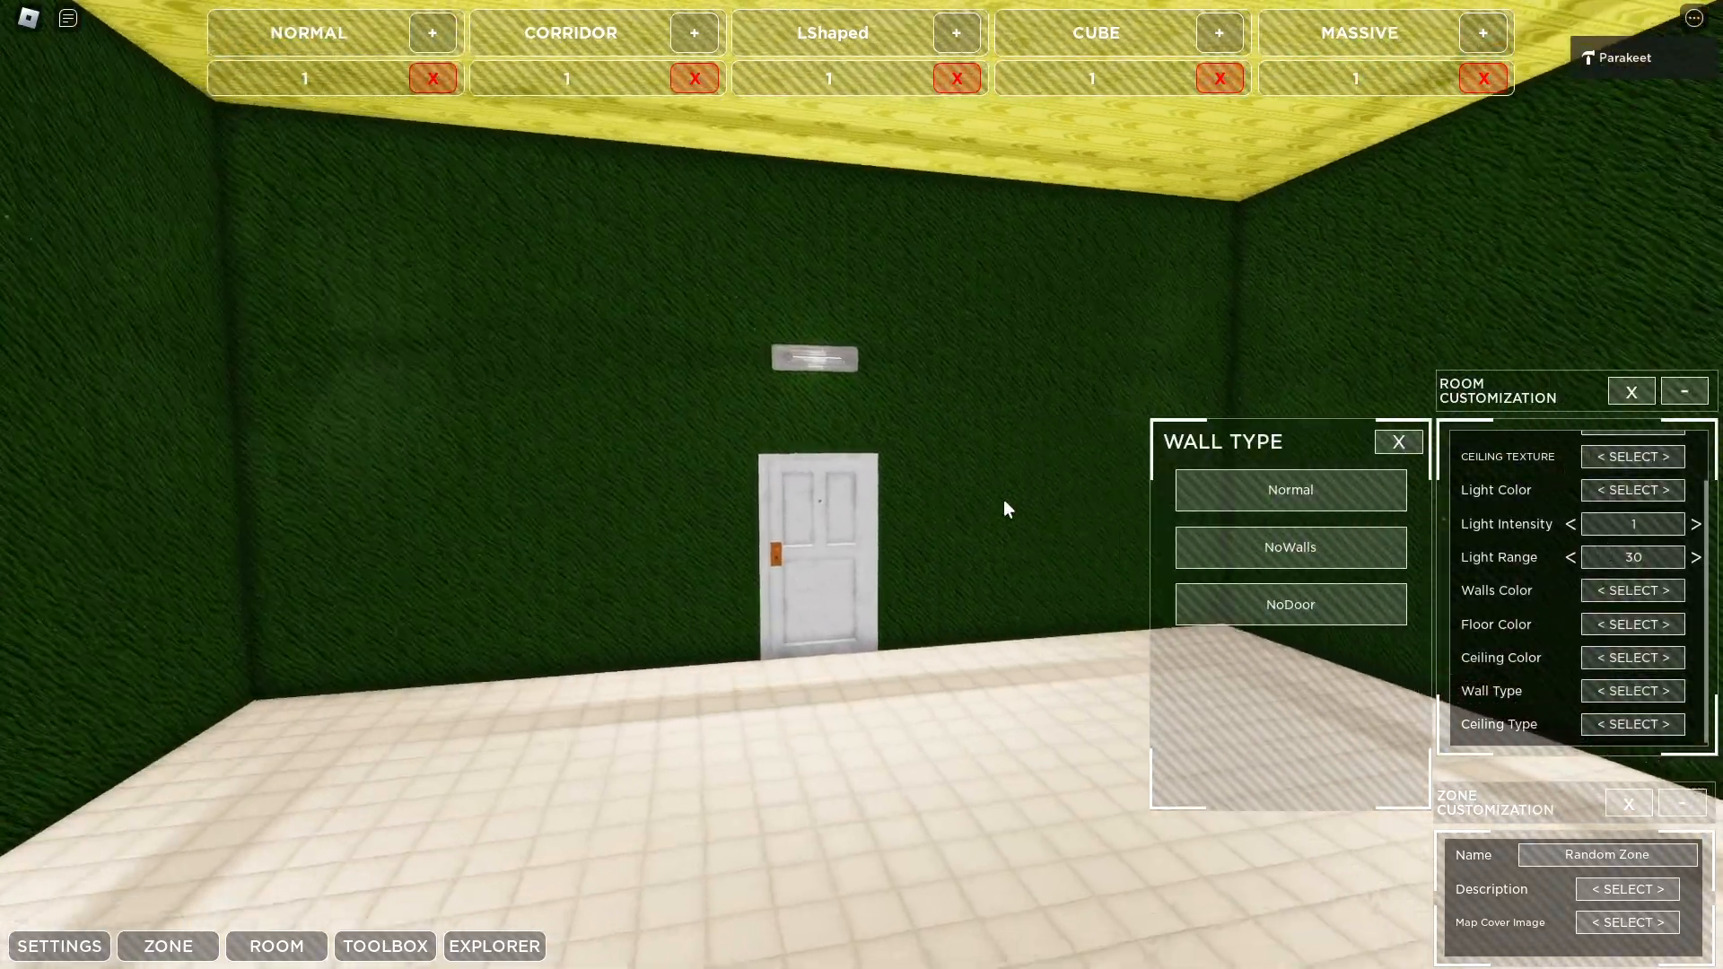
# Step: Try the NoWalls wall type, settle on NoDoor doorways, and open Ceiling Type choices
pyautogui.click(1289, 547)
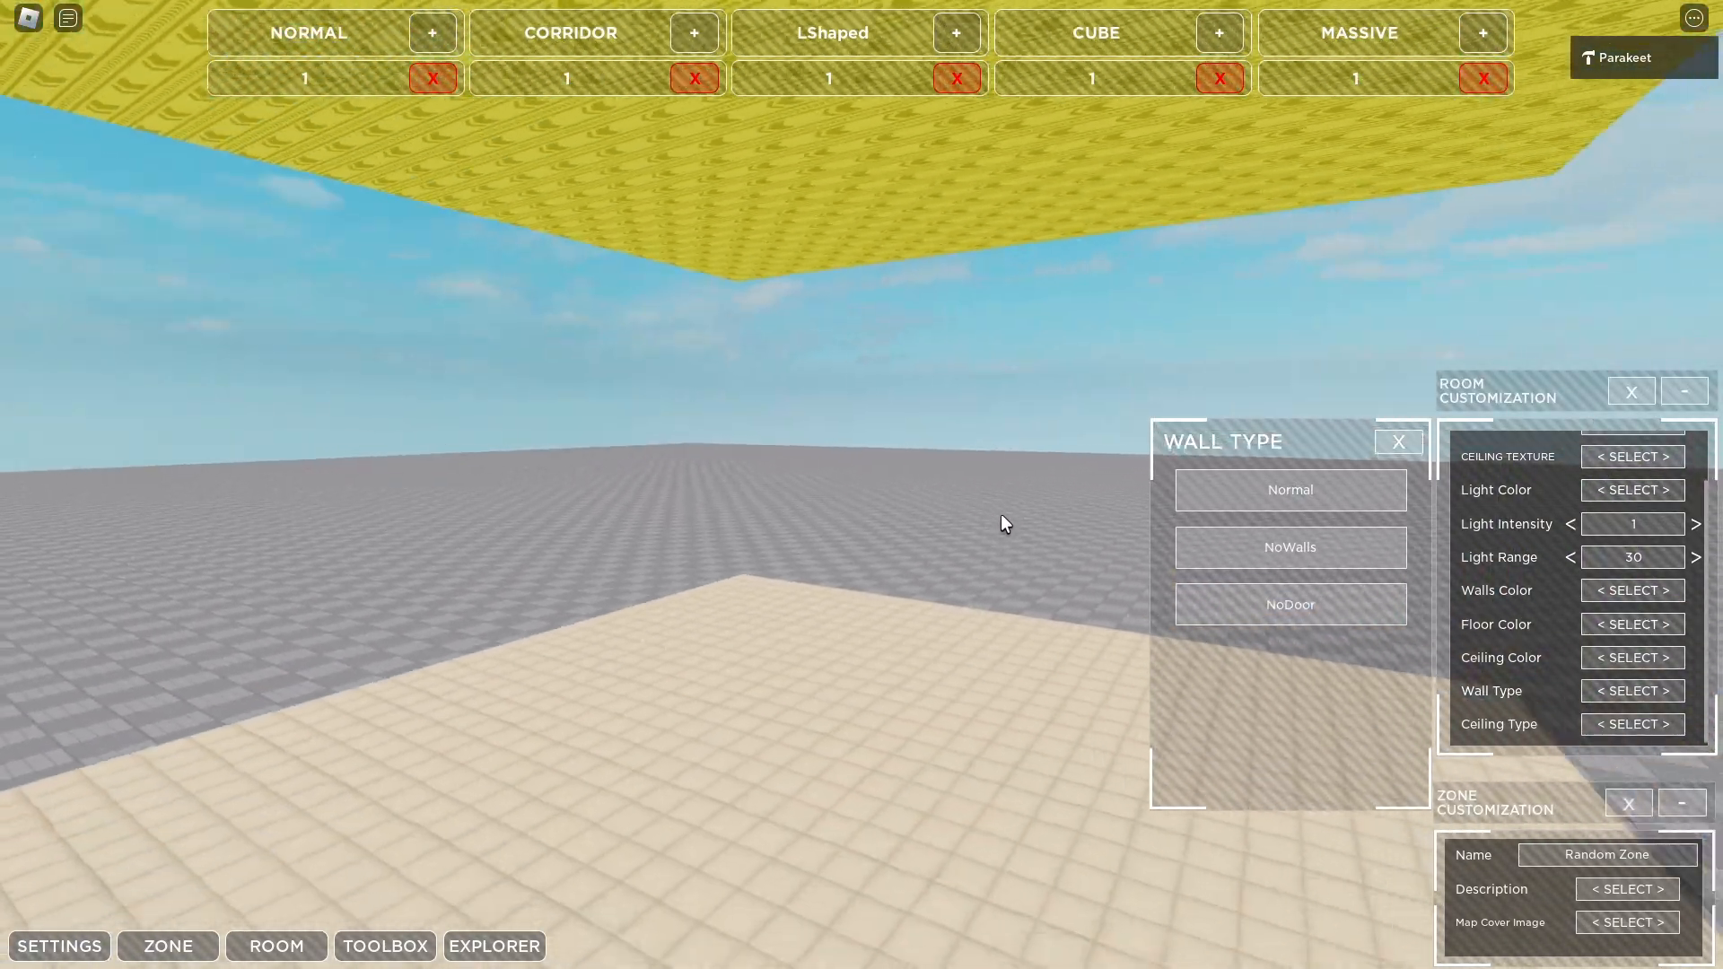
pyautogui.click(1288, 489)
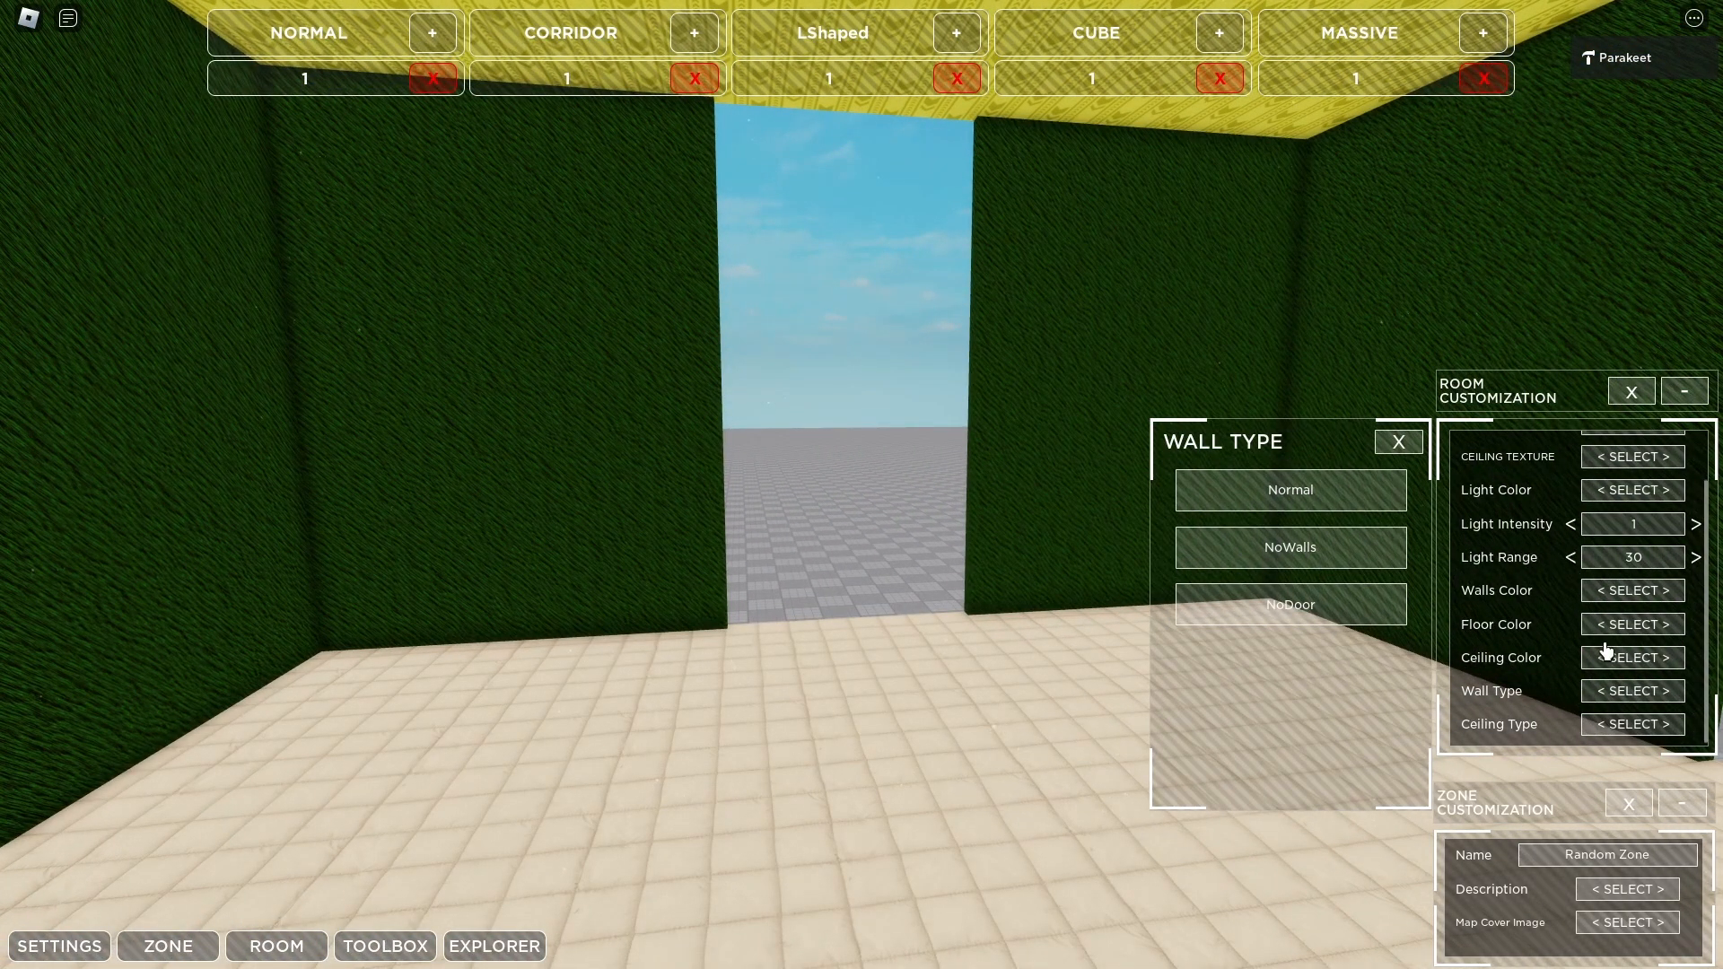
pyautogui.click(1631, 723)
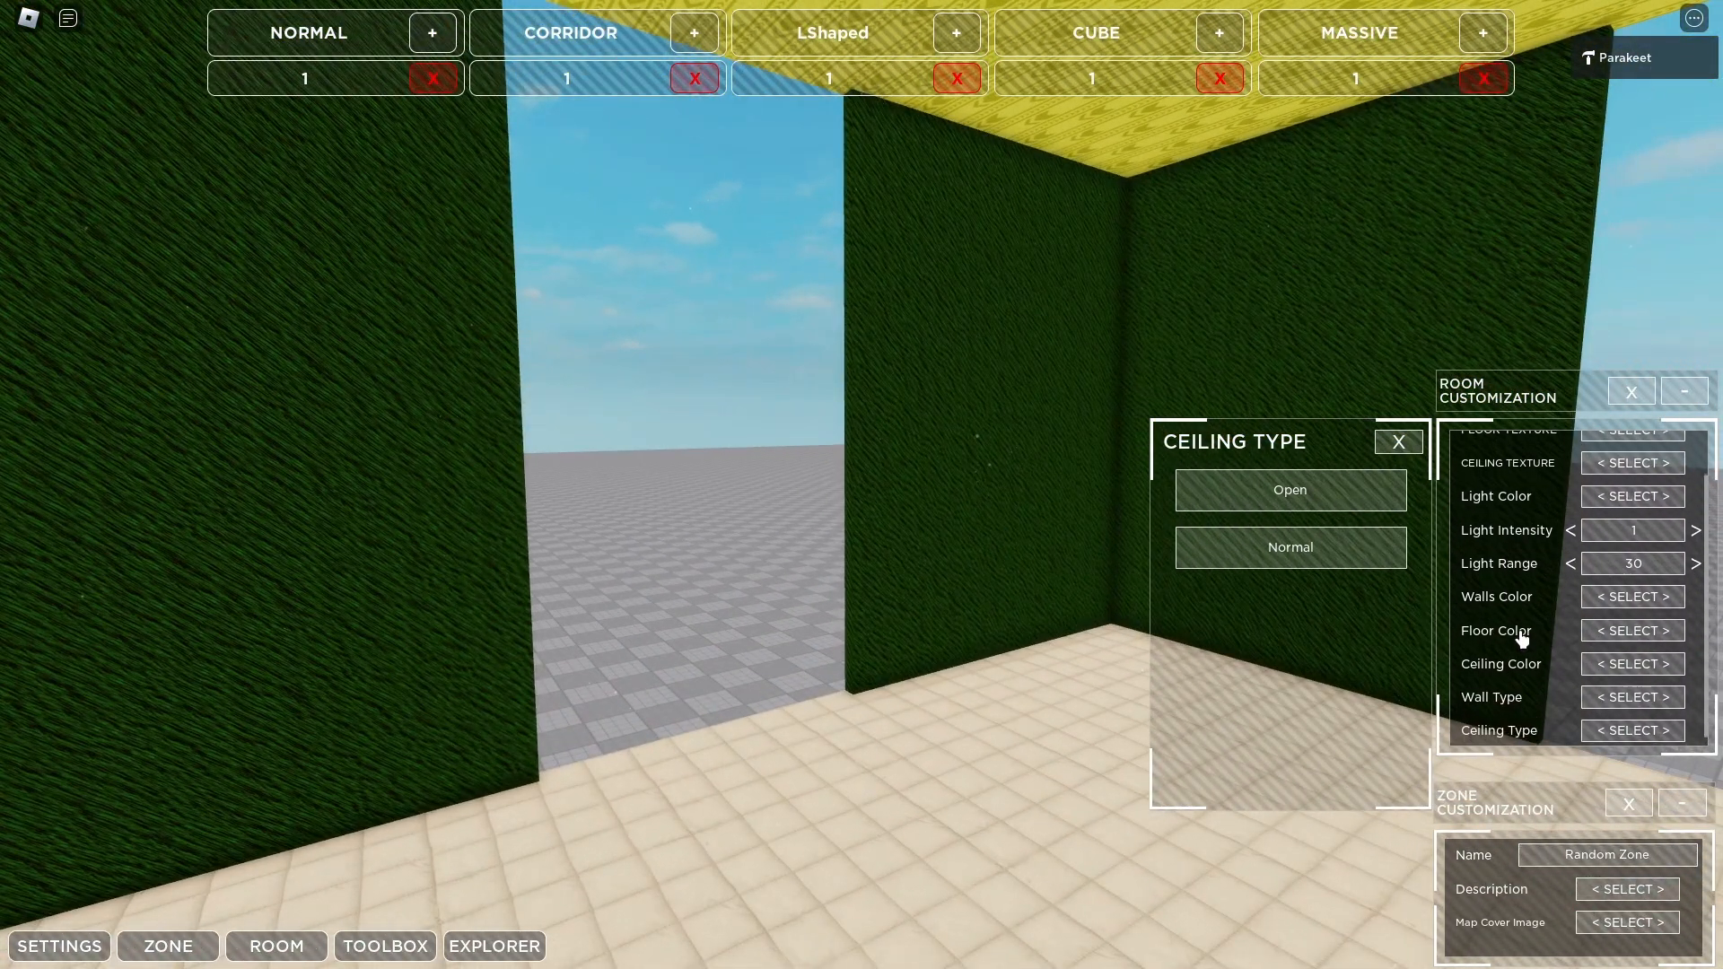
# Step: Place a HospitalLight from the Toolbox's ZONE-1 assets and rotate it
pyautogui.click(385, 945)
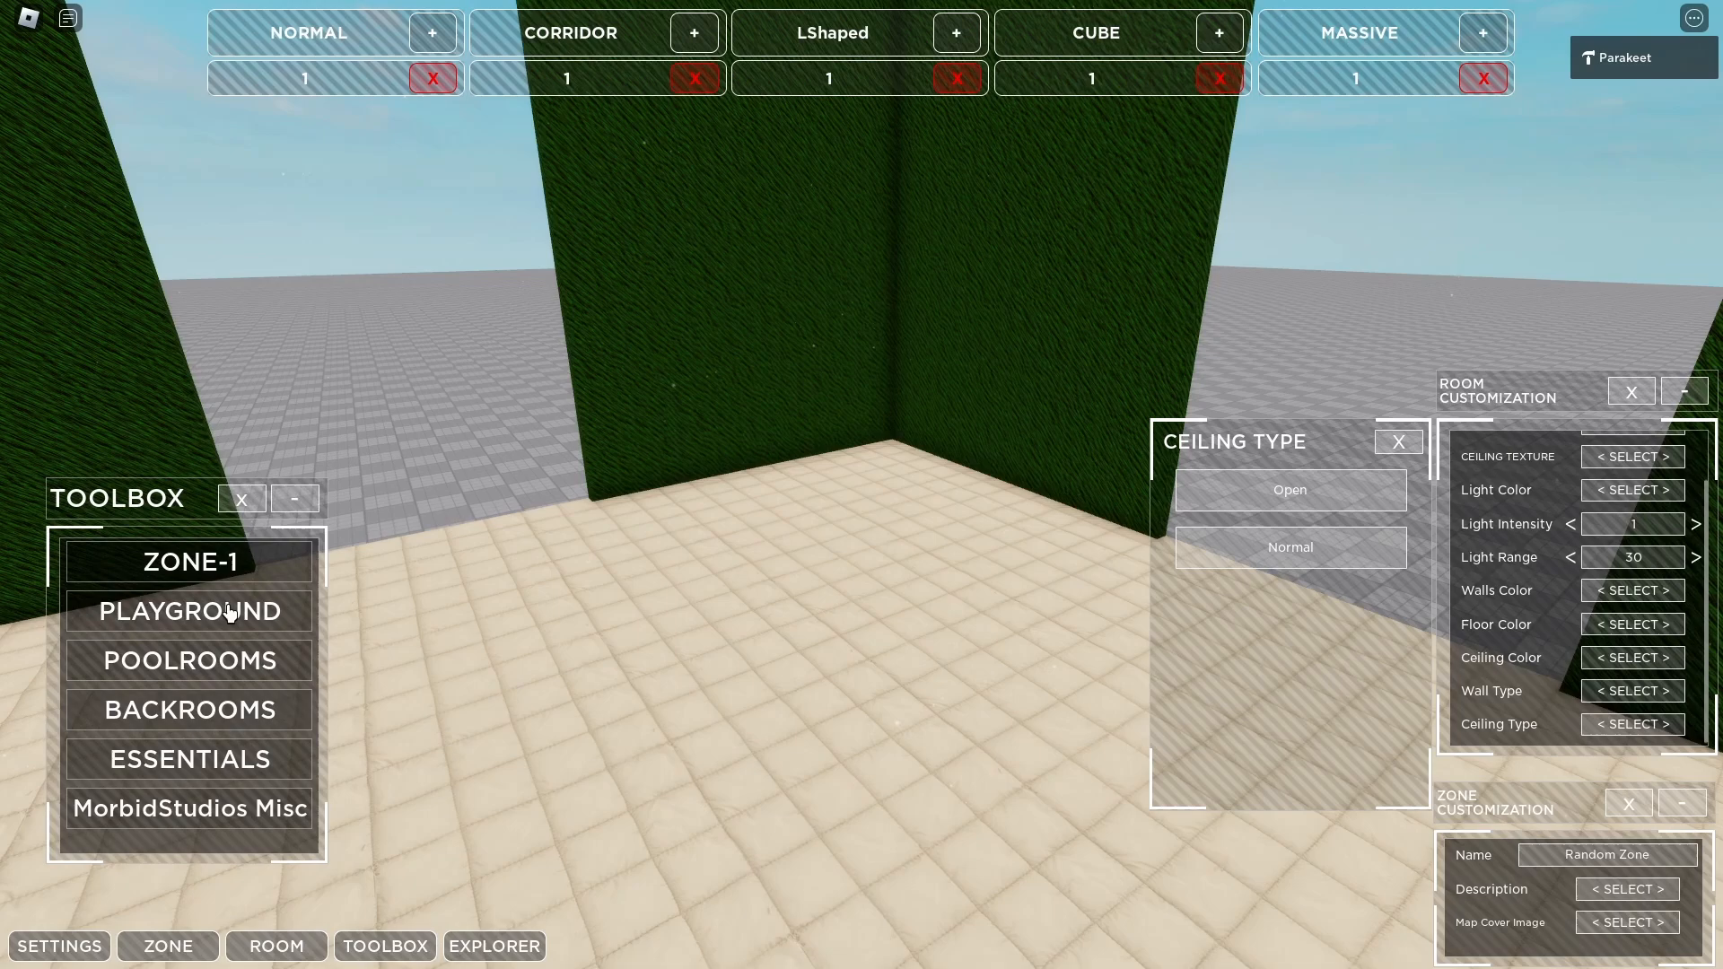
pyautogui.moveTo(203, 577)
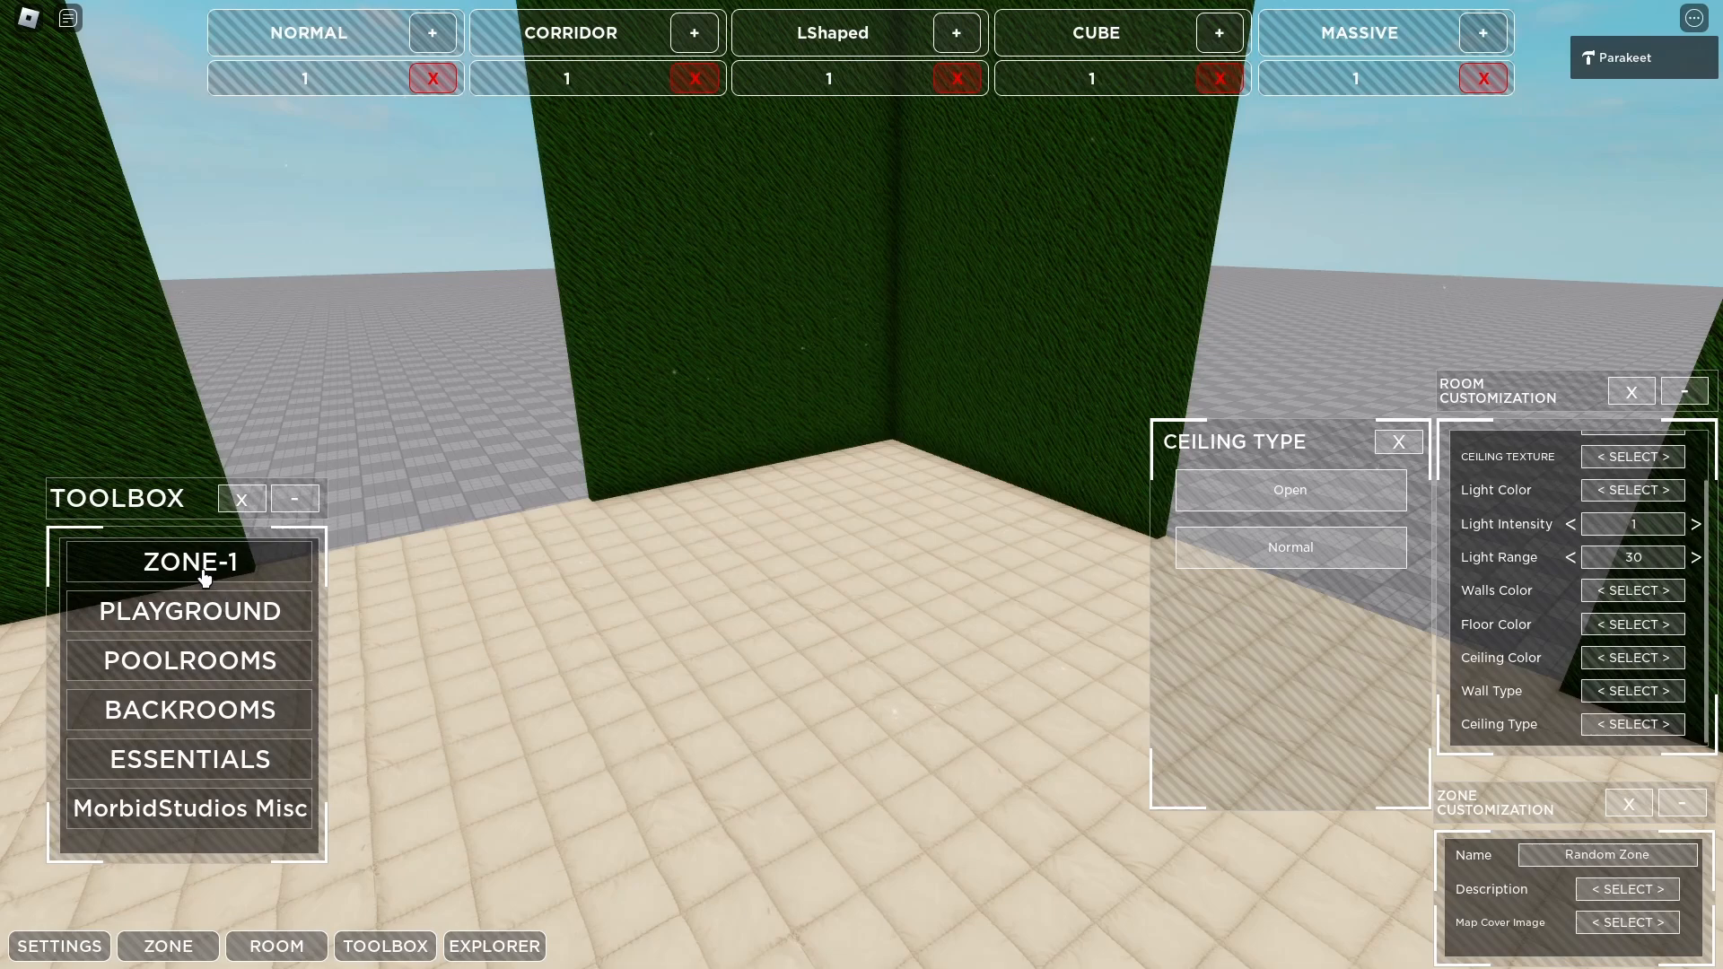
pyautogui.click(188, 562)
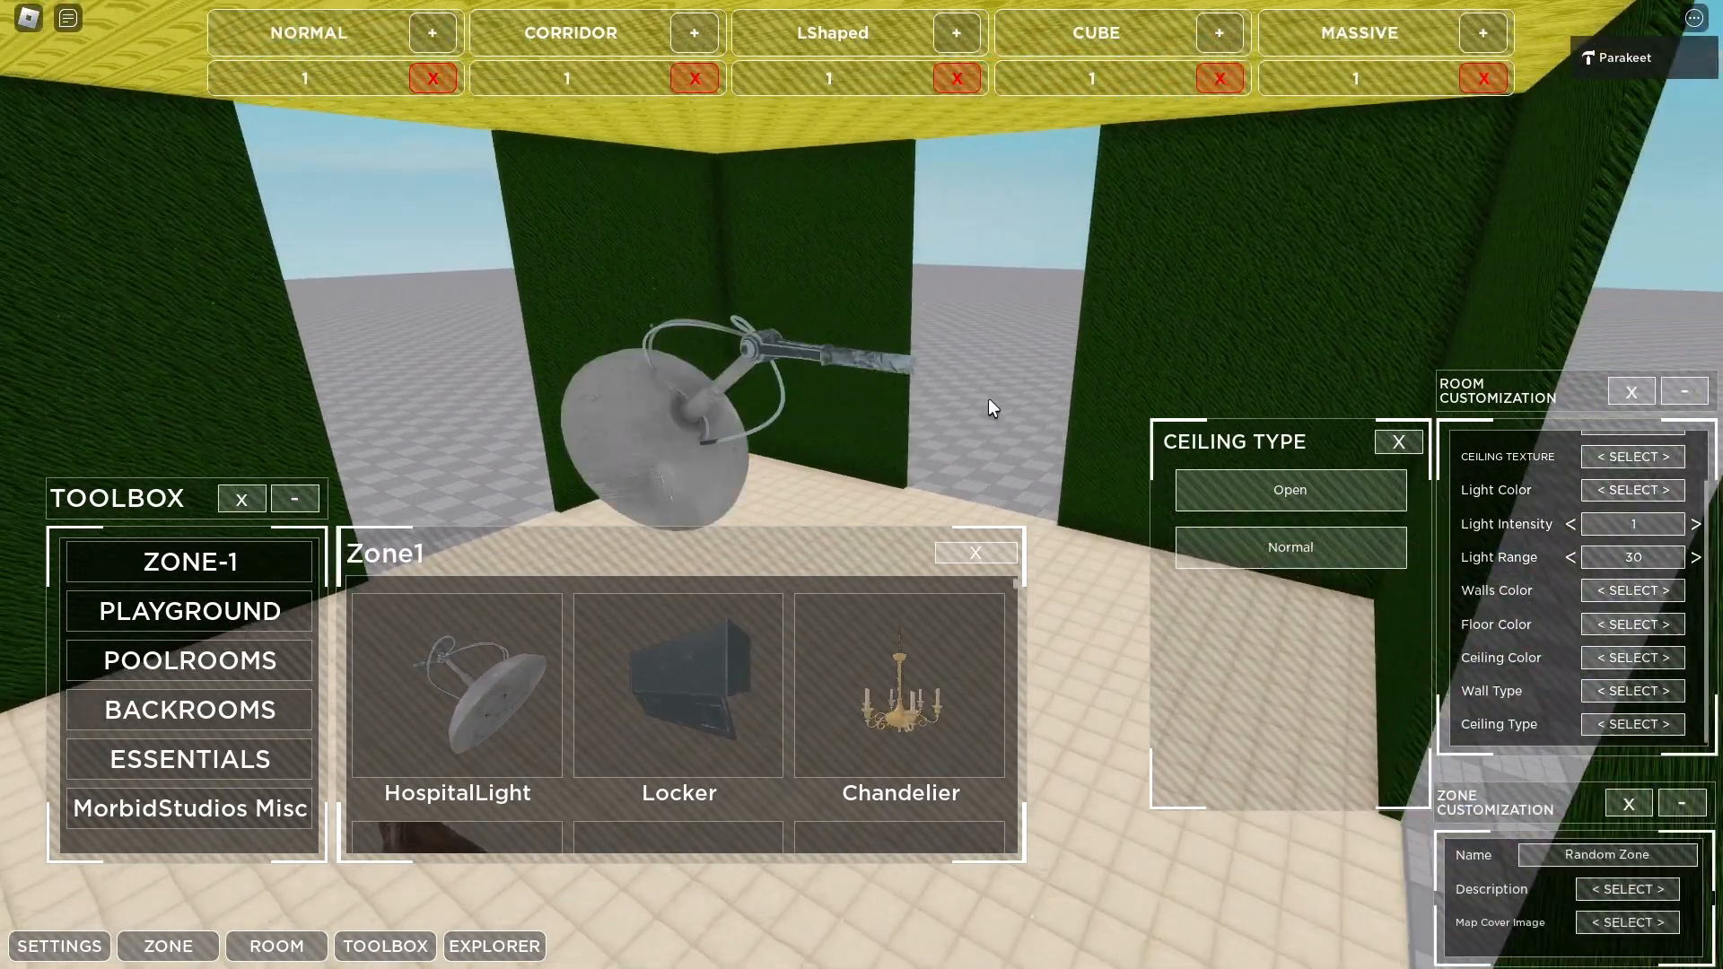
pyautogui.click(660, 395)
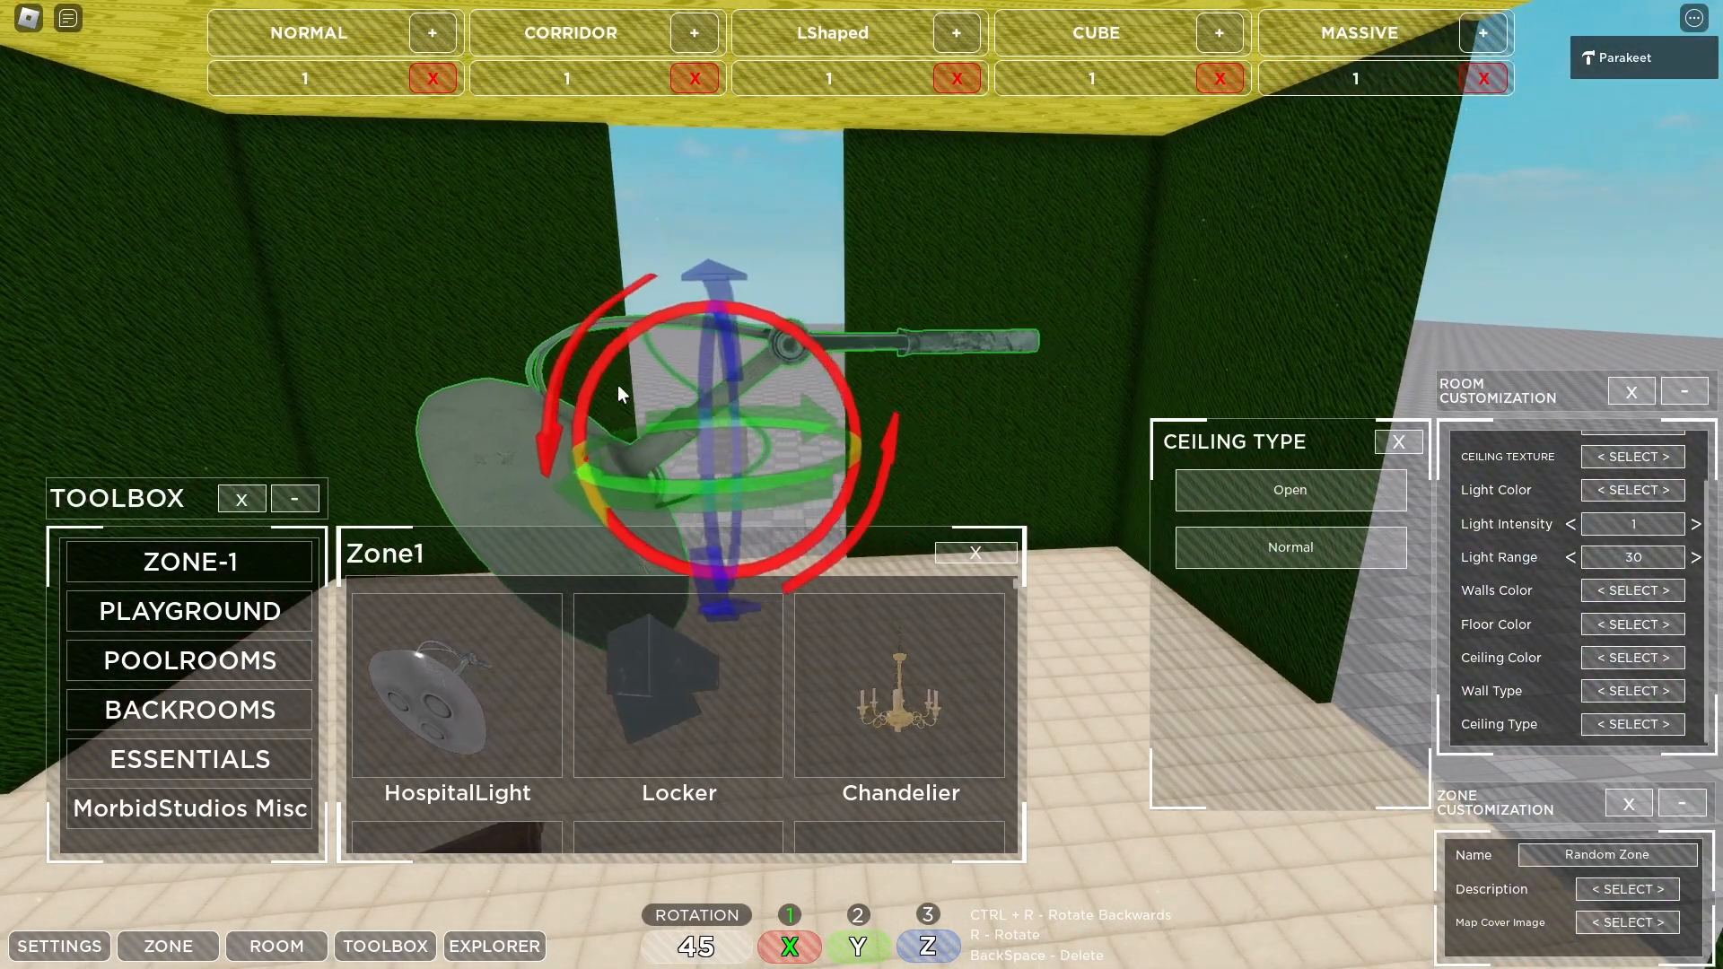
pyautogui.click(974, 552)
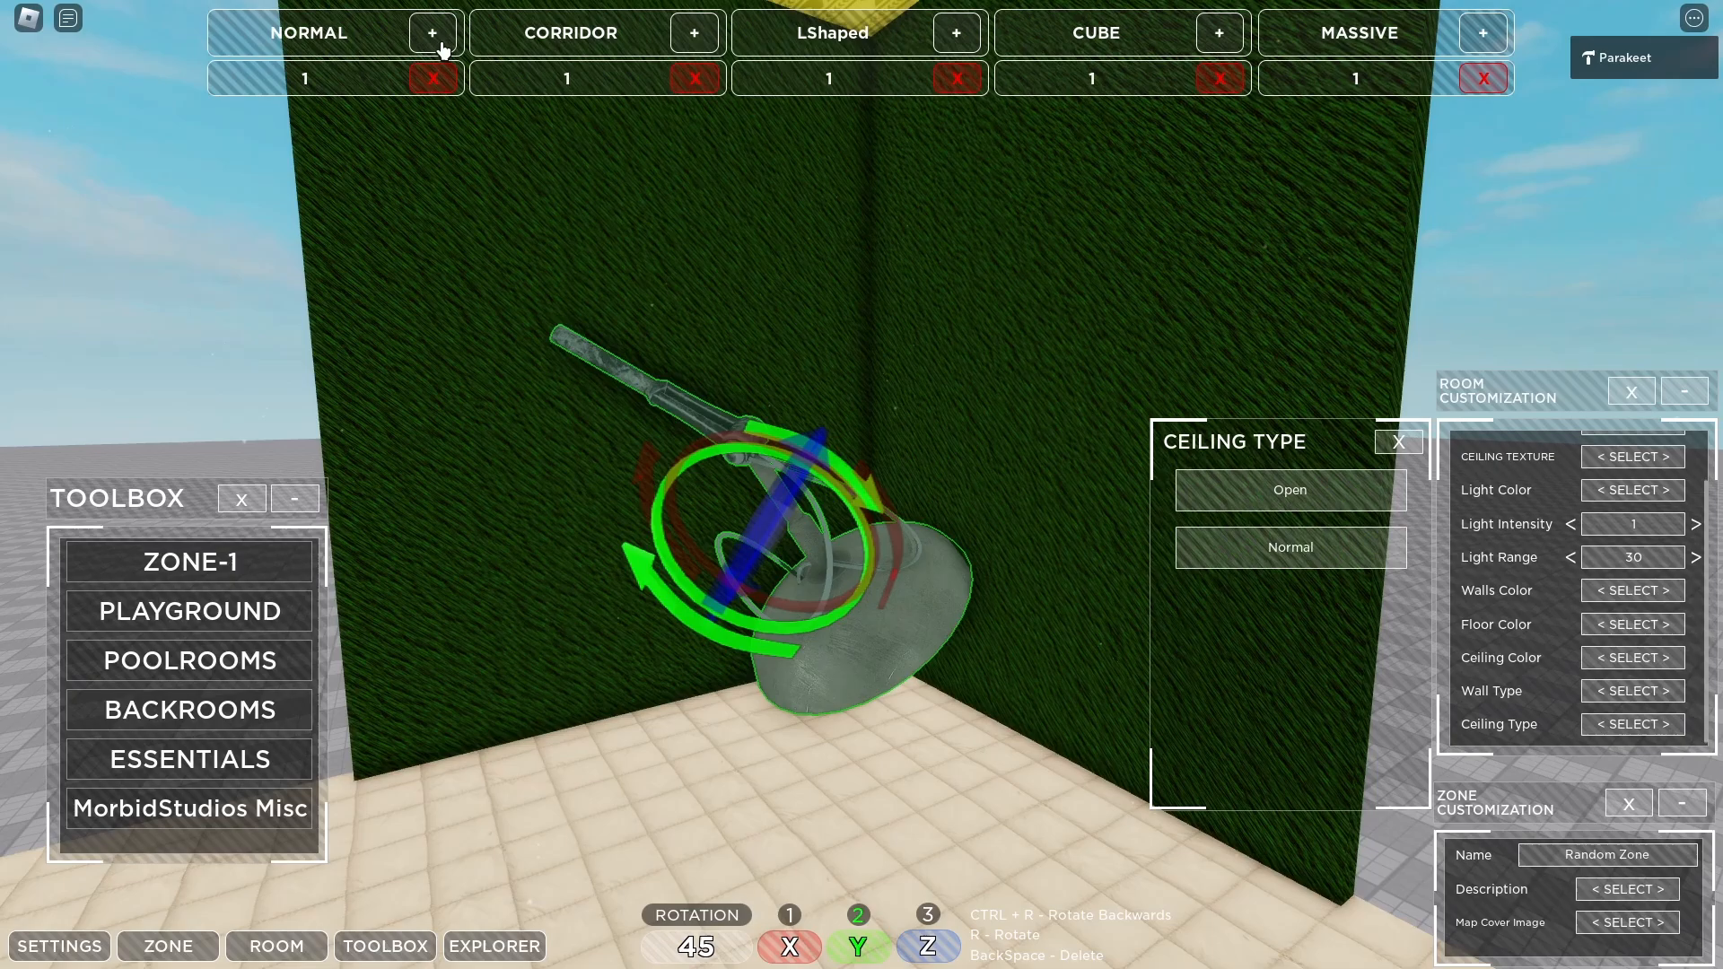
# Step: Add a second Normal room and browse the Zone1, Poolrooms and Playground asset collections
pyautogui.click(431, 32)
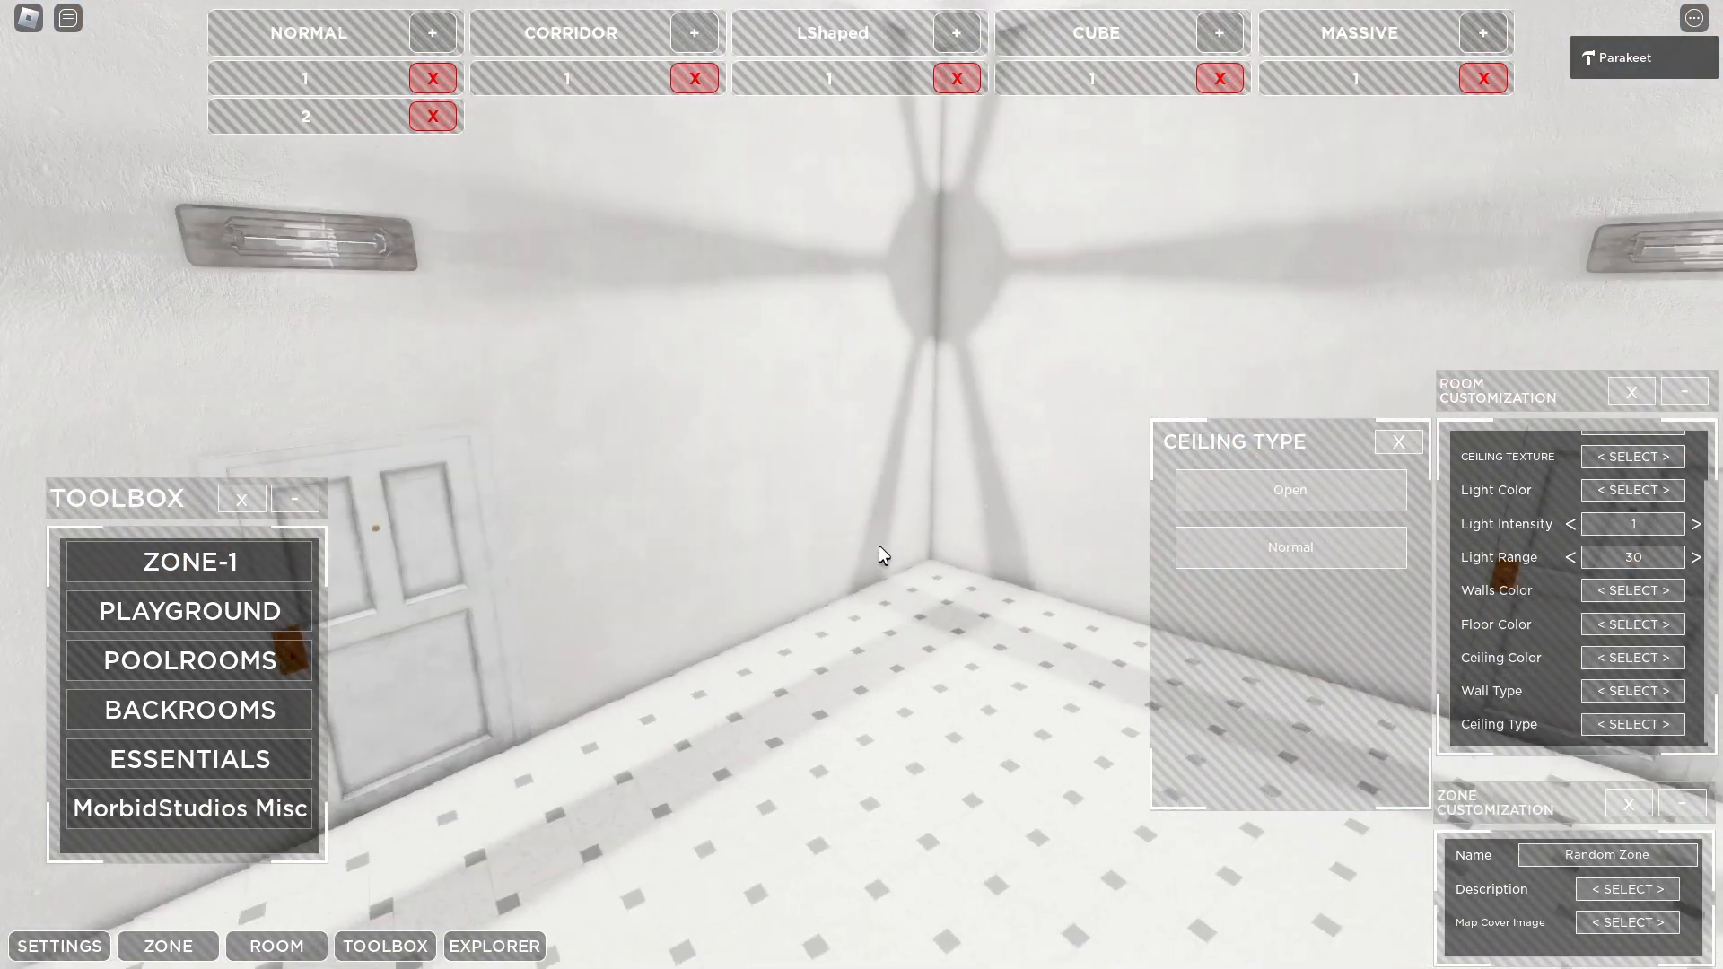
pyautogui.click(190, 560)
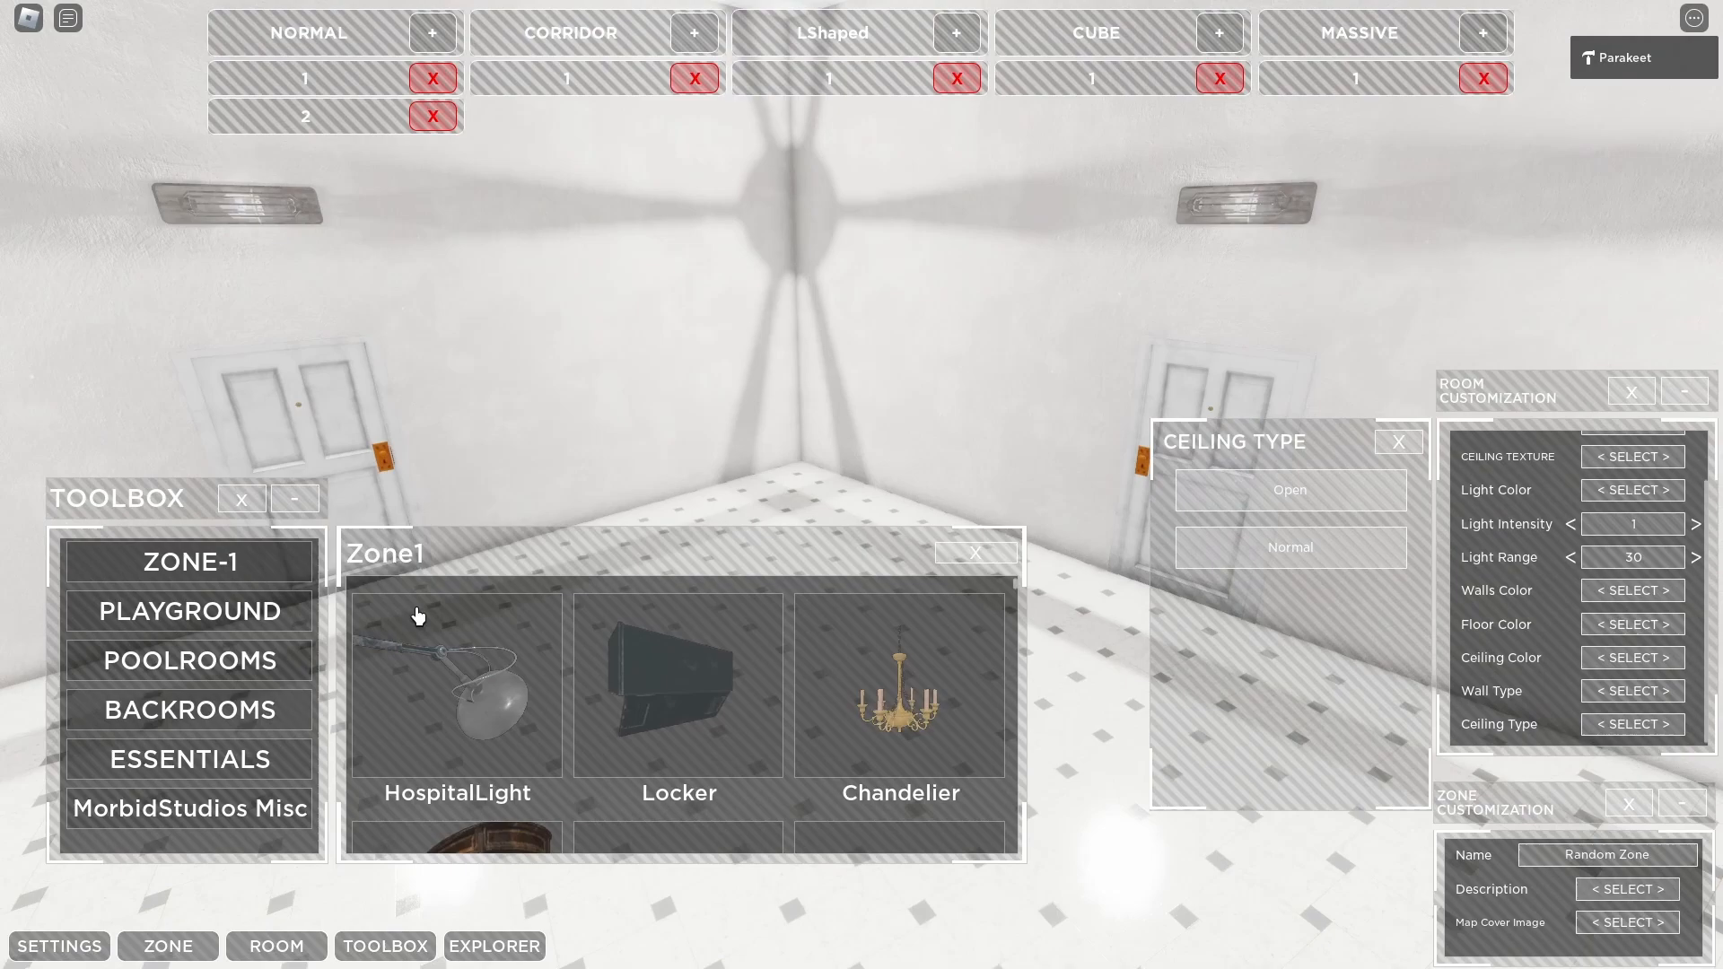
pyautogui.scroll(-3)
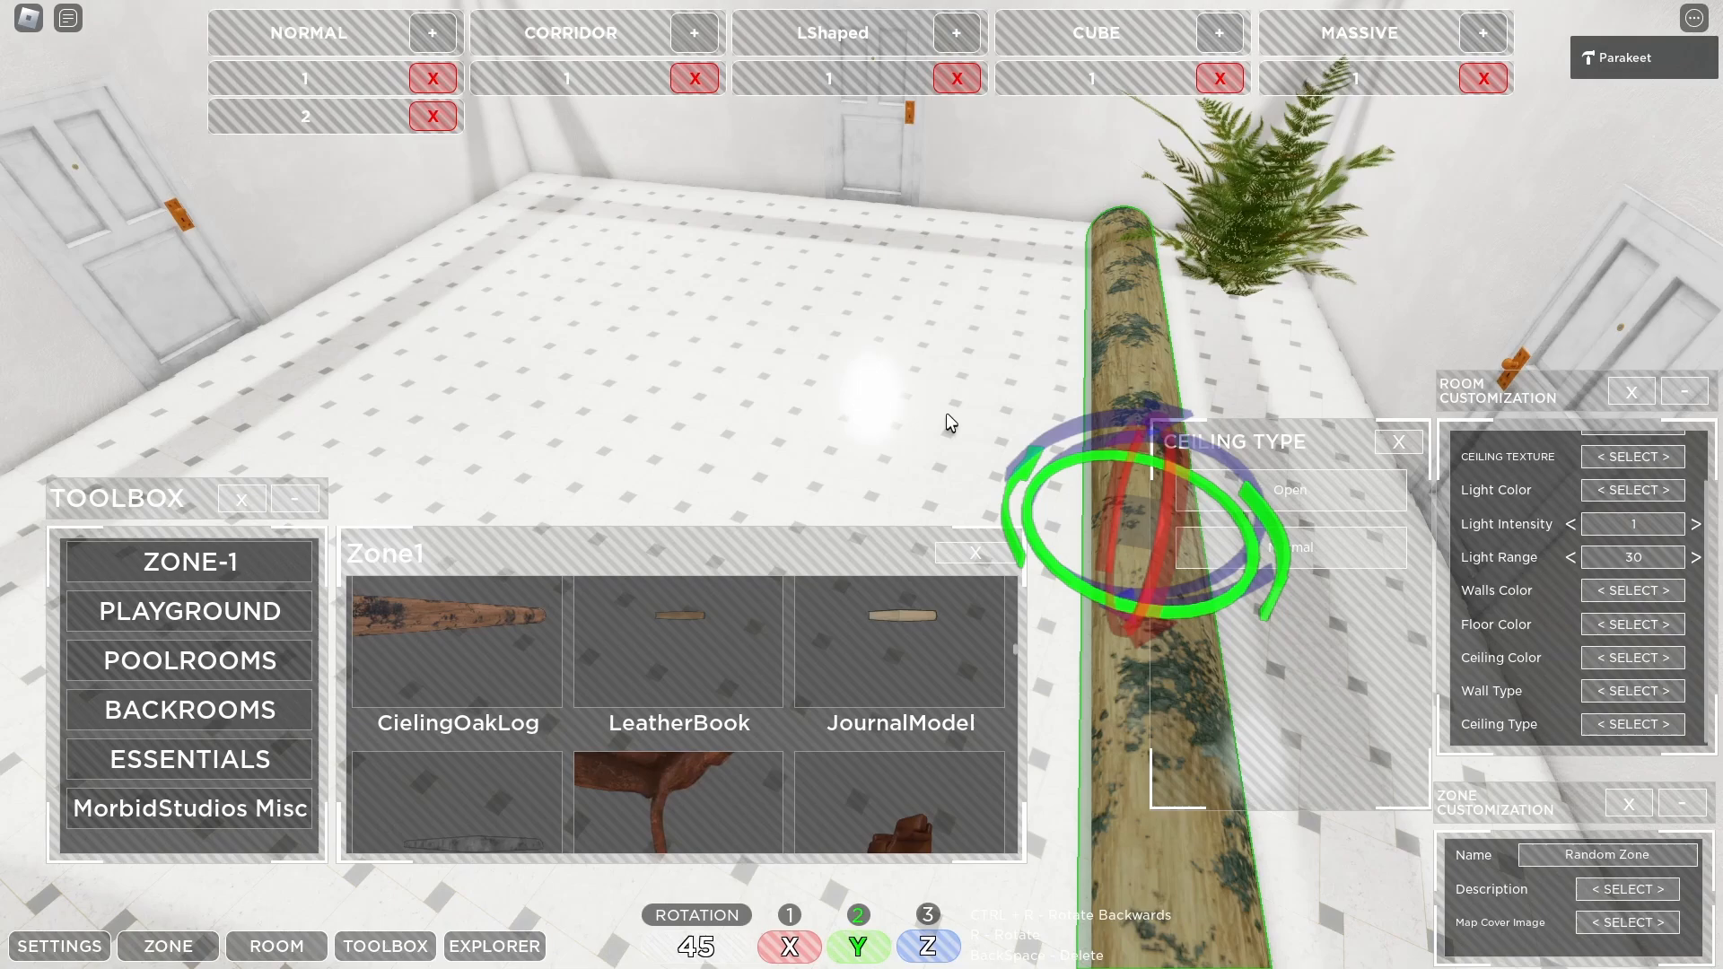
pyautogui.click(187, 660)
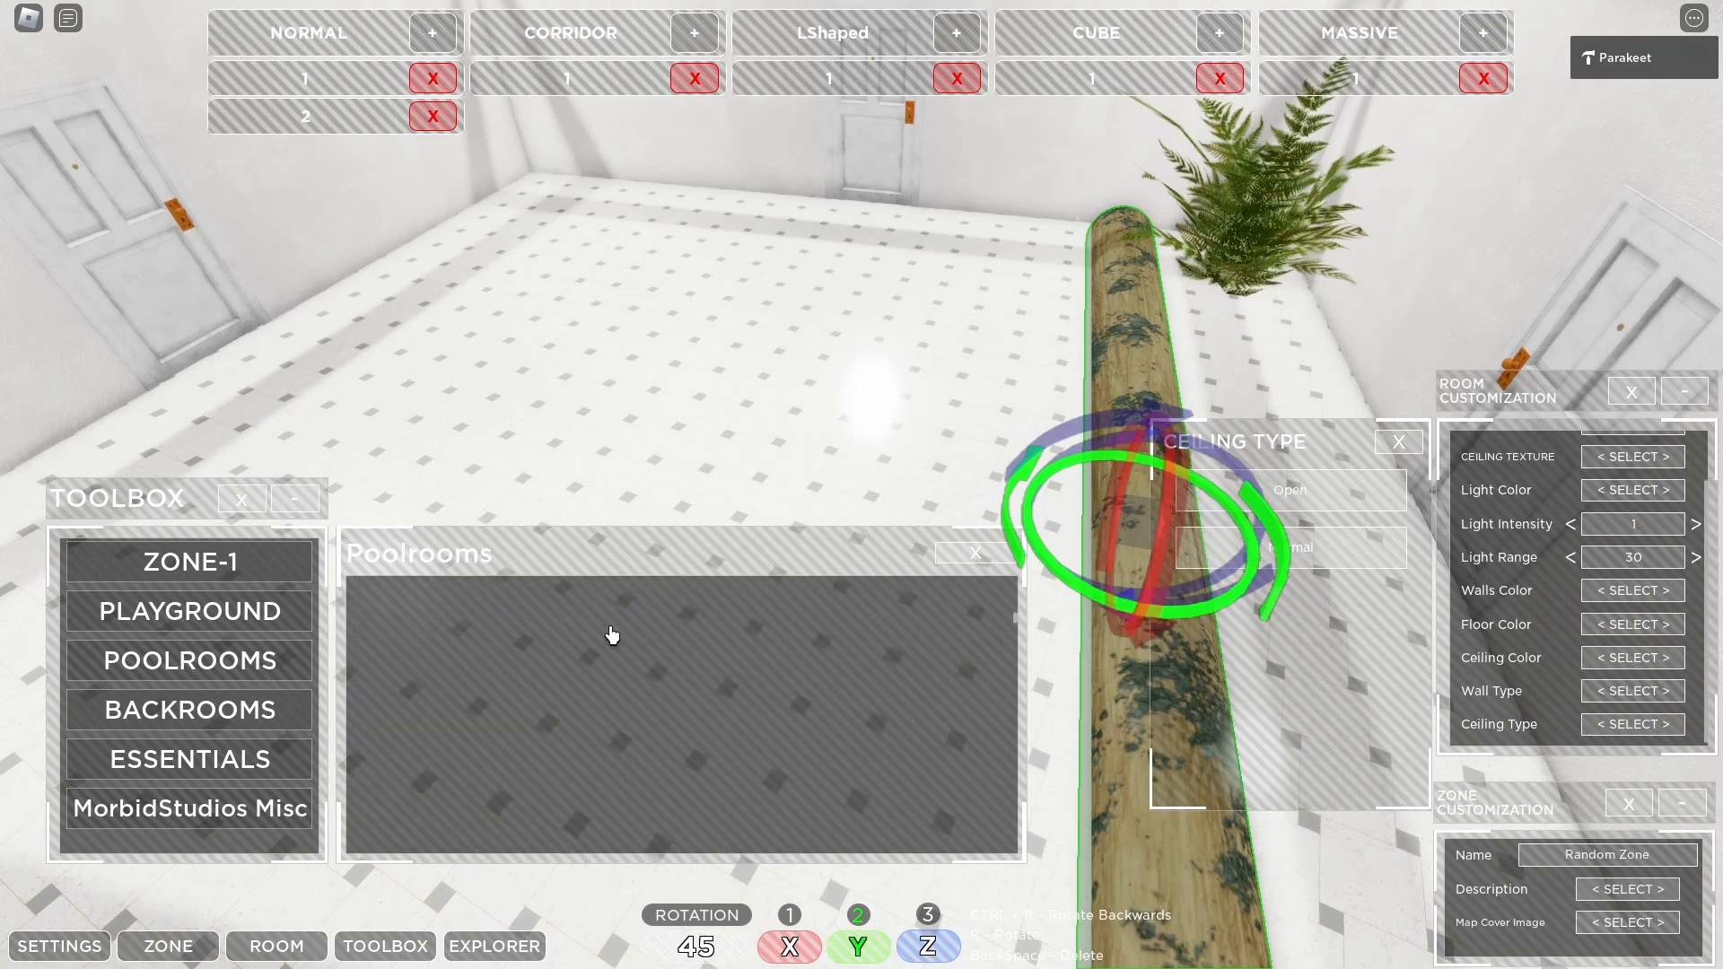
pyautogui.click(187, 611)
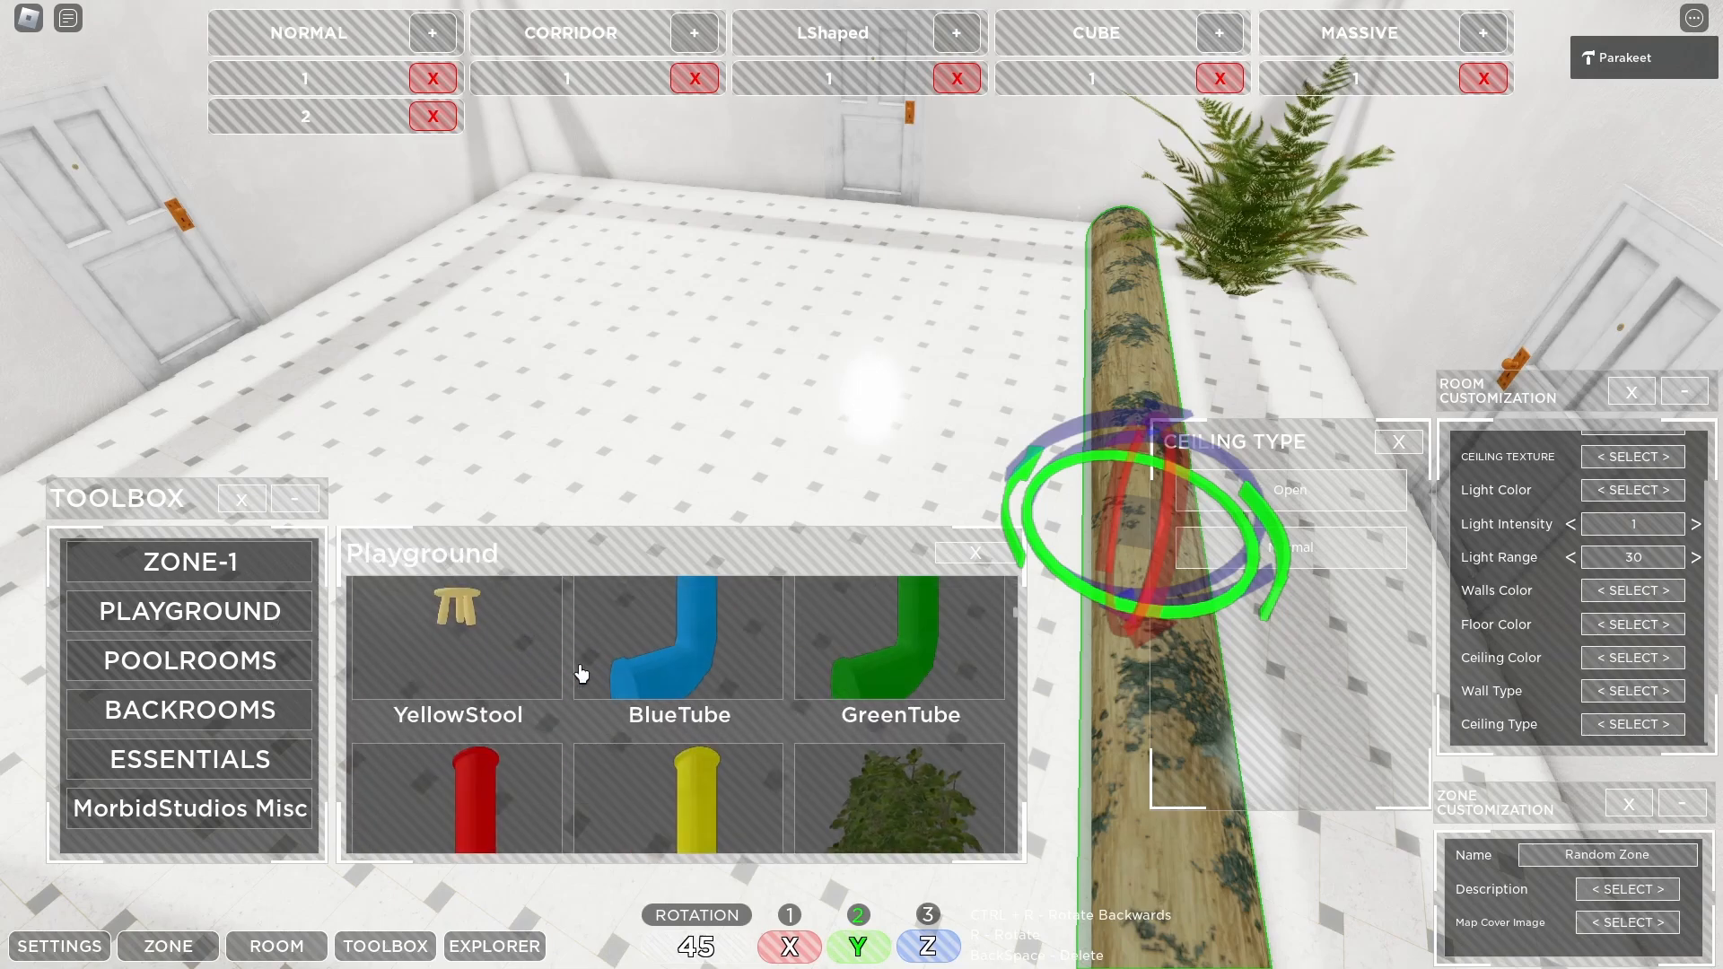
pyautogui.scroll(-3)
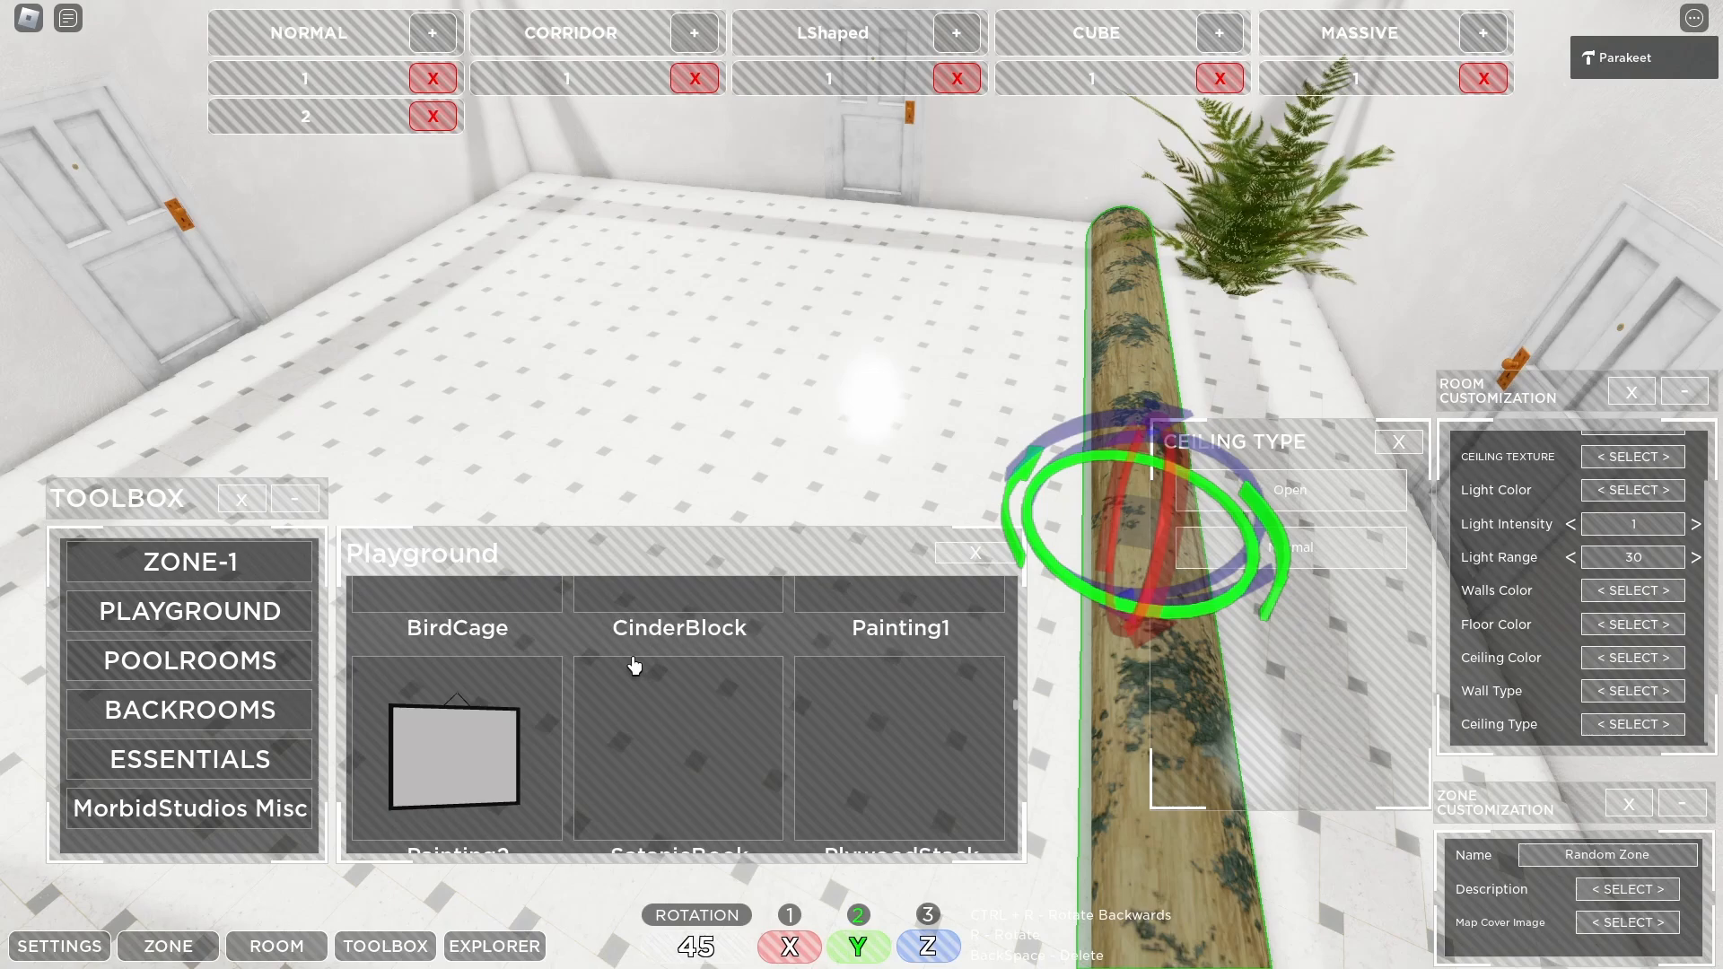
pyautogui.scroll(-3)
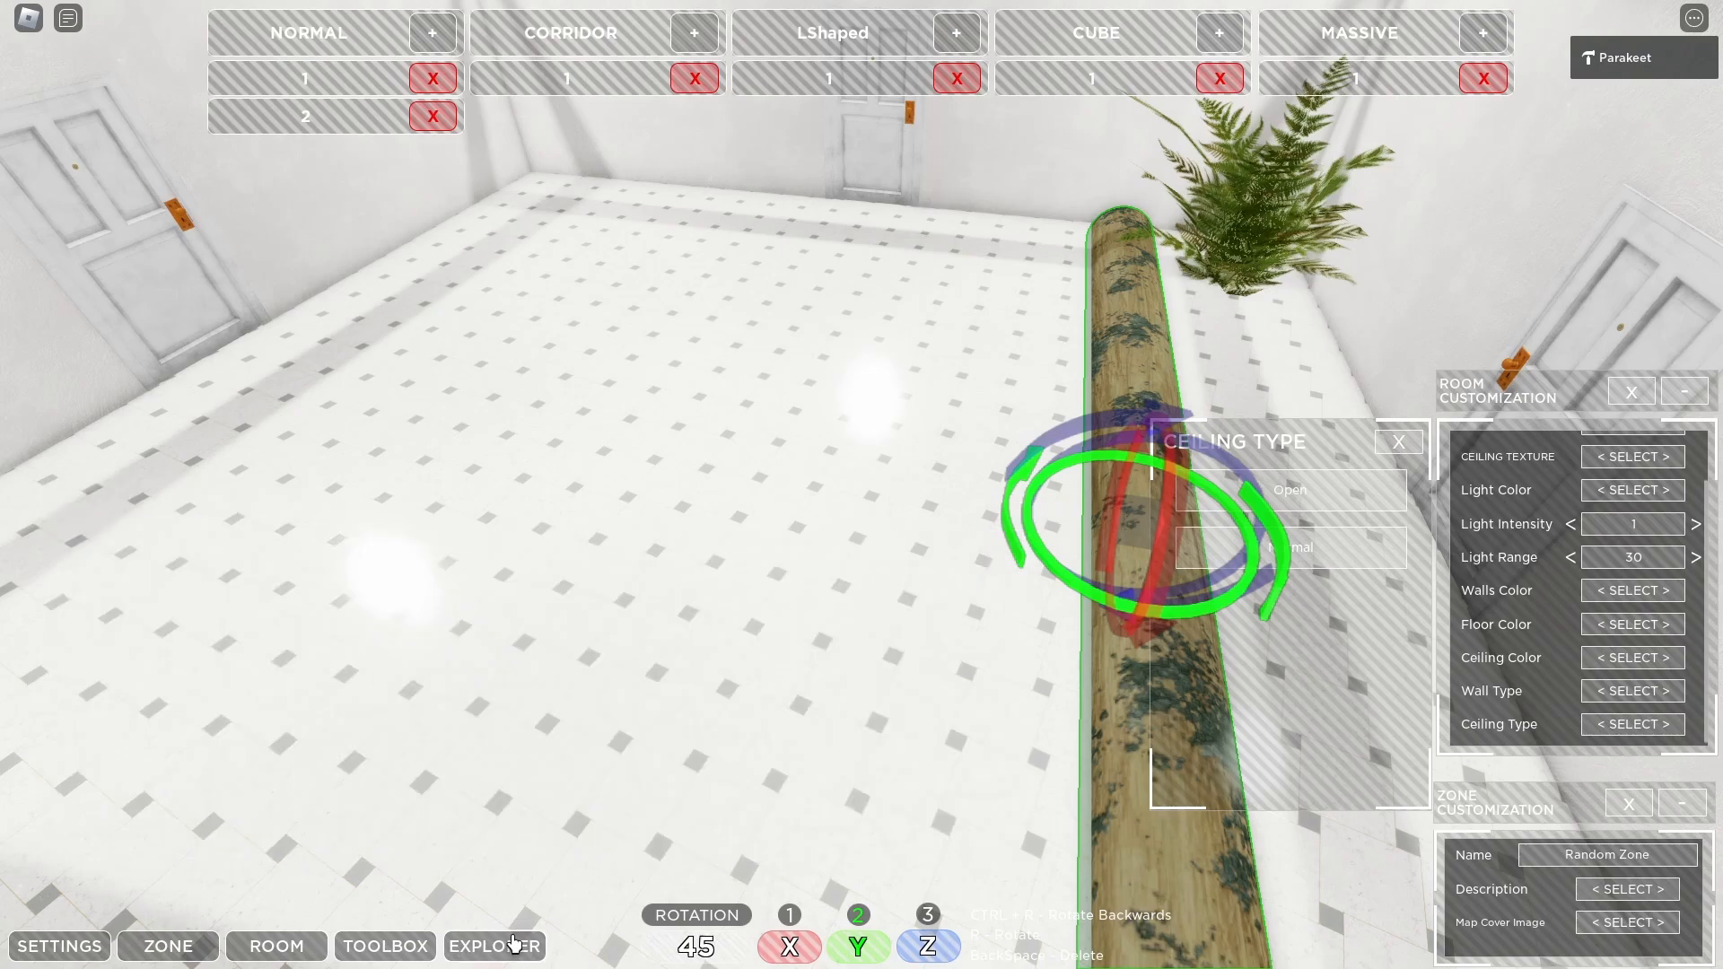
# Step: Open and dock the Explorer panel, then place a red PlasticBarrier from Playground assets
pyautogui.click(494, 946)
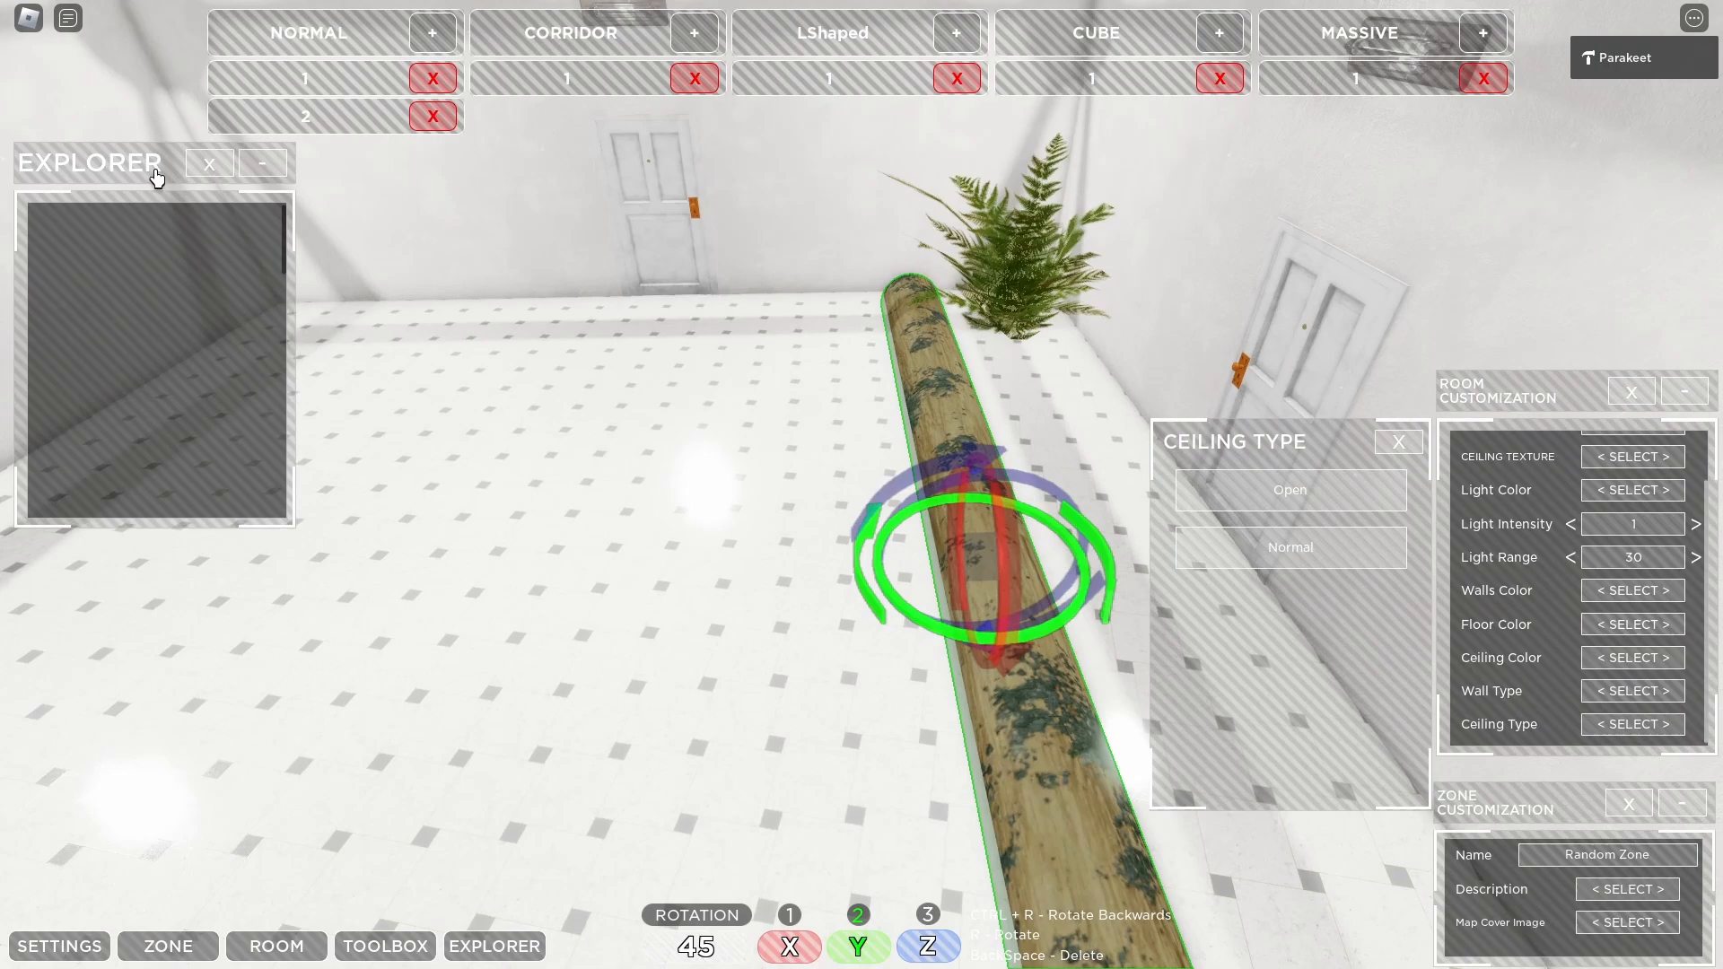
pyautogui.moveTo(90, 162); pyautogui.dragTo(241, 276)
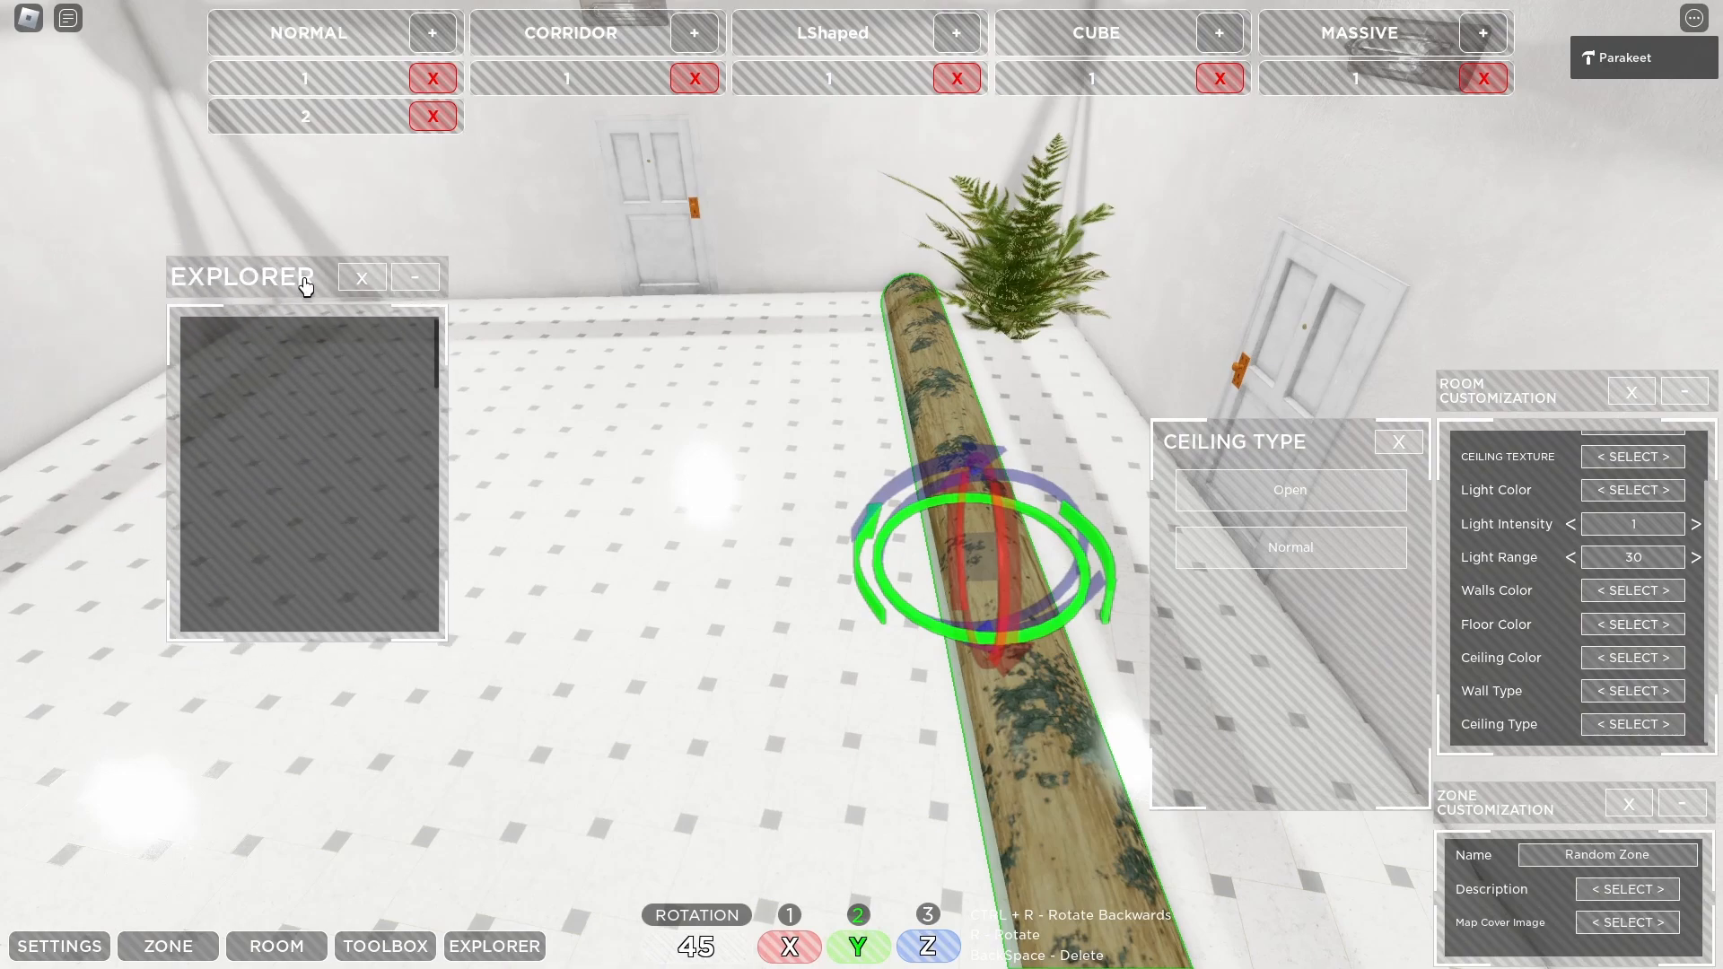
pyautogui.moveTo(242, 276); pyautogui.dragTo(177, 244)
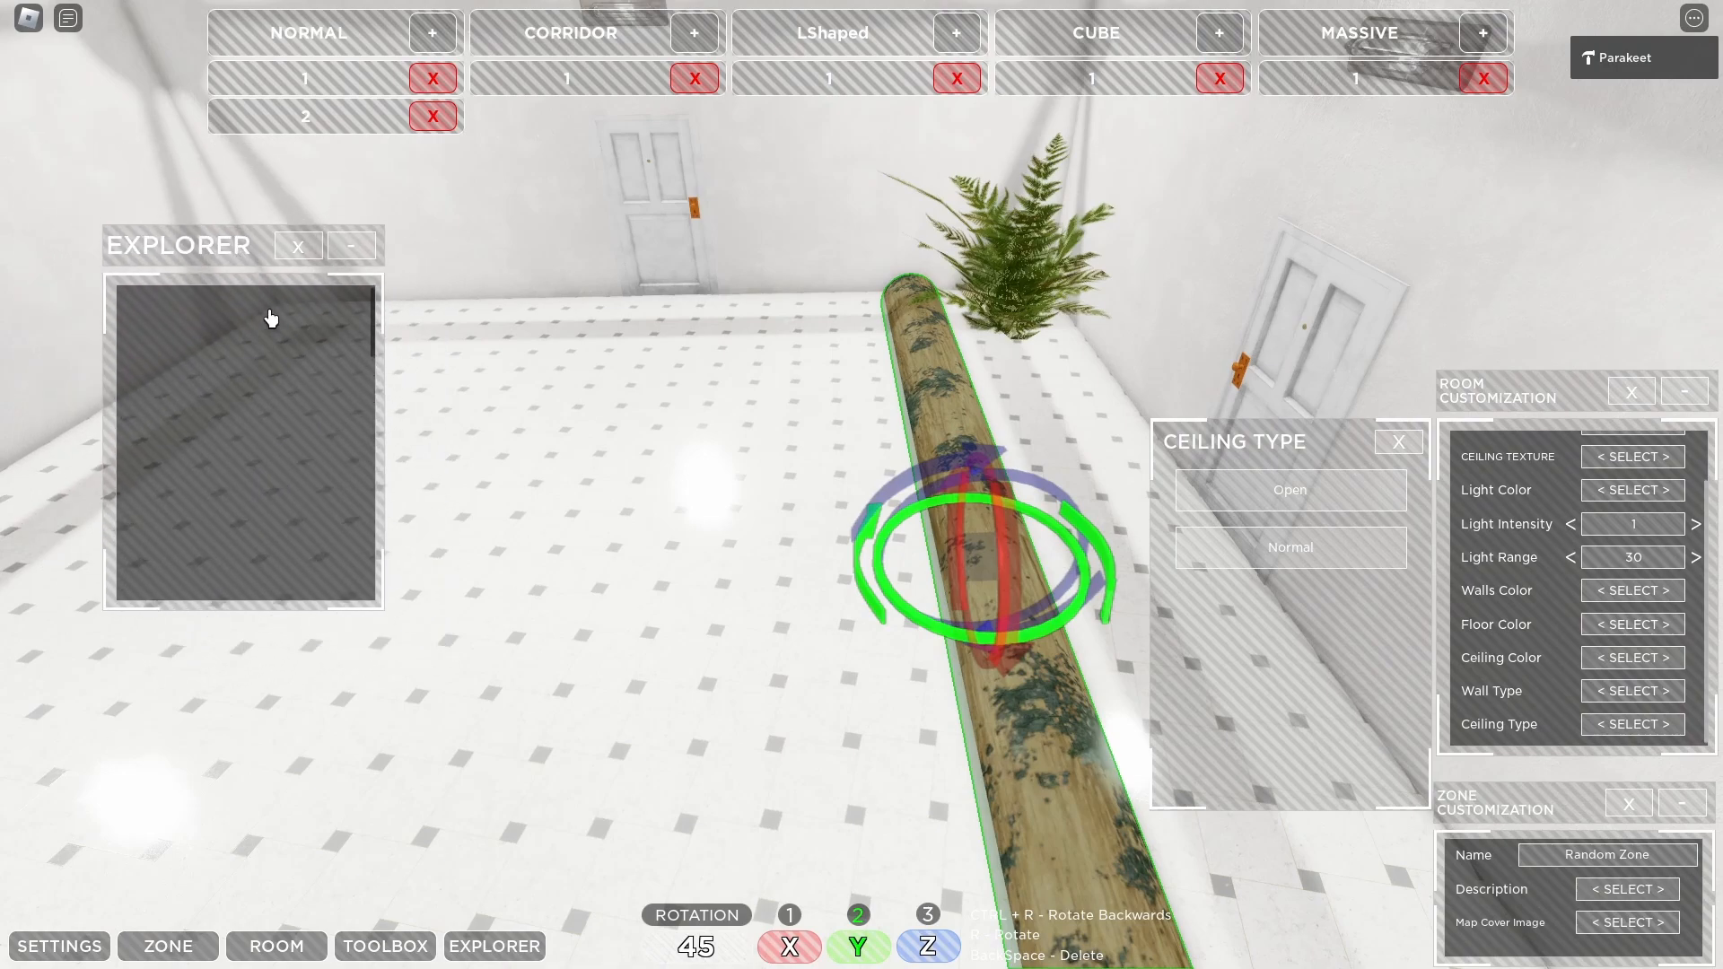
pyautogui.click(385, 946)
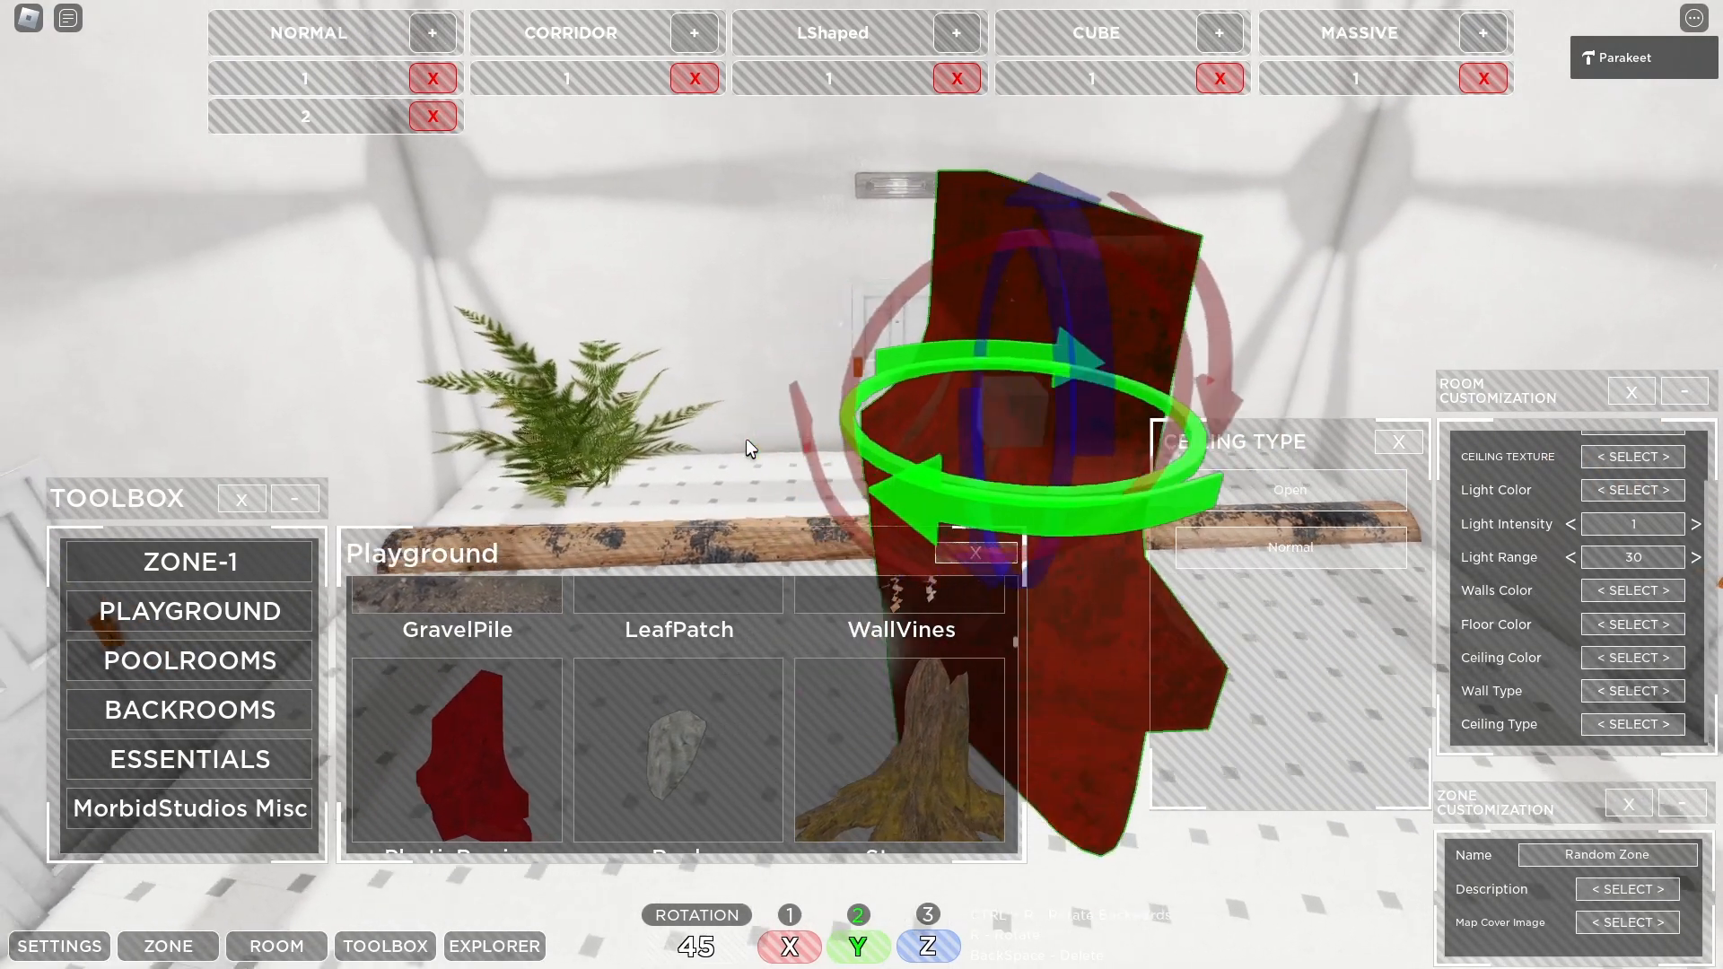
pyautogui.click(494, 946)
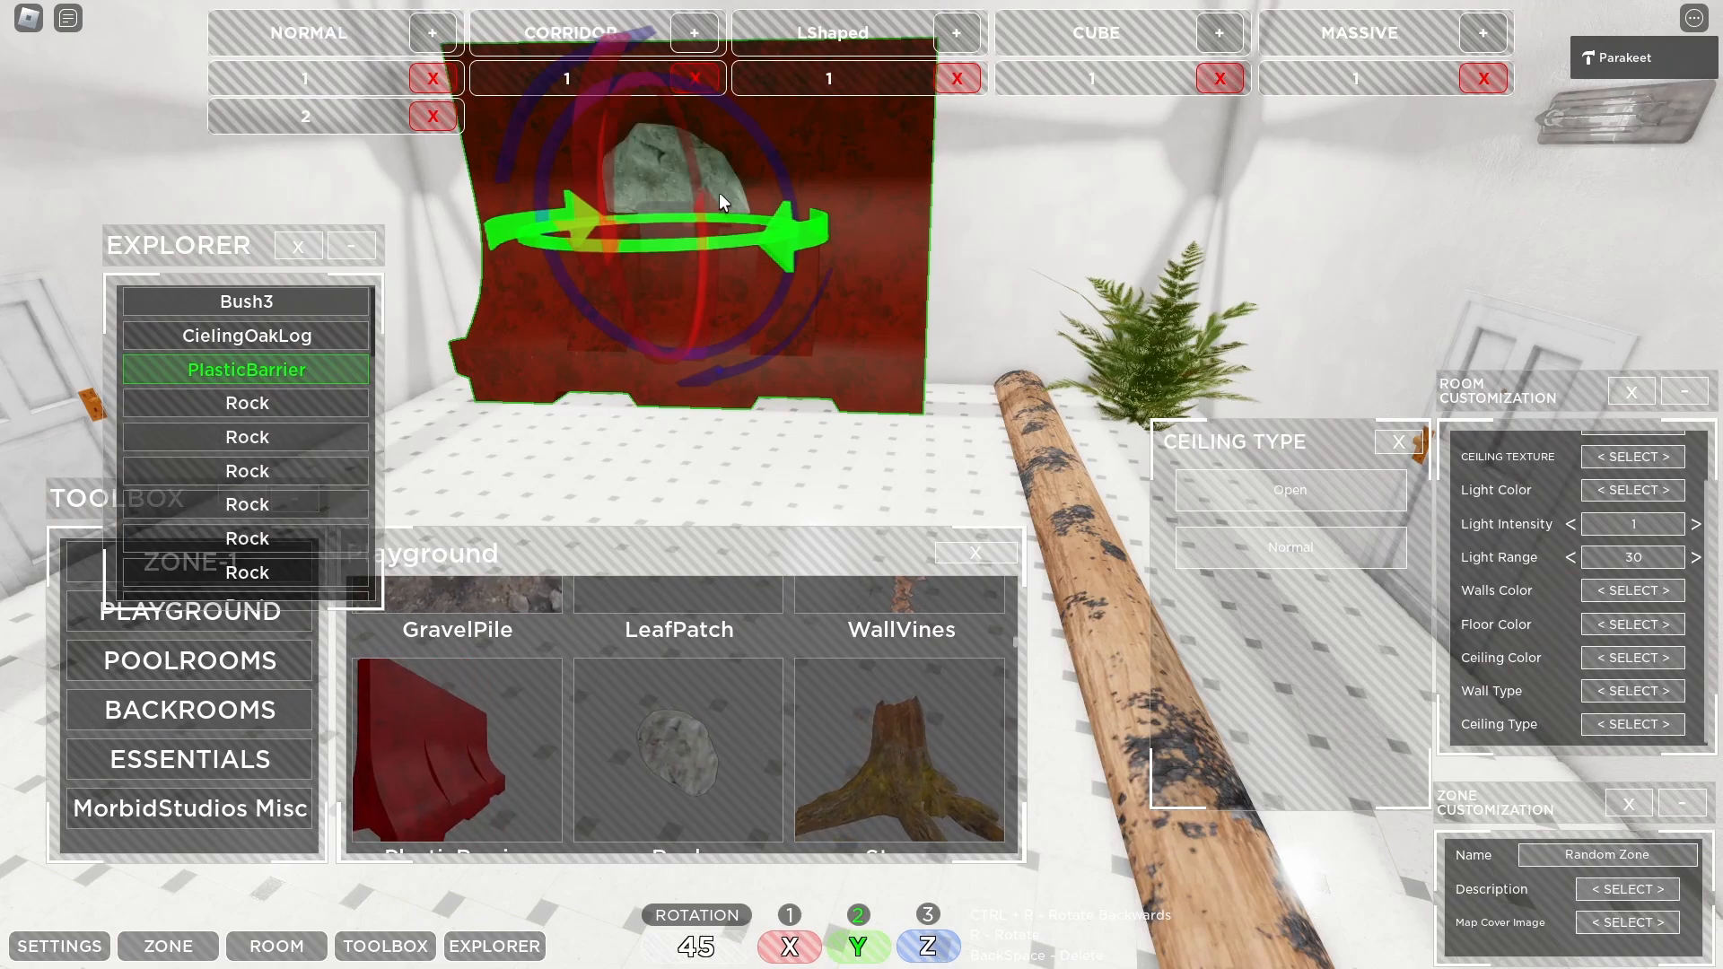
# Step: Place several rocks and a potted plant, selecting each in Explorer to position it
pyautogui.click(246, 402)
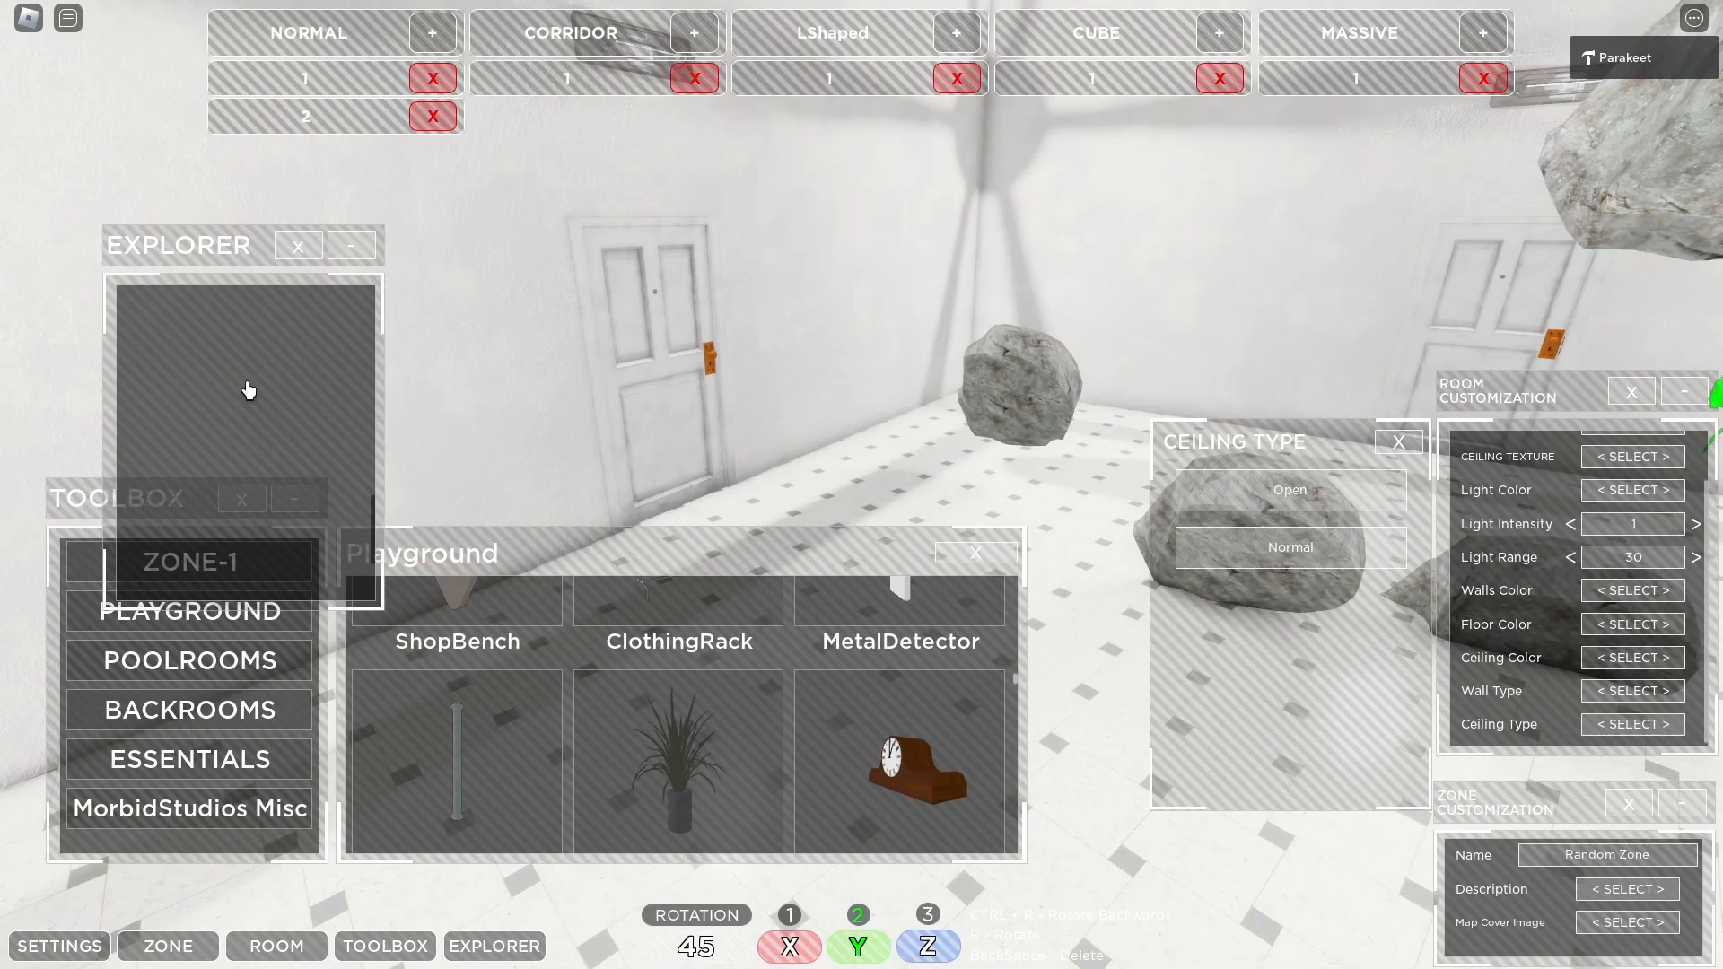
pyautogui.click(245, 444)
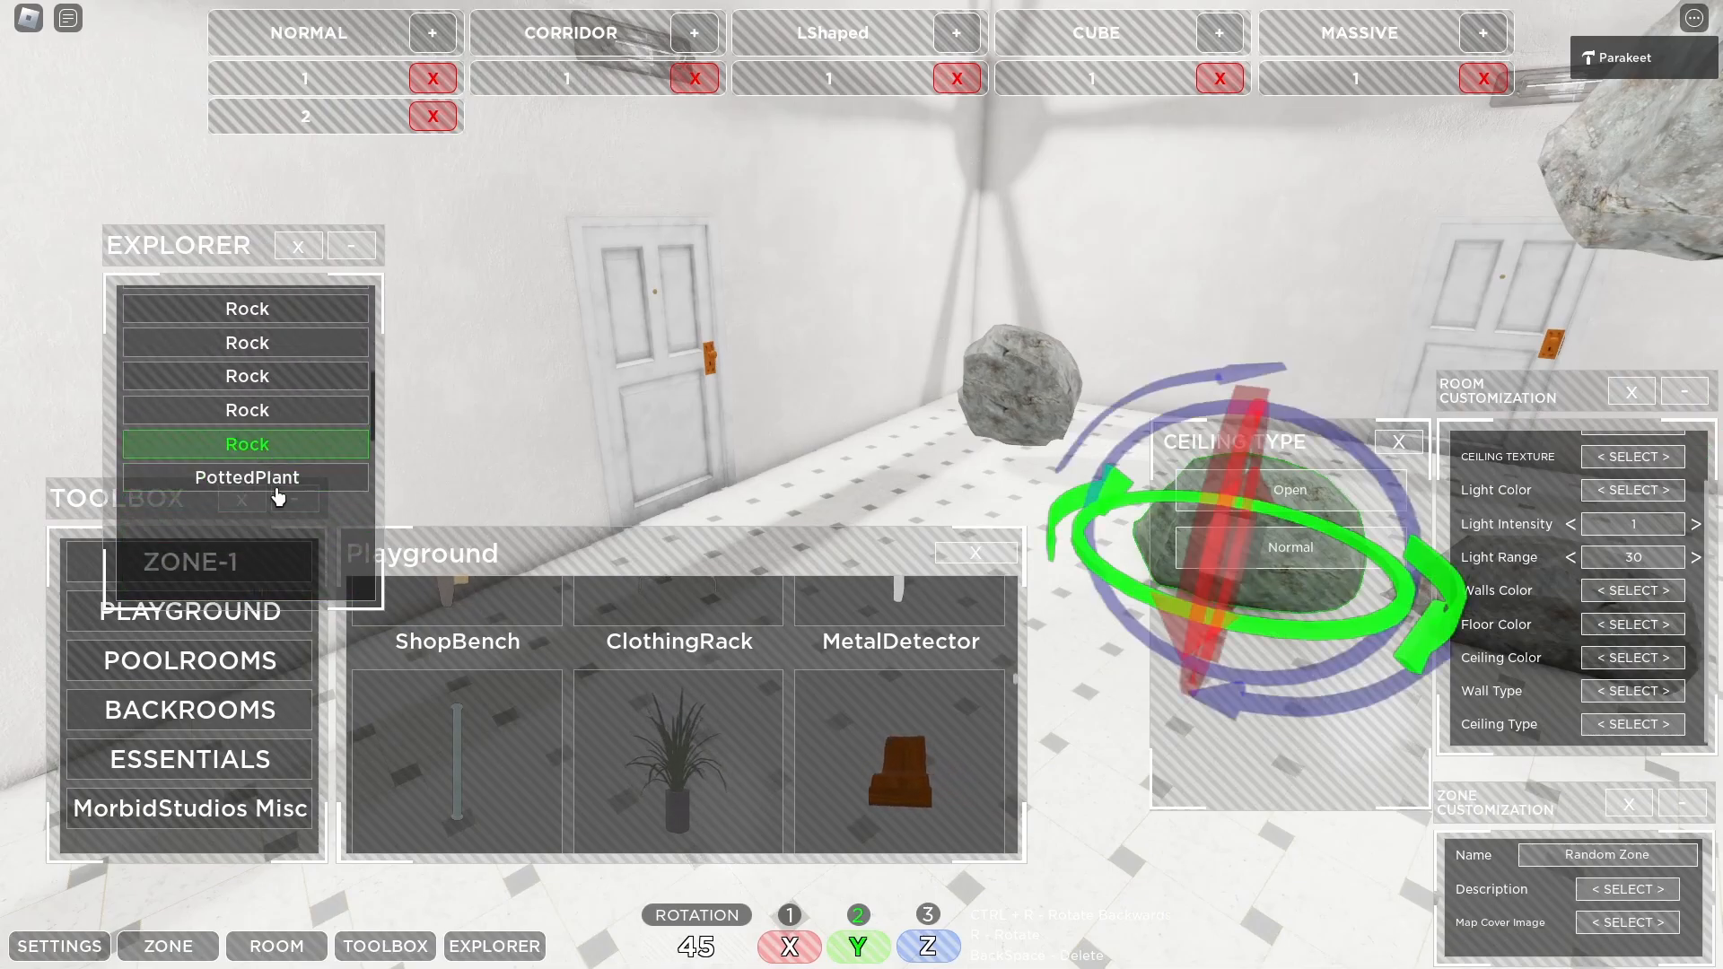
pyautogui.click(246, 476)
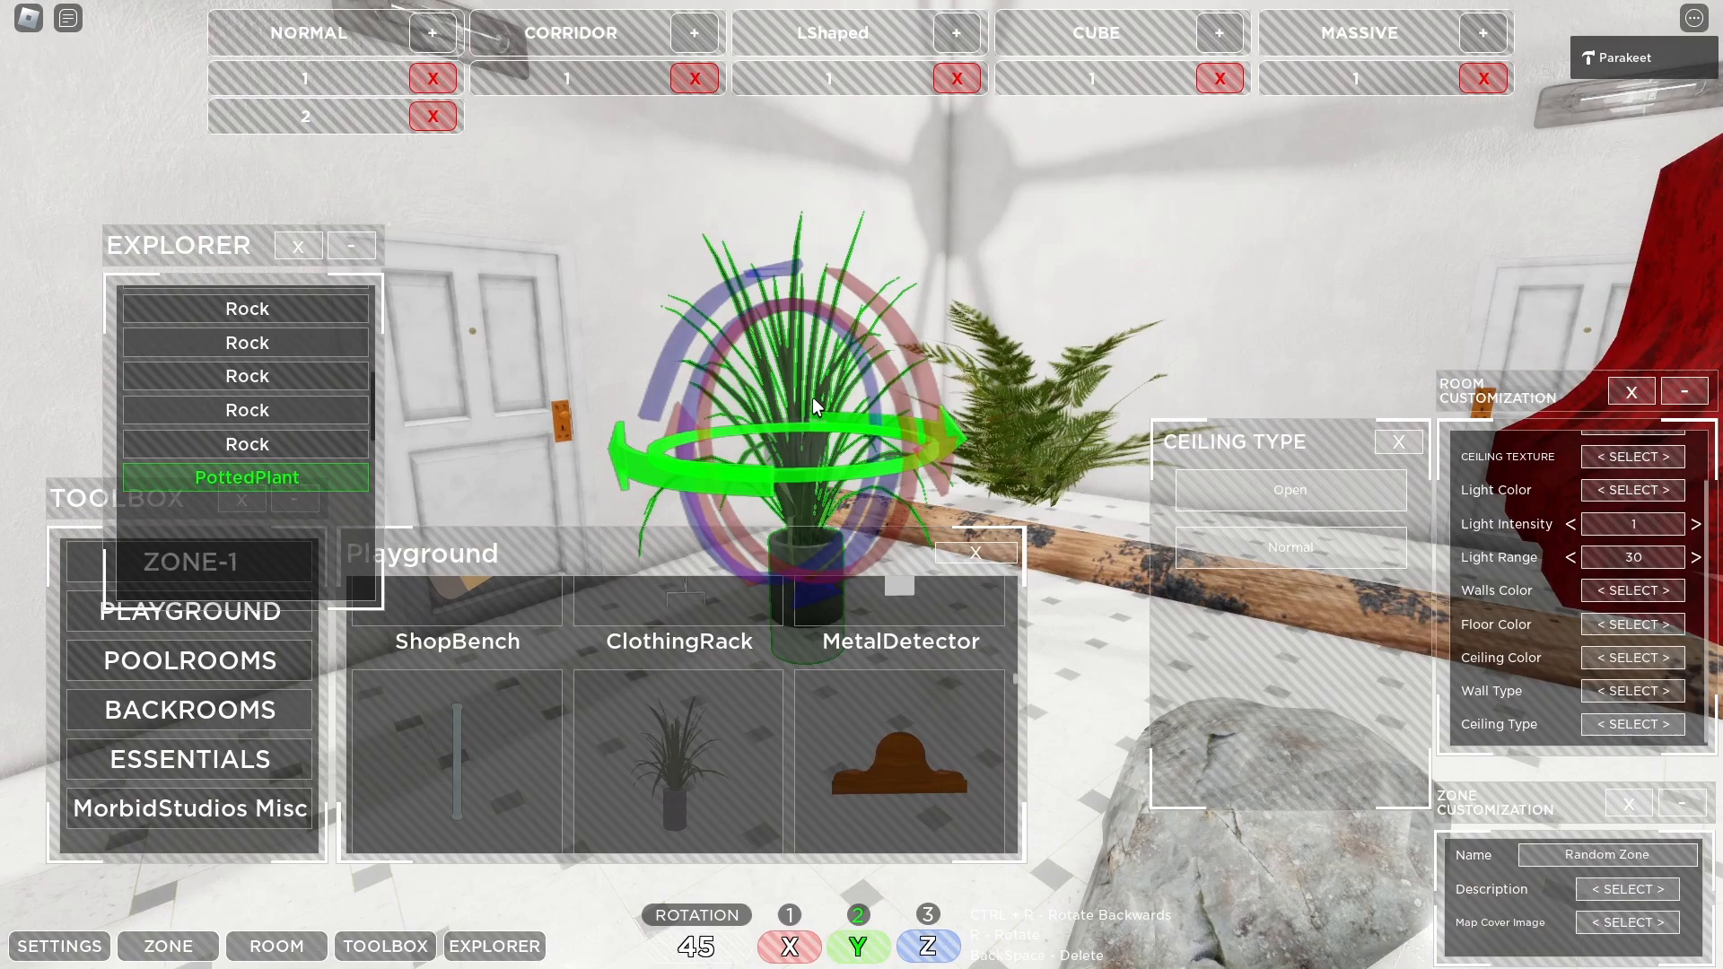
pyautogui.click(246, 410)
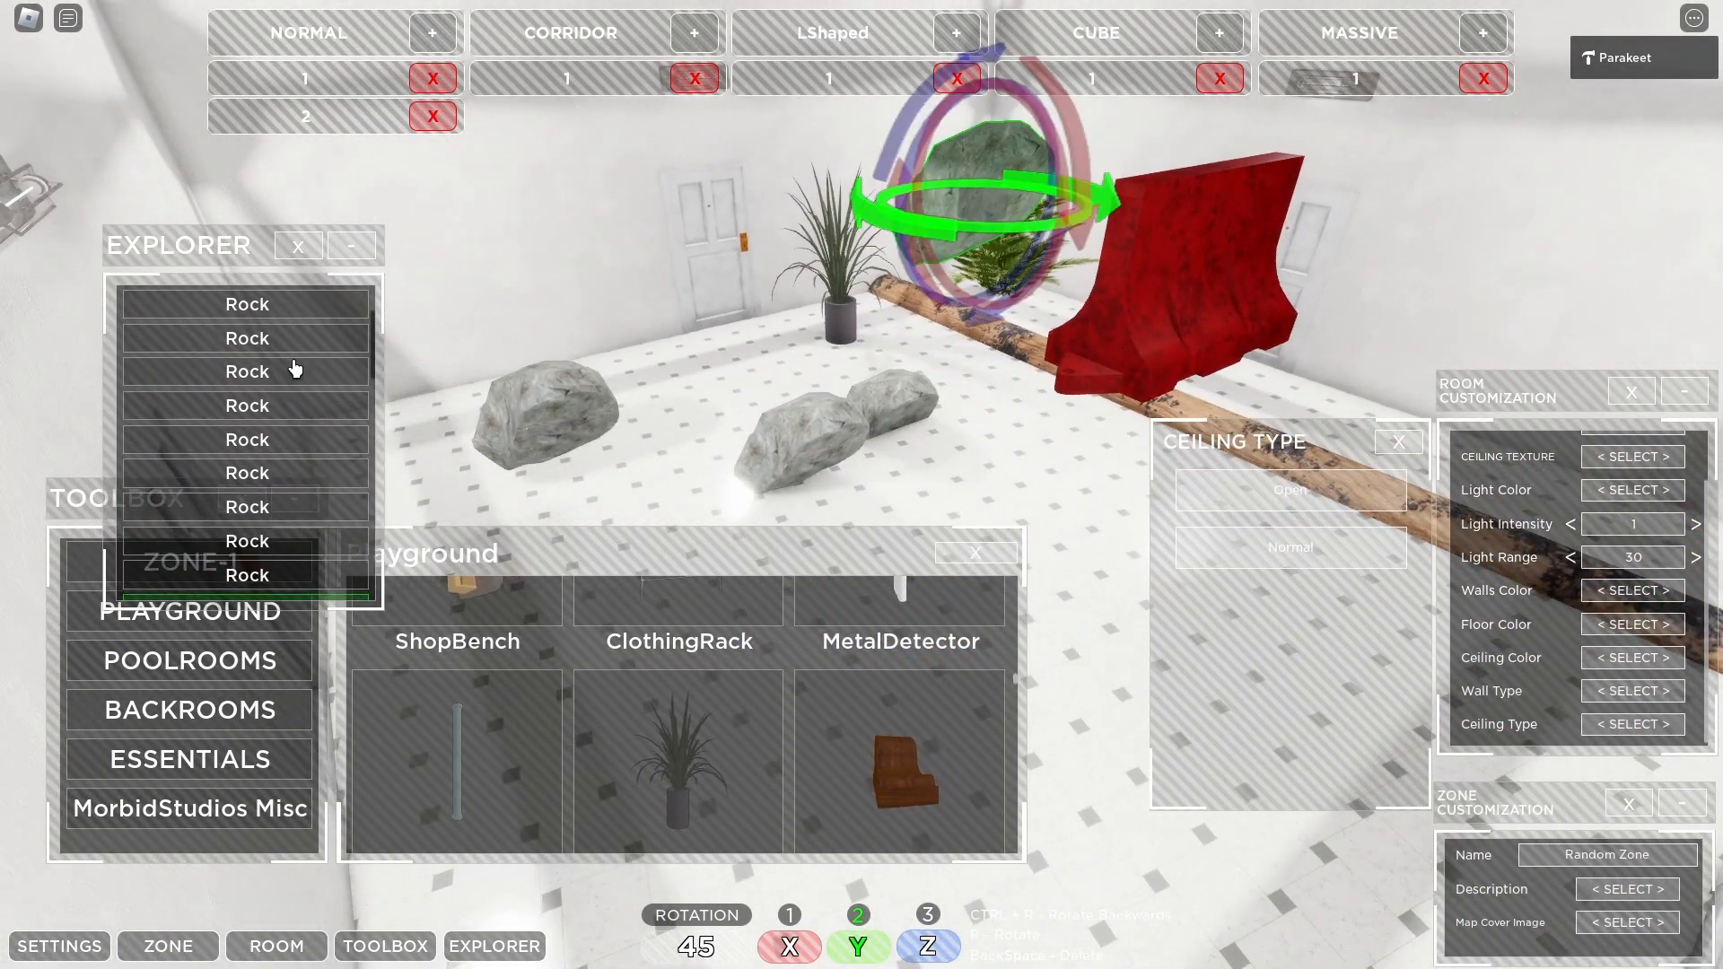
pyautogui.click(246, 508)
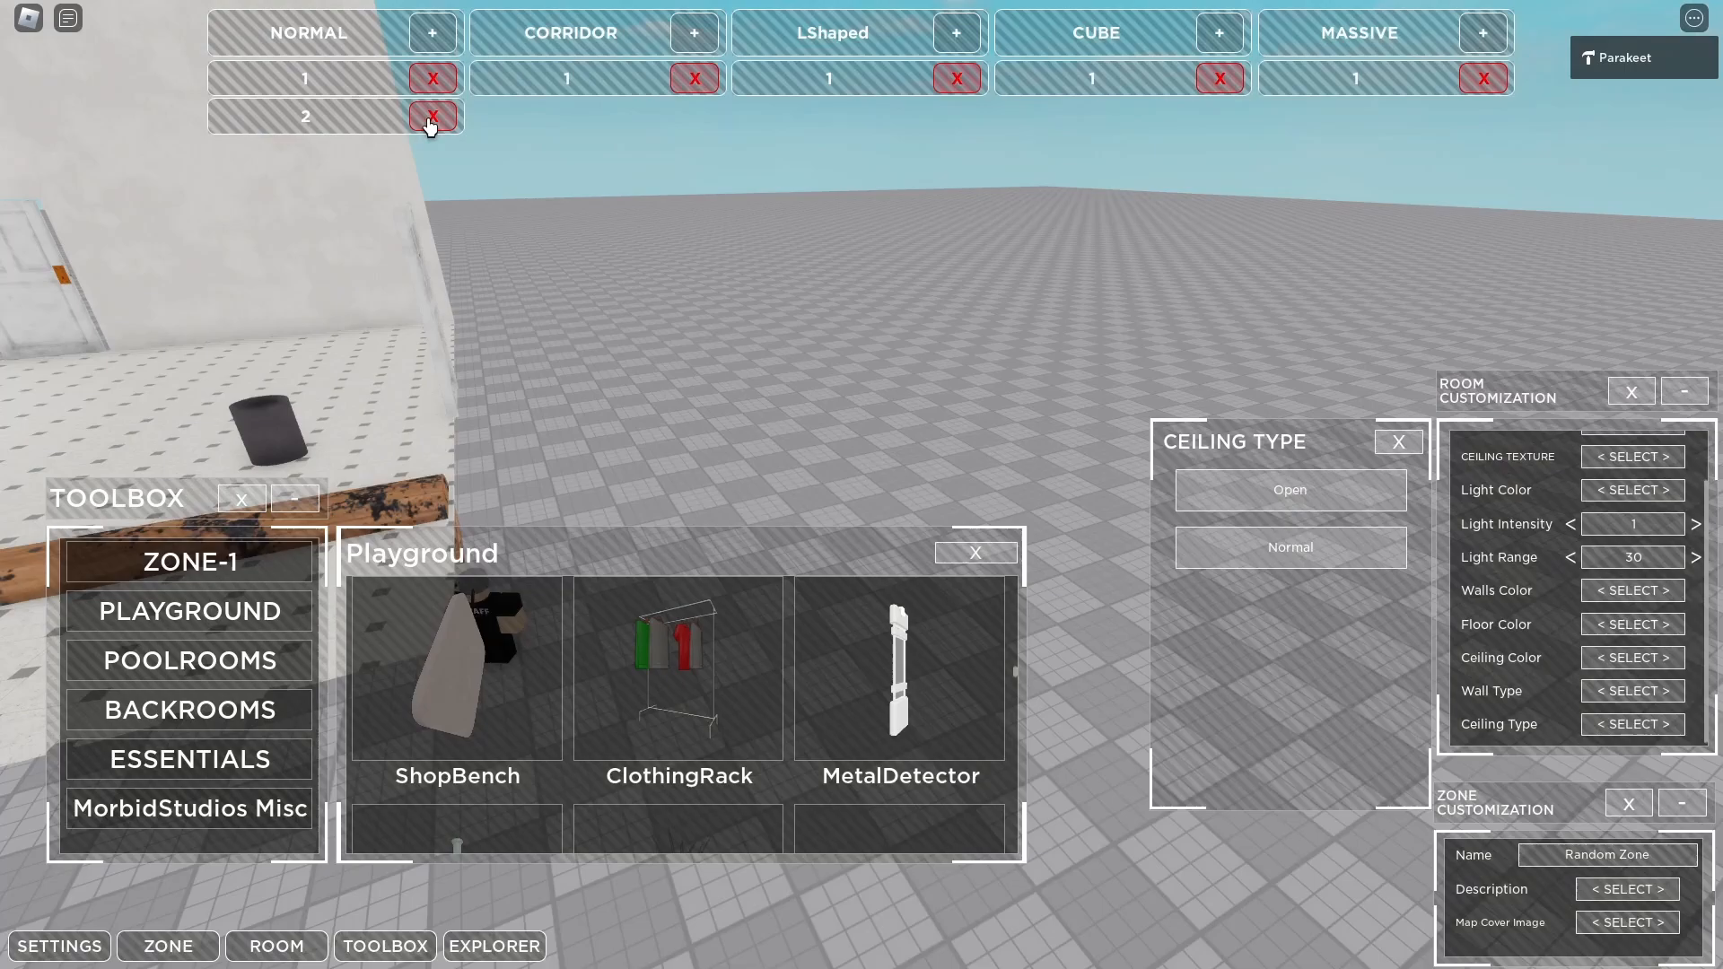
# Step: Delete NORMAL room 2 and leave the zone editor for the NoName zone details
pyautogui.click(431, 115)
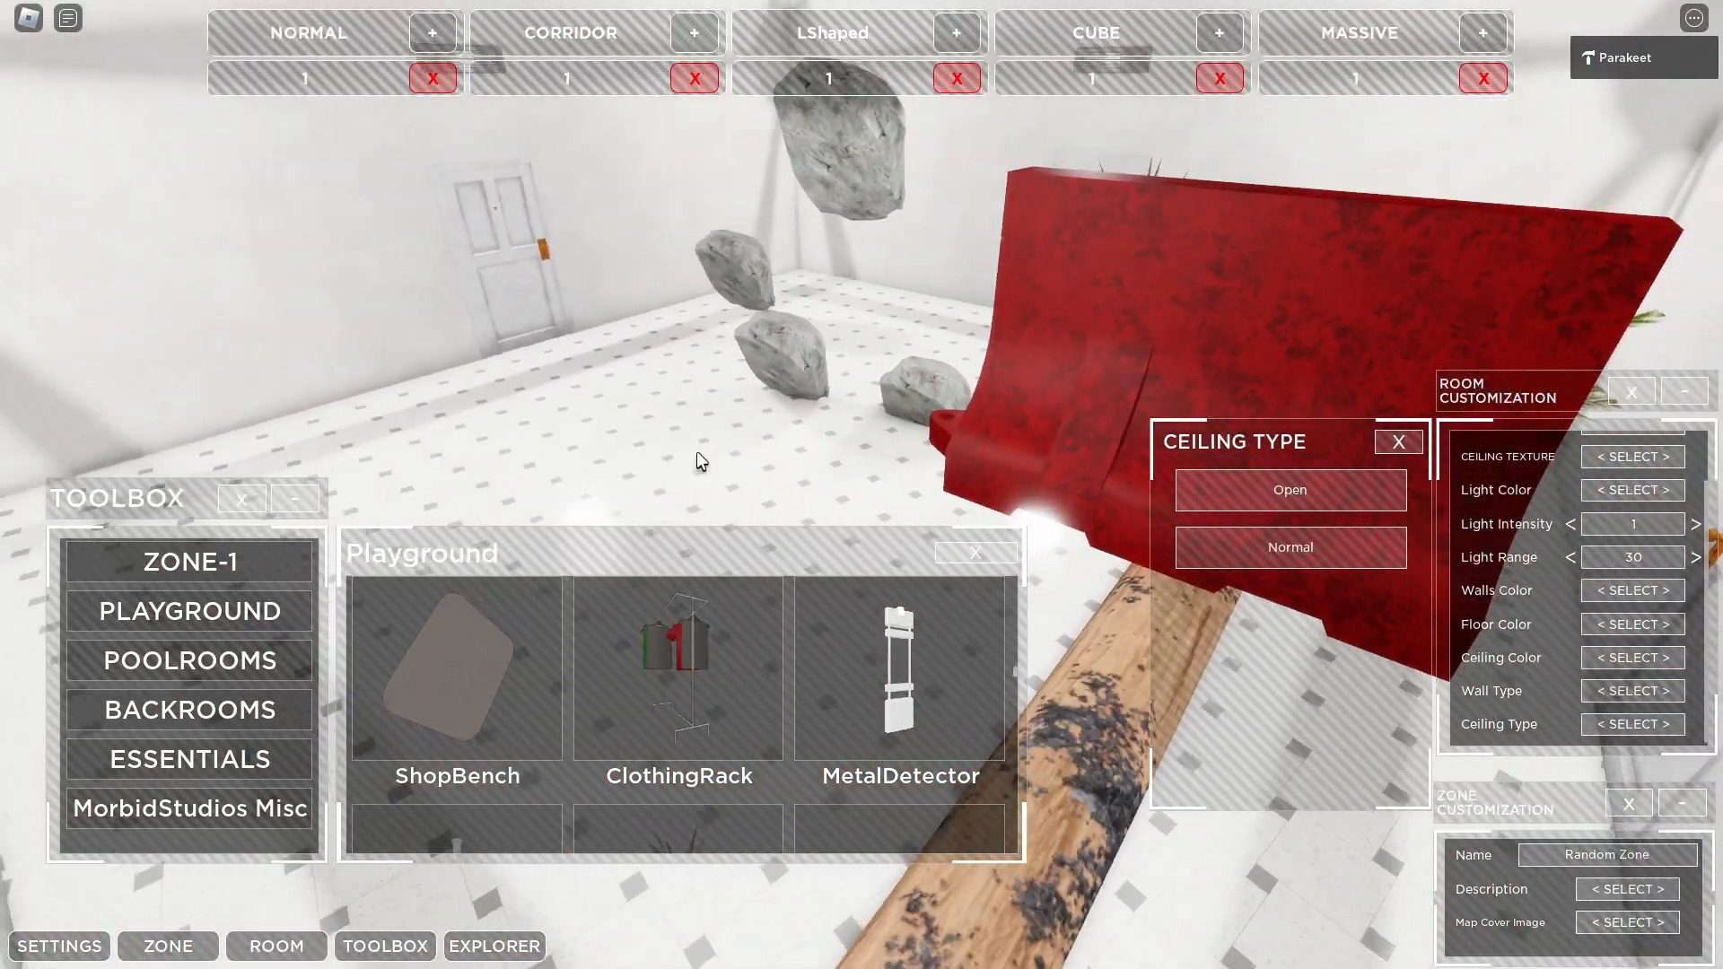
pyautogui.click(188, 560)
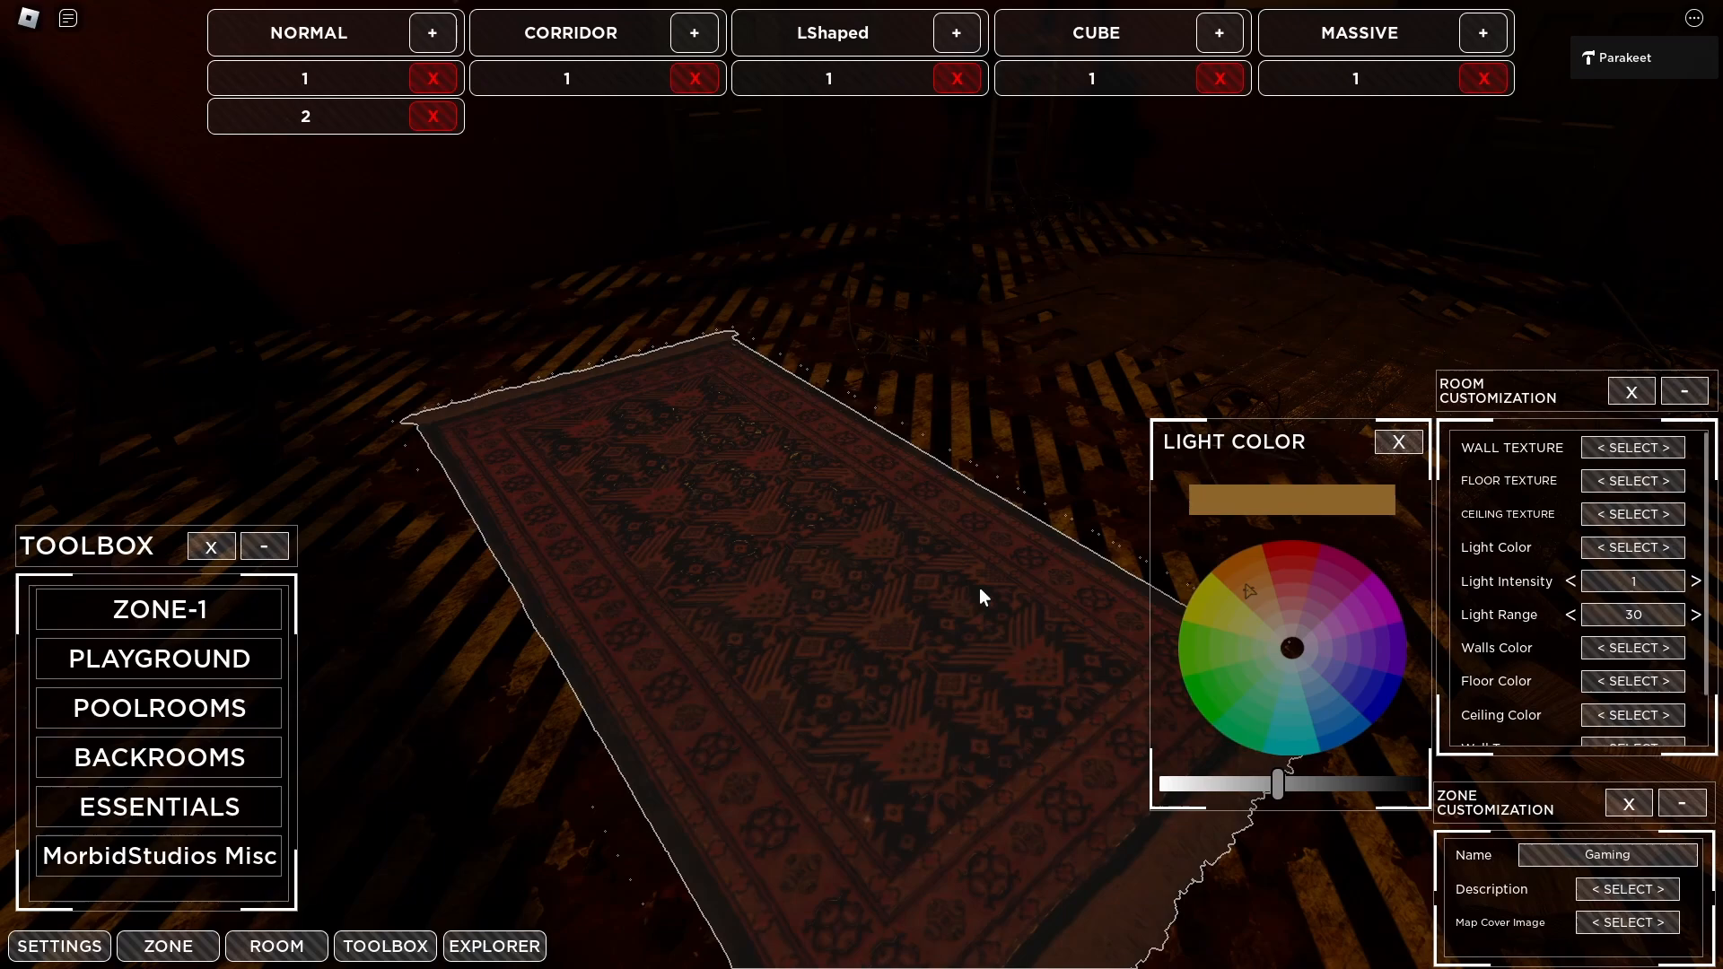
pyautogui.moveTo(798, 552)
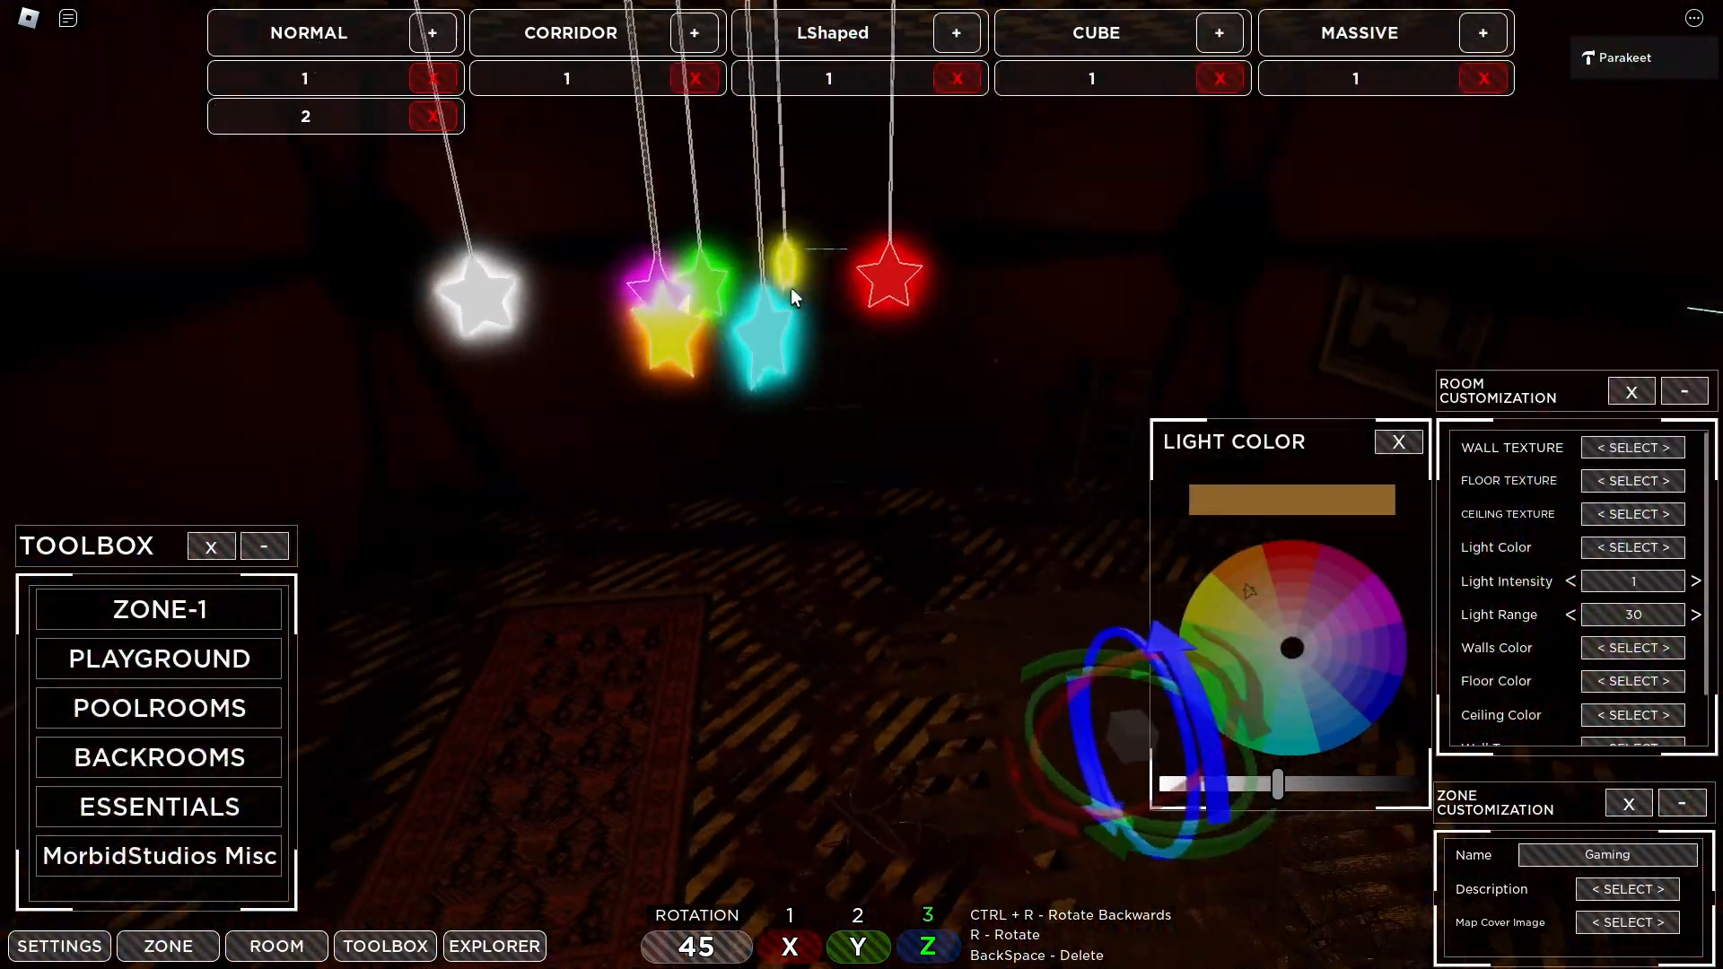
pyautogui.click(167, 946)
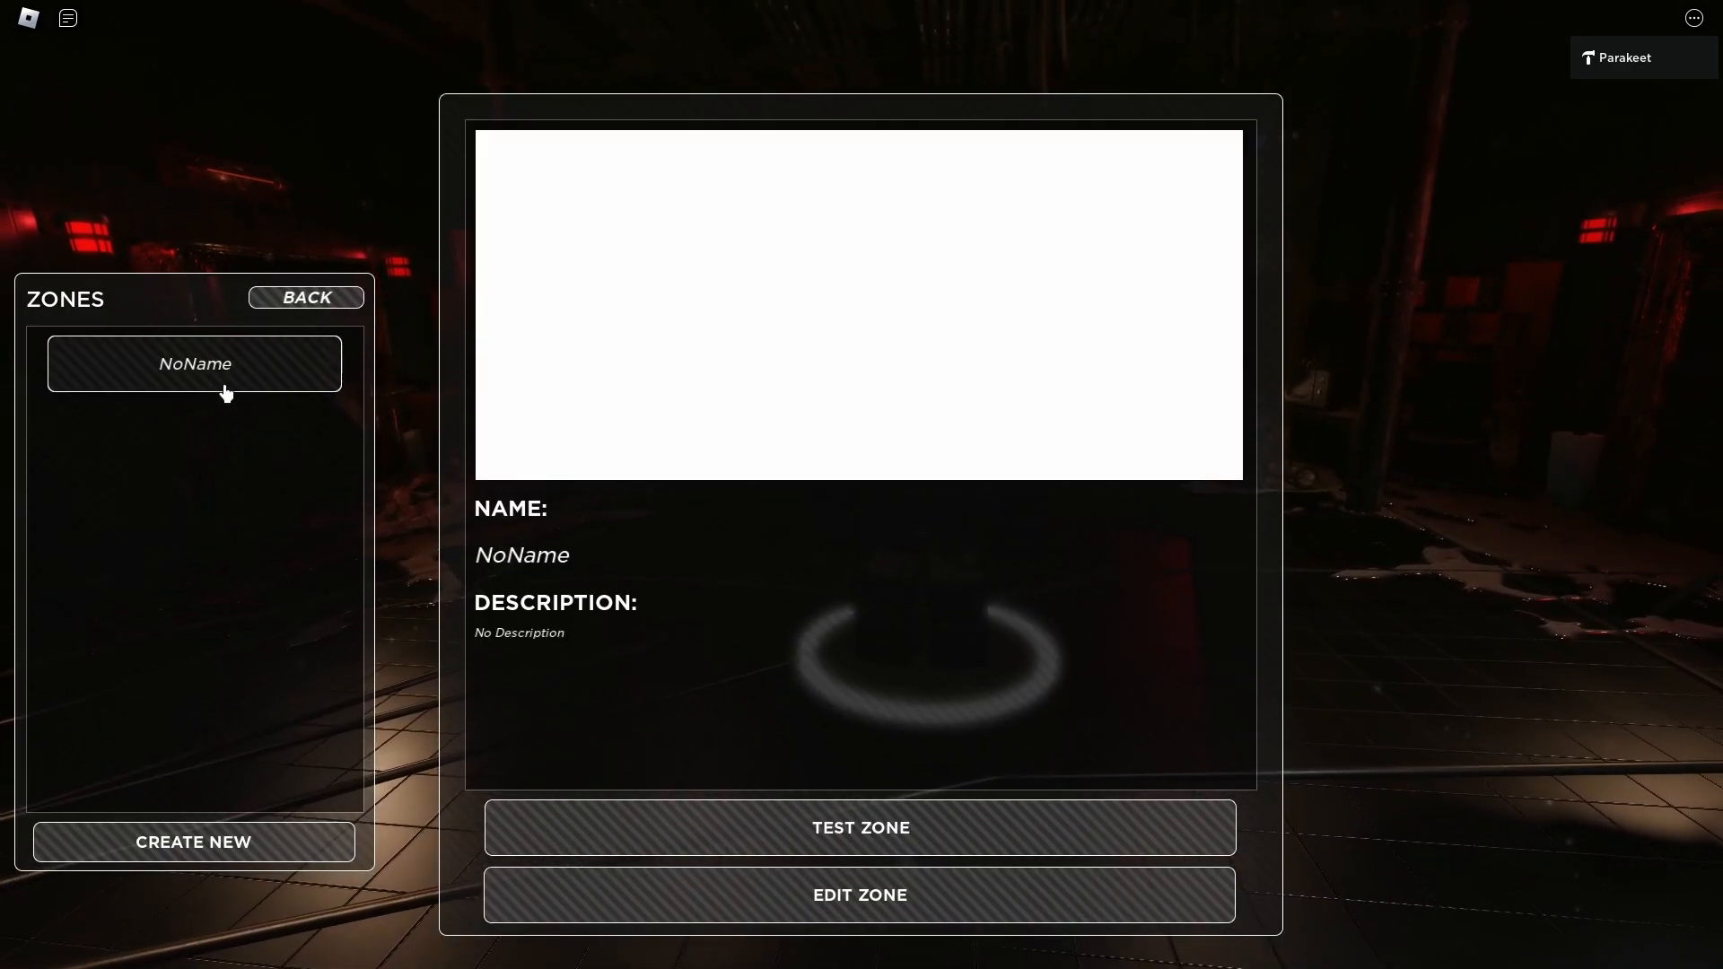
# Step: Select the NoName zone and launch it with TEST ZONE
pyautogui.click(859, 827)
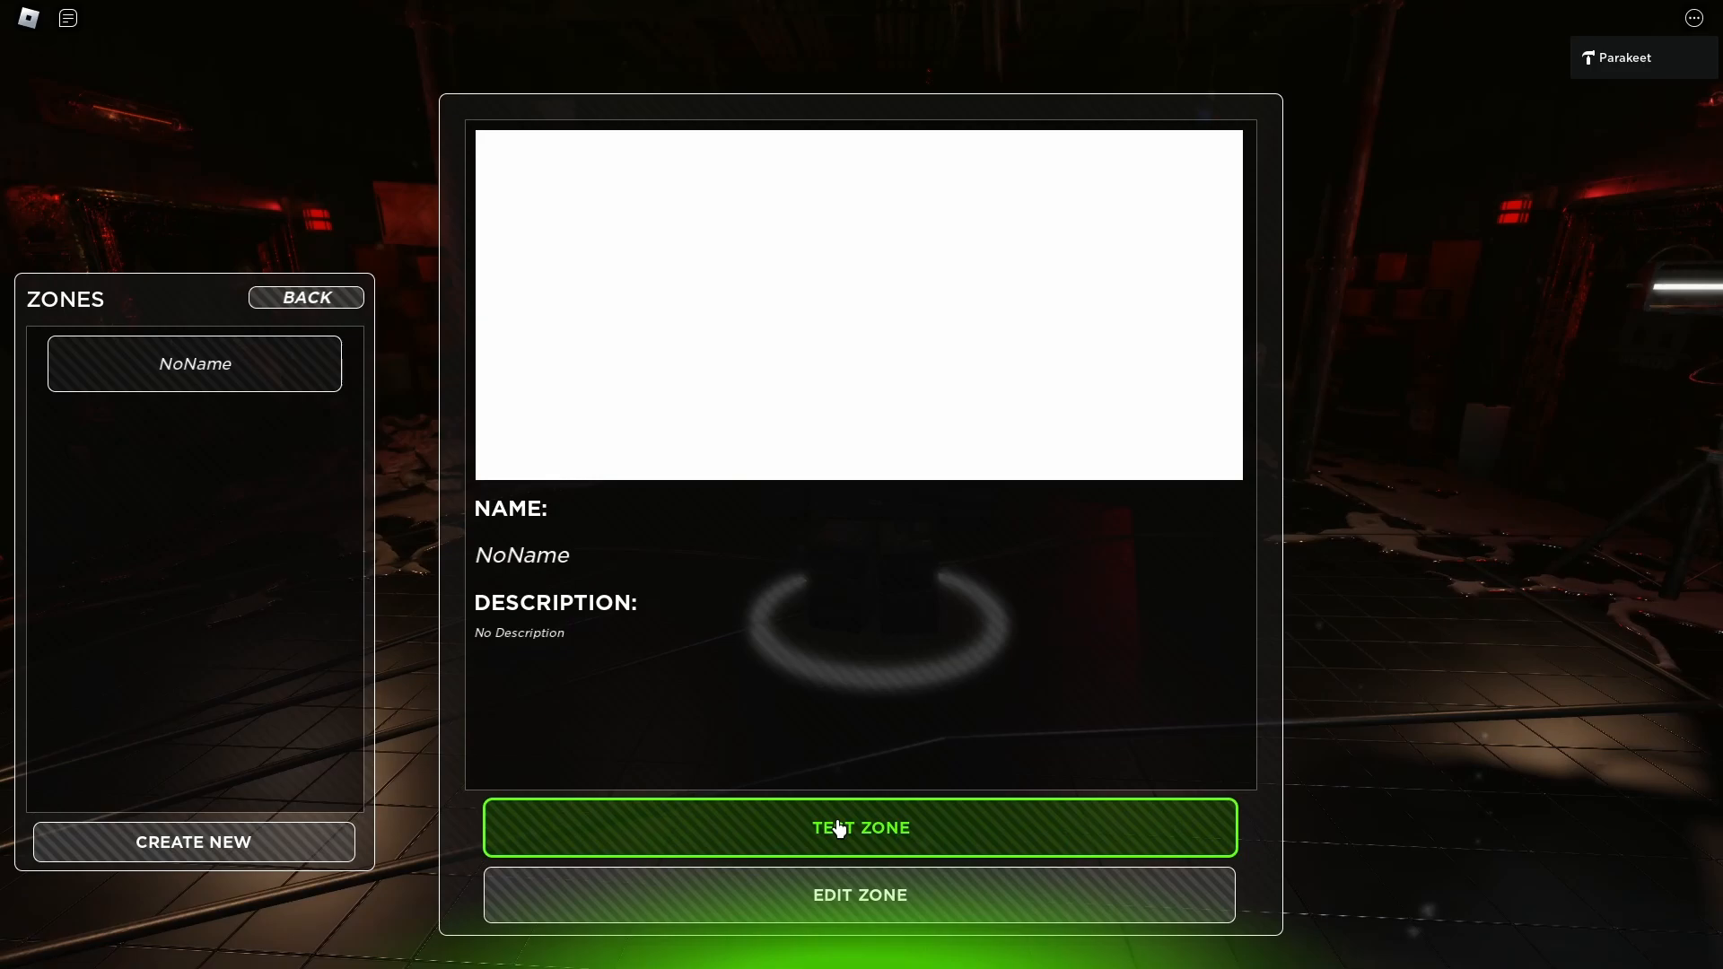
pyautogui.click(860, 828)
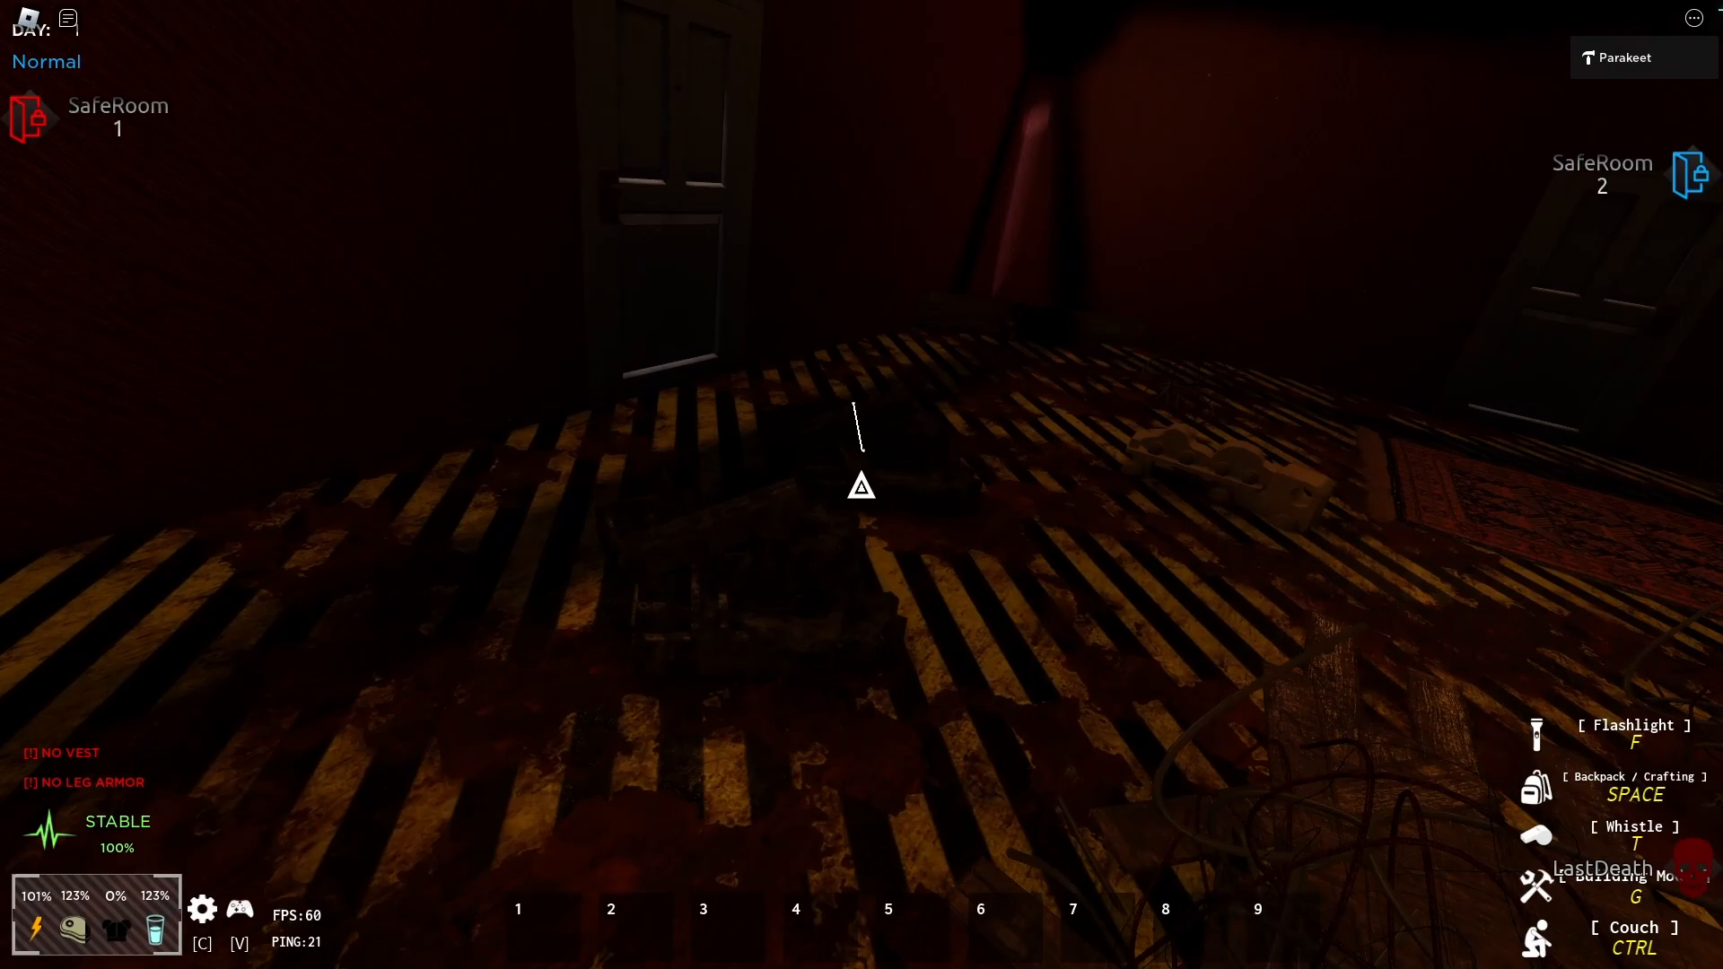
pyautogui.moveTo(861, 484)
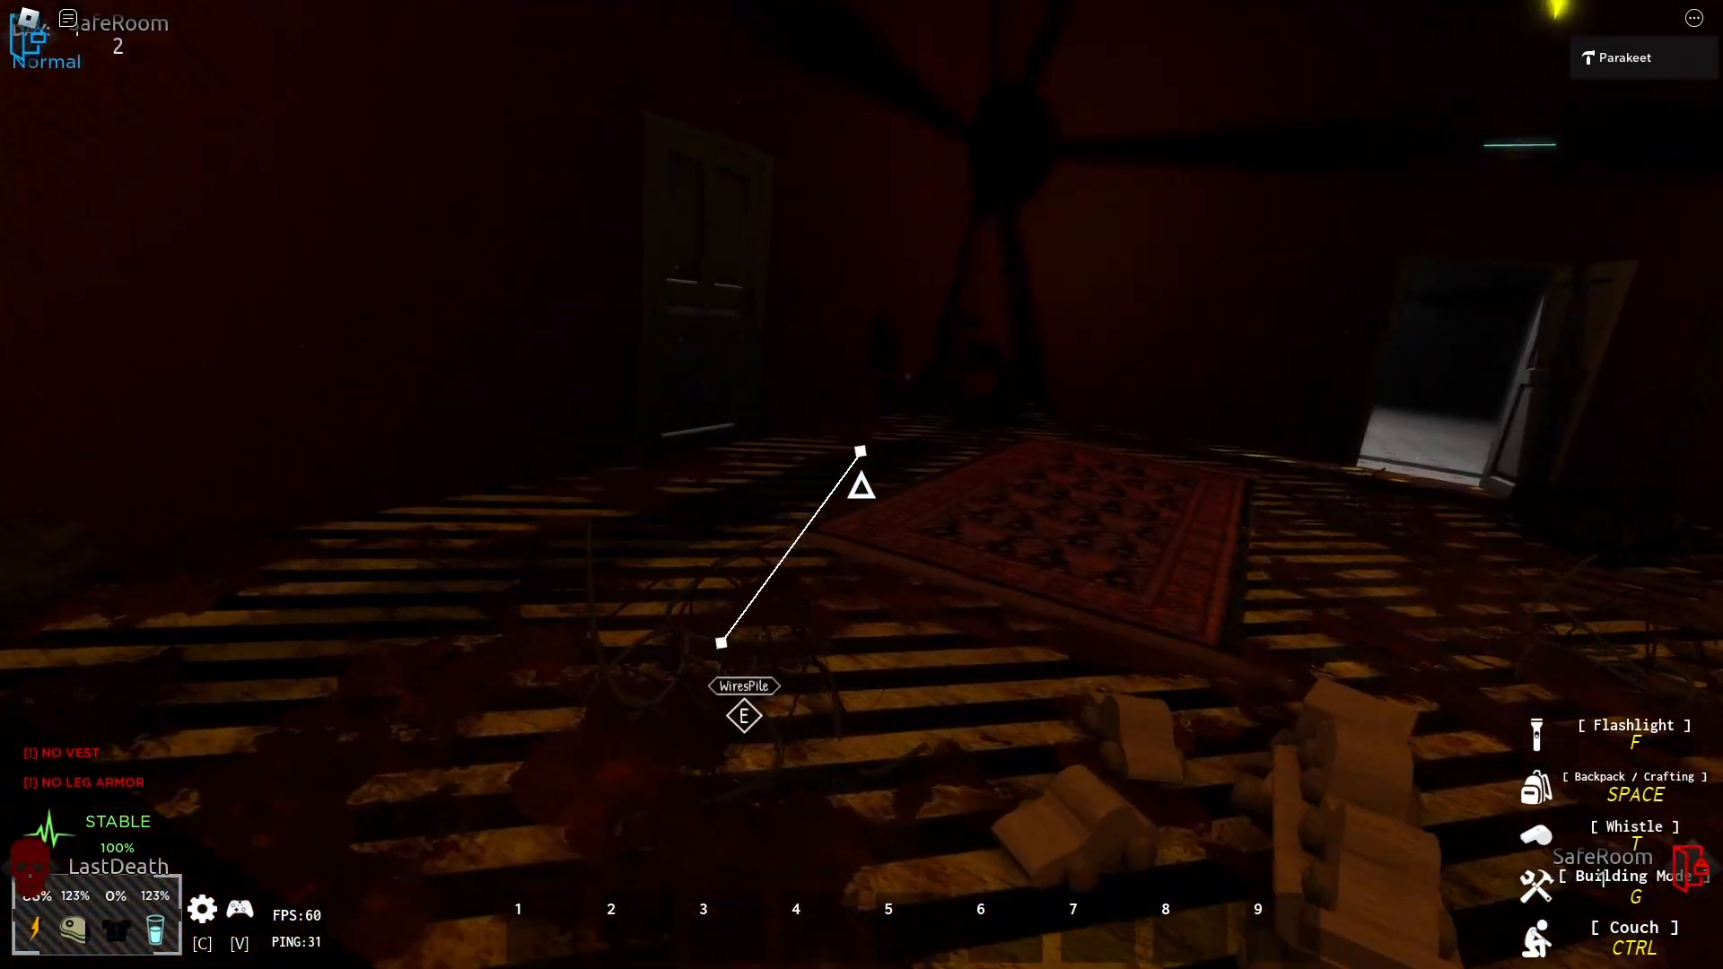
pyautogui.moveTo(862, 483)
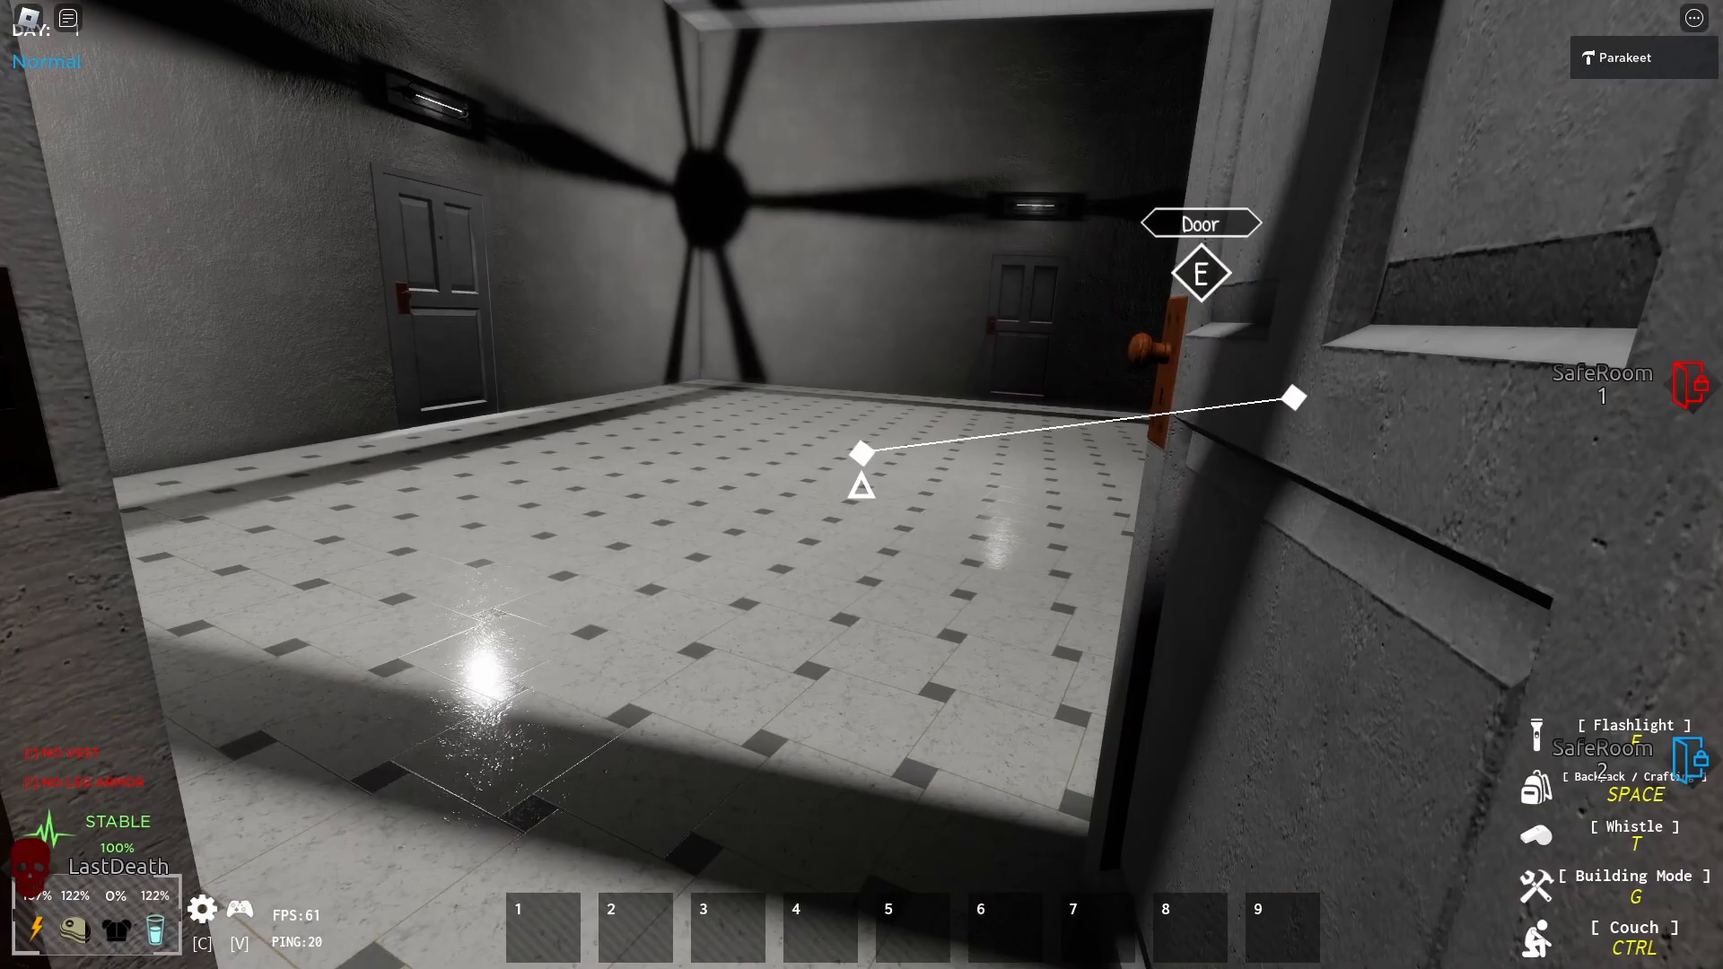
pyautogui.moveTo(861, 473)
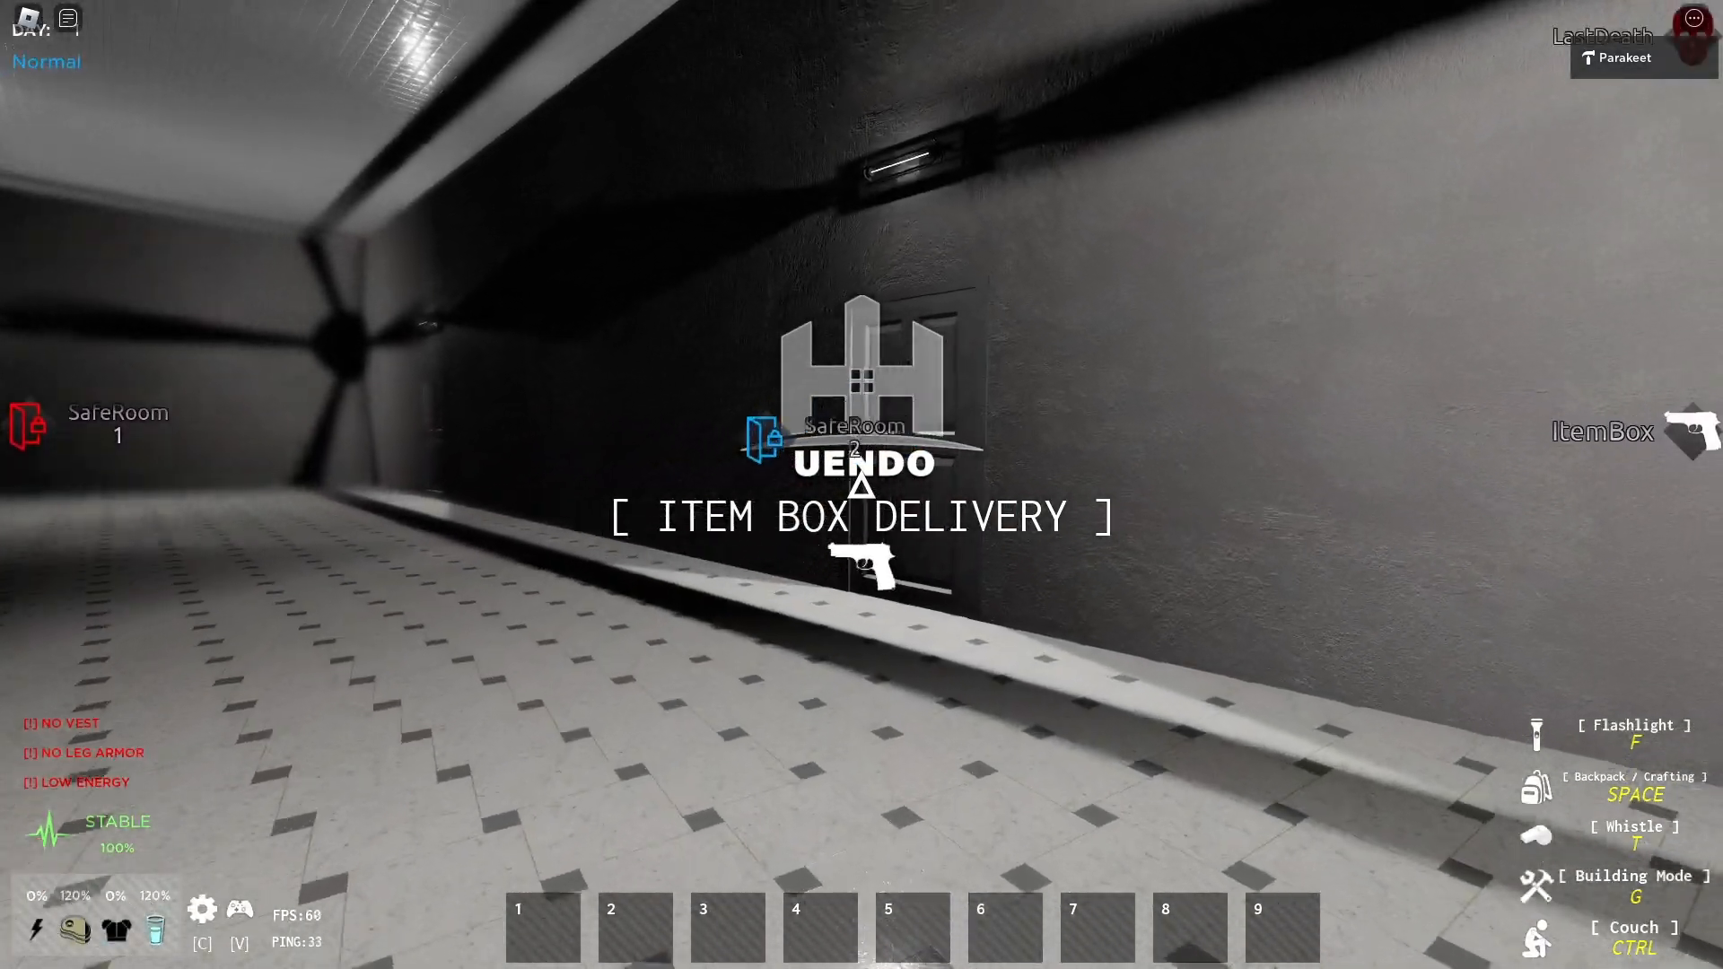
pyautogui.moveTo(861, 484)
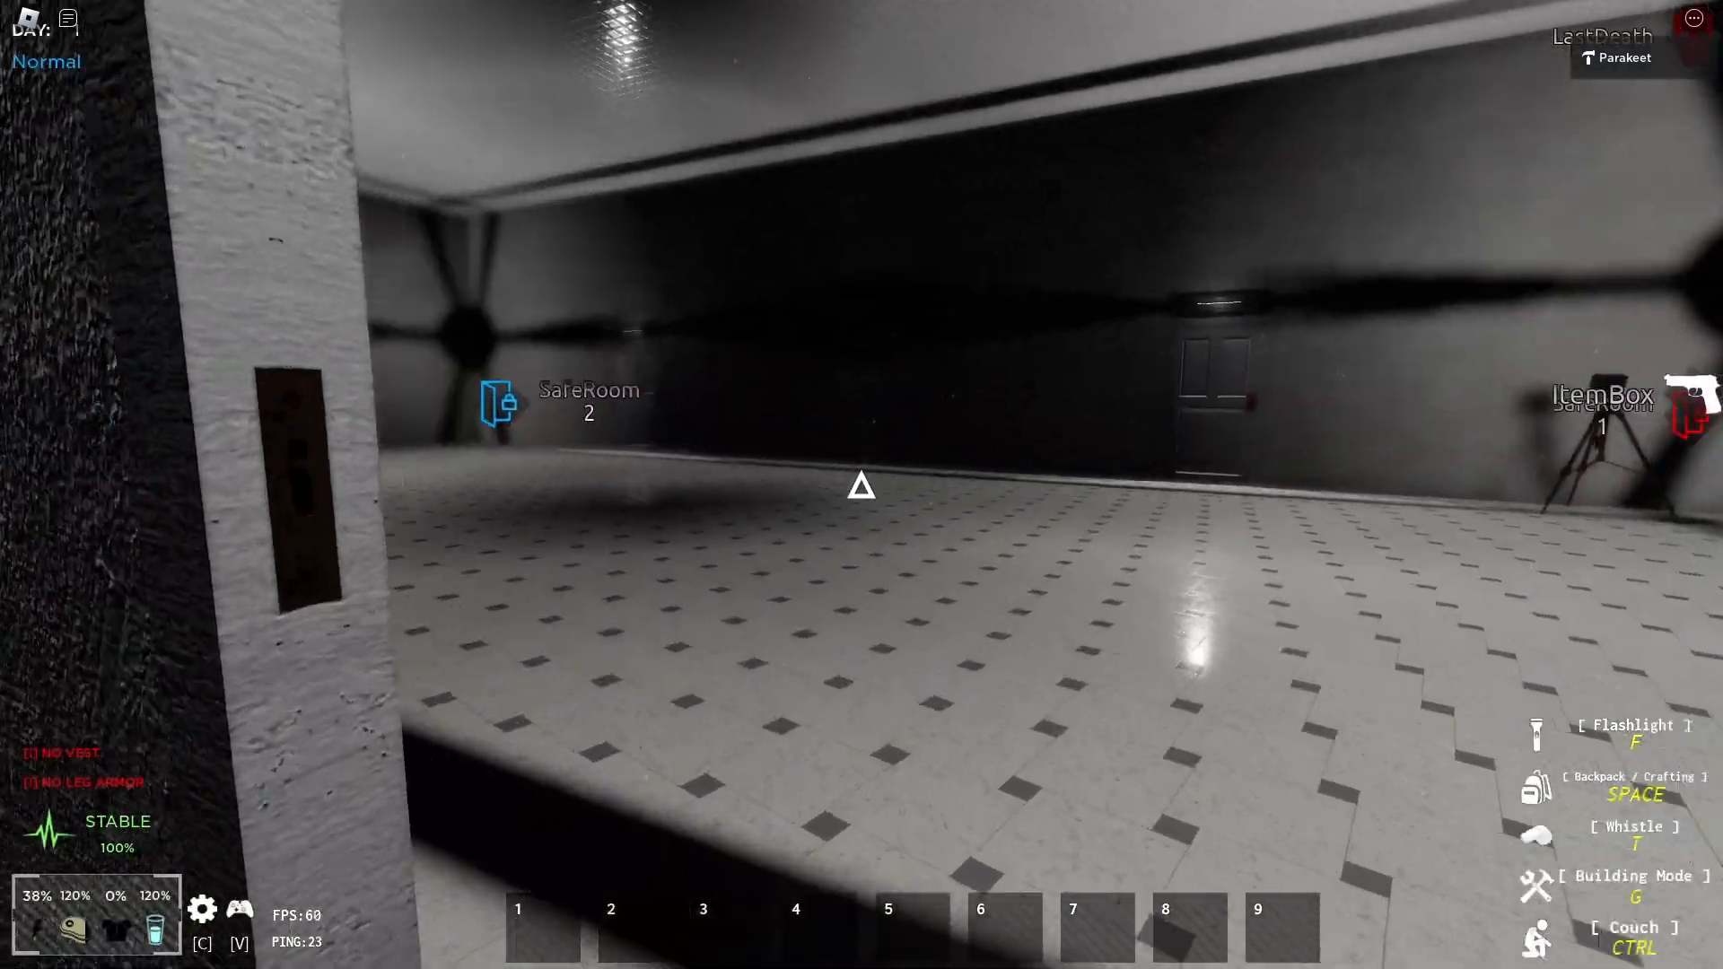
pyautogui.moveTo(861, 484)
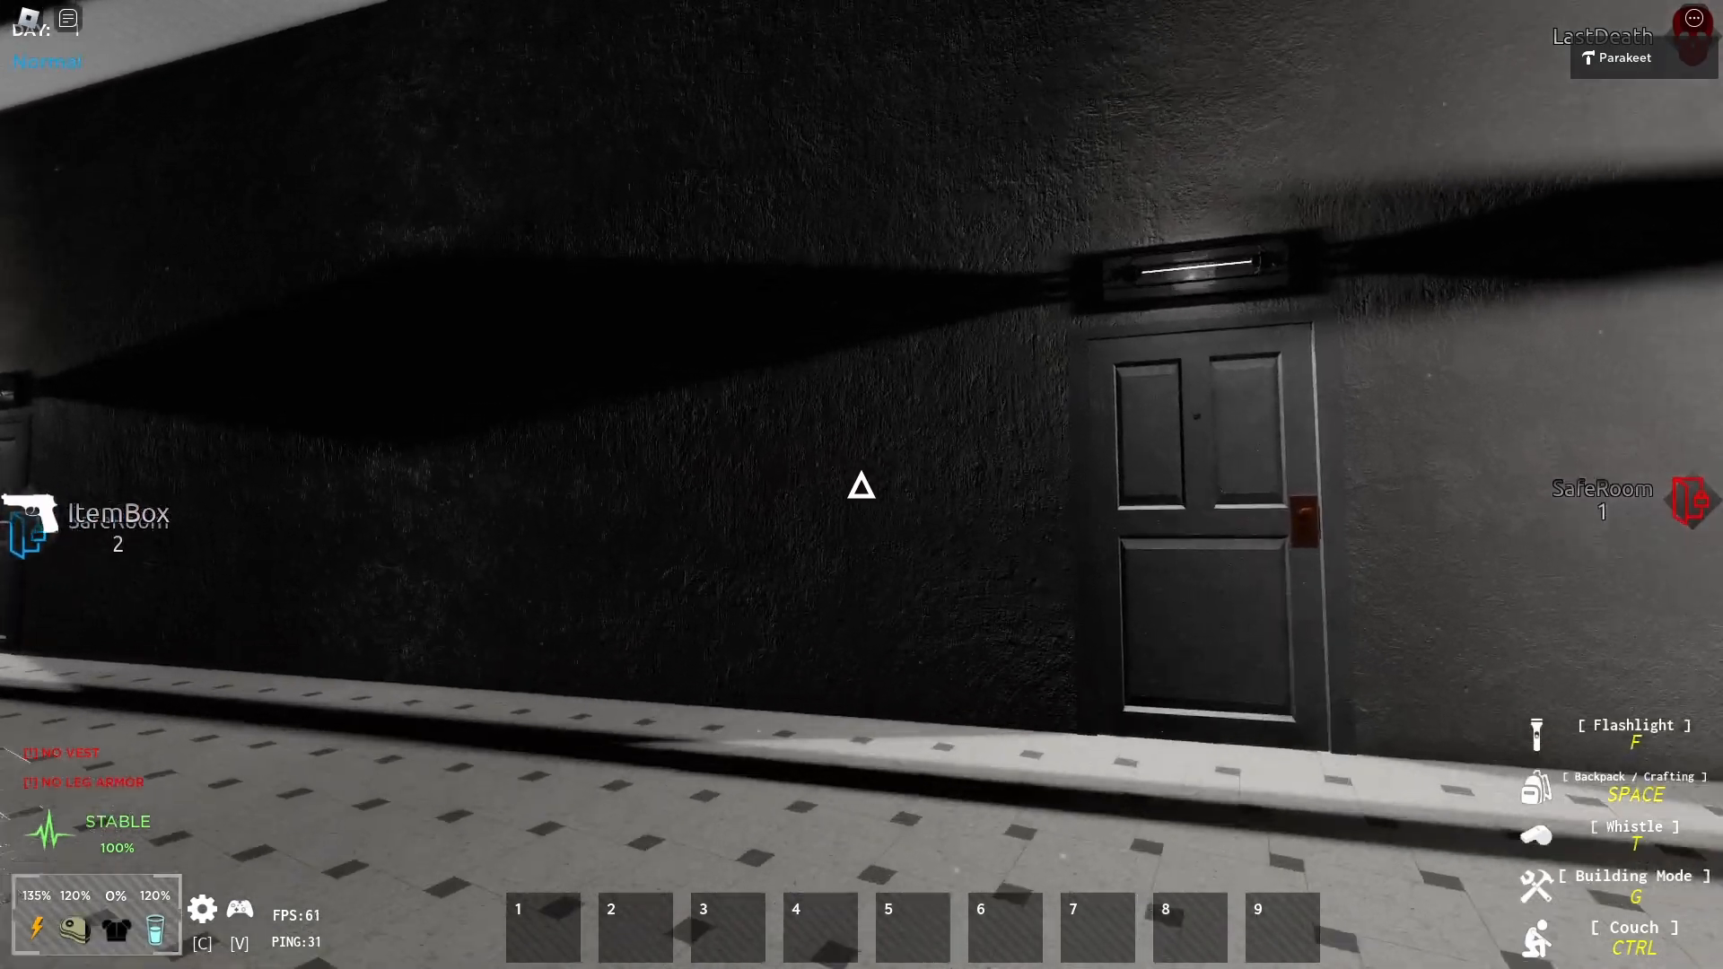